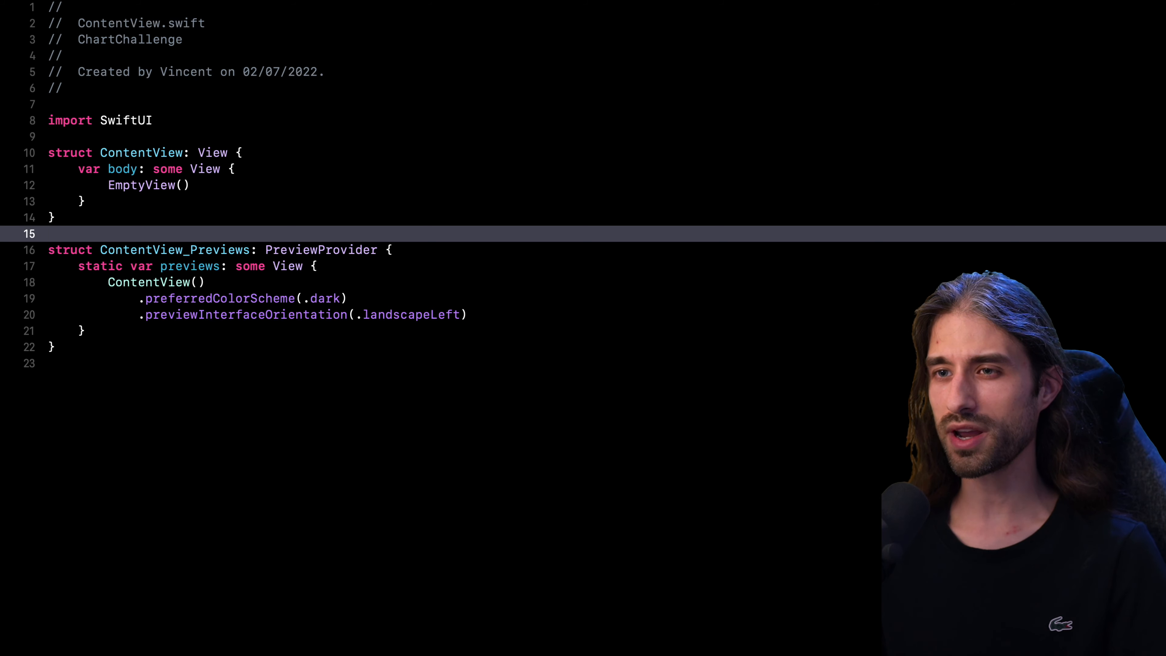
- Reach the Swift Charts article's BarMark example and select the word BarMark in its code
{"action": "left_click", "coordinate": [52, 233]}
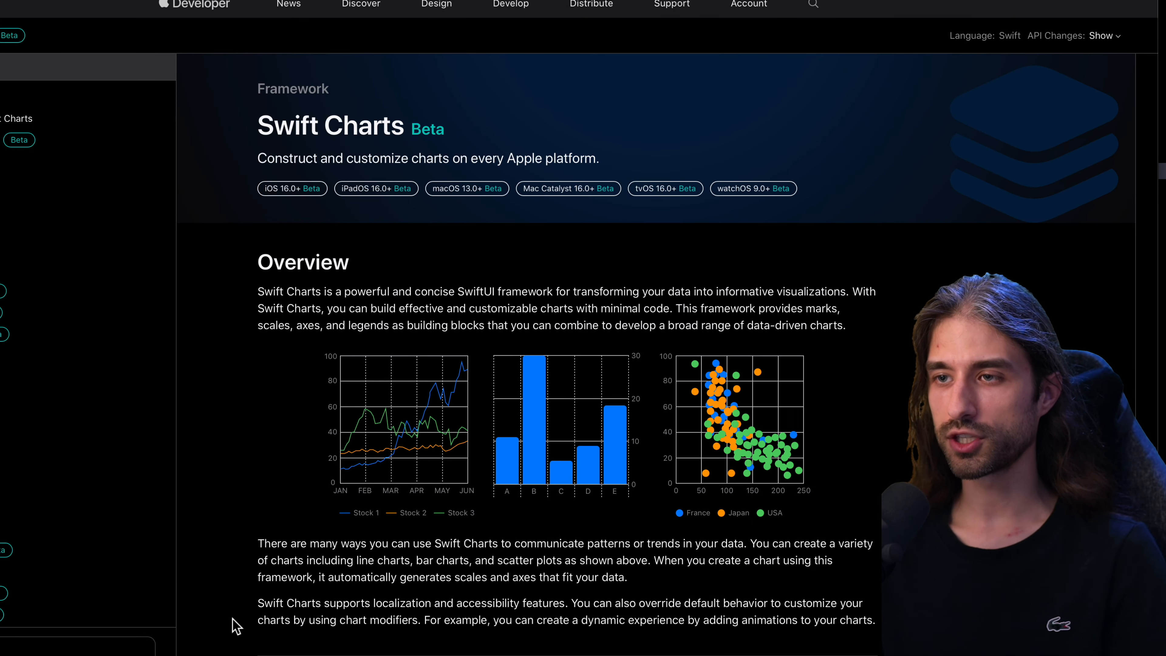
{"action": "mouse_move", "coordinate": [204, 571]}
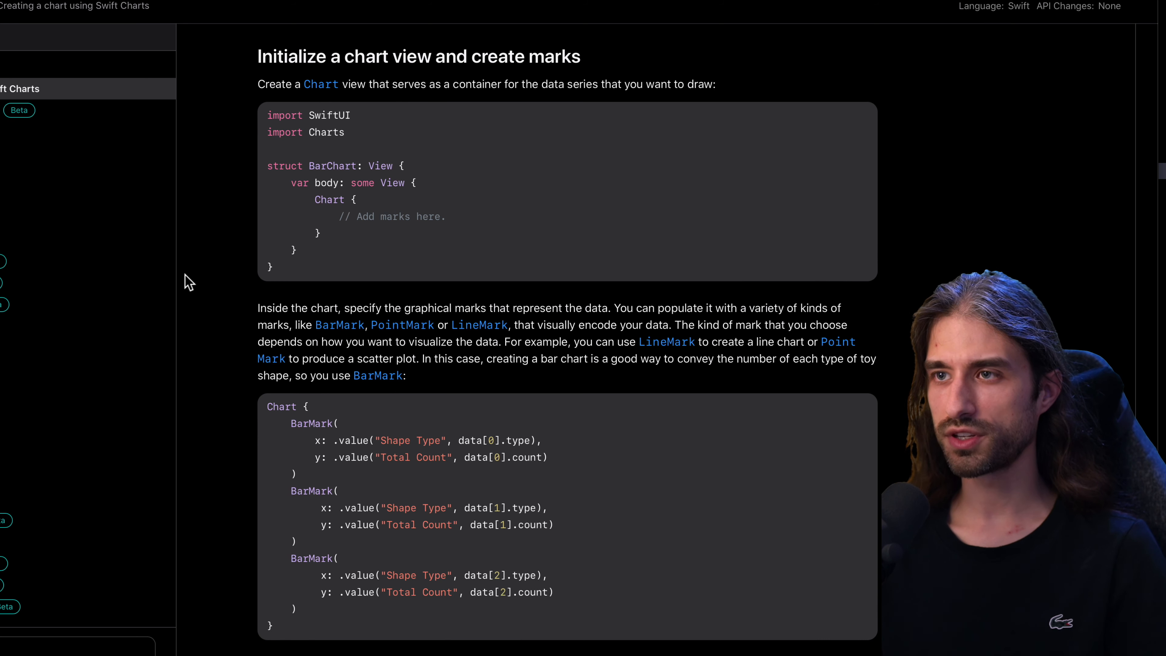
{"action": "mouse_move", "coordinate": [299, 214]}
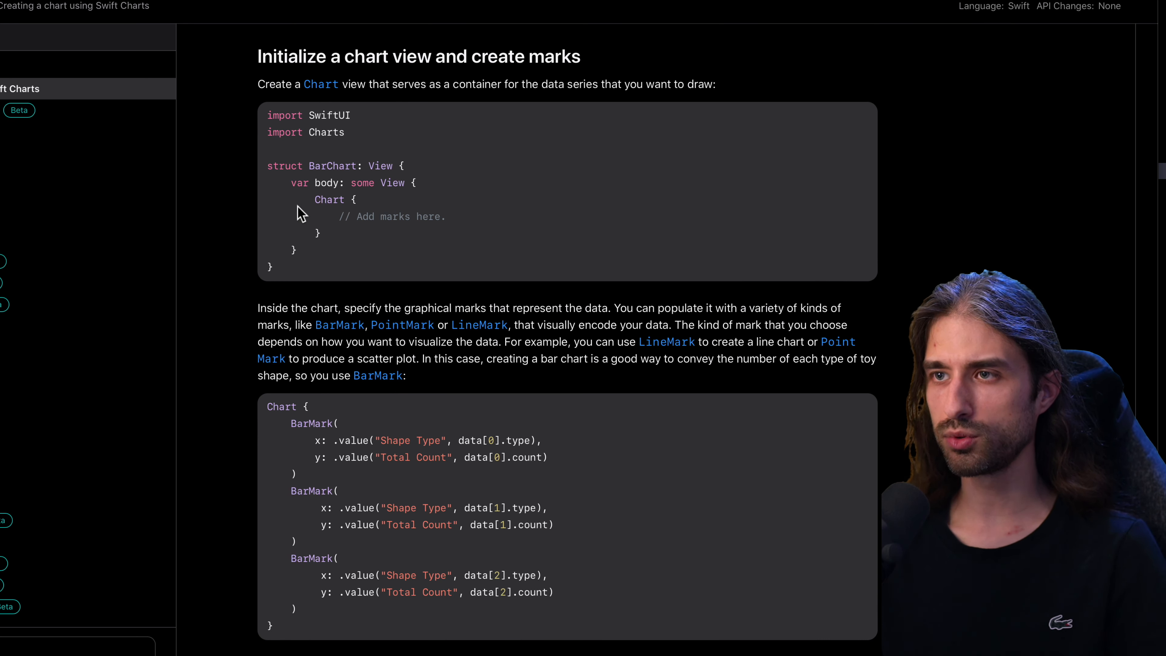
{"action": "double_click", "coordinate": [328, 199]}
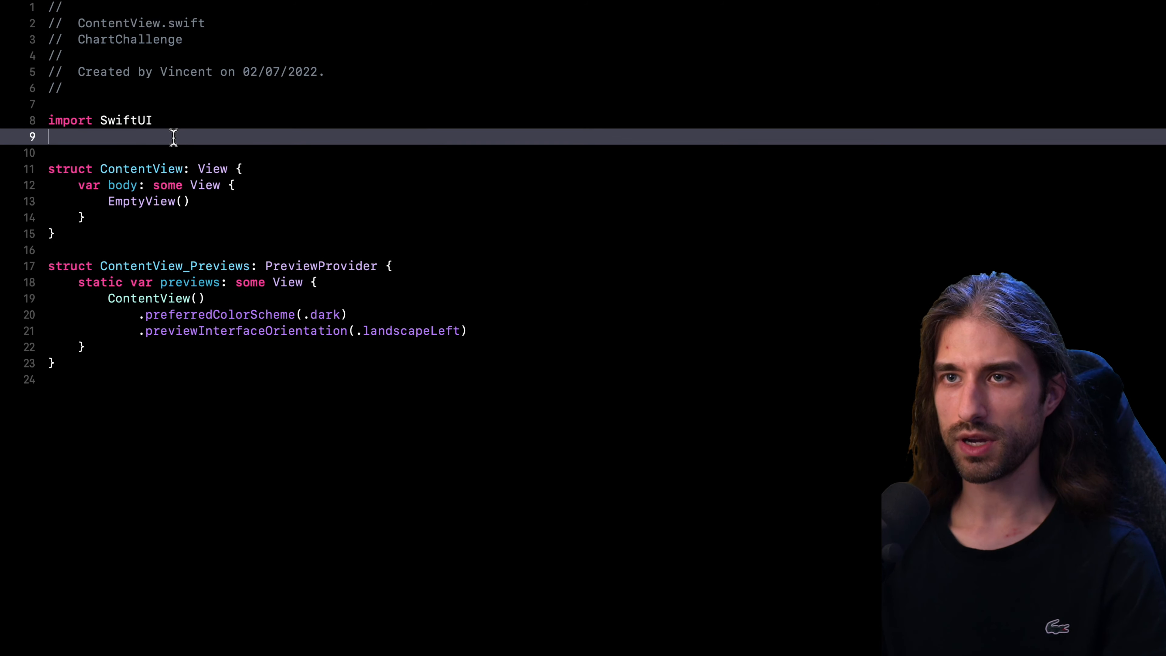
{"action": "type", "text": "import Cha"}
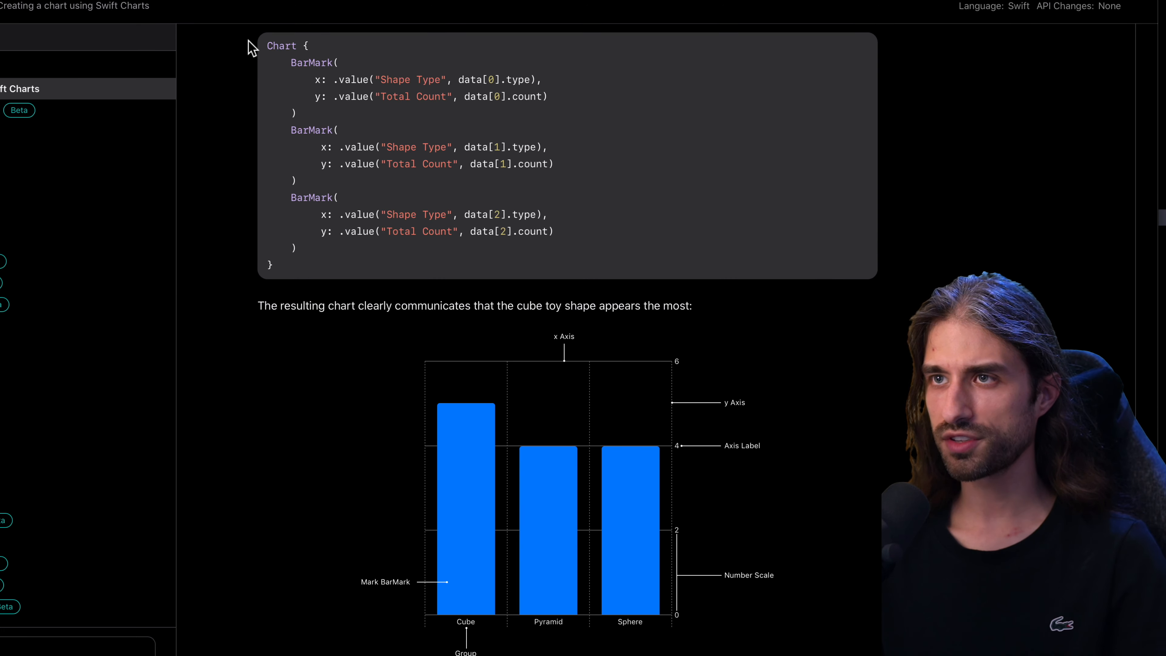
{"action": "mouse_move", "coordinate": [282, 61]}
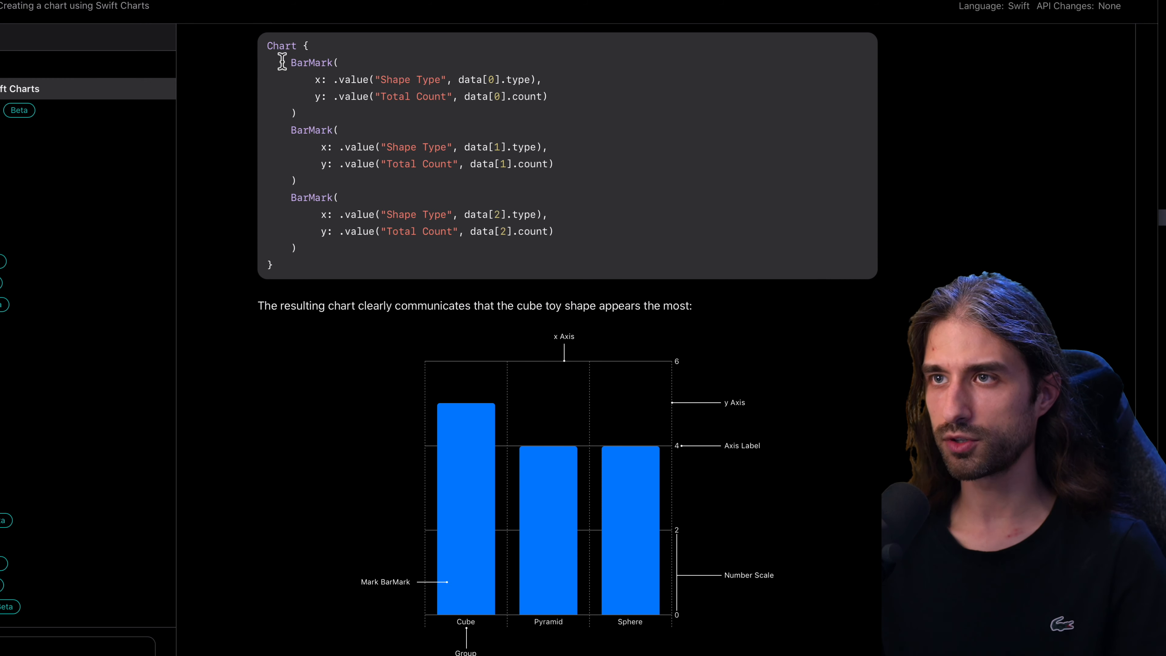
{"action": "double_click", "coordinate": [311, 63]}
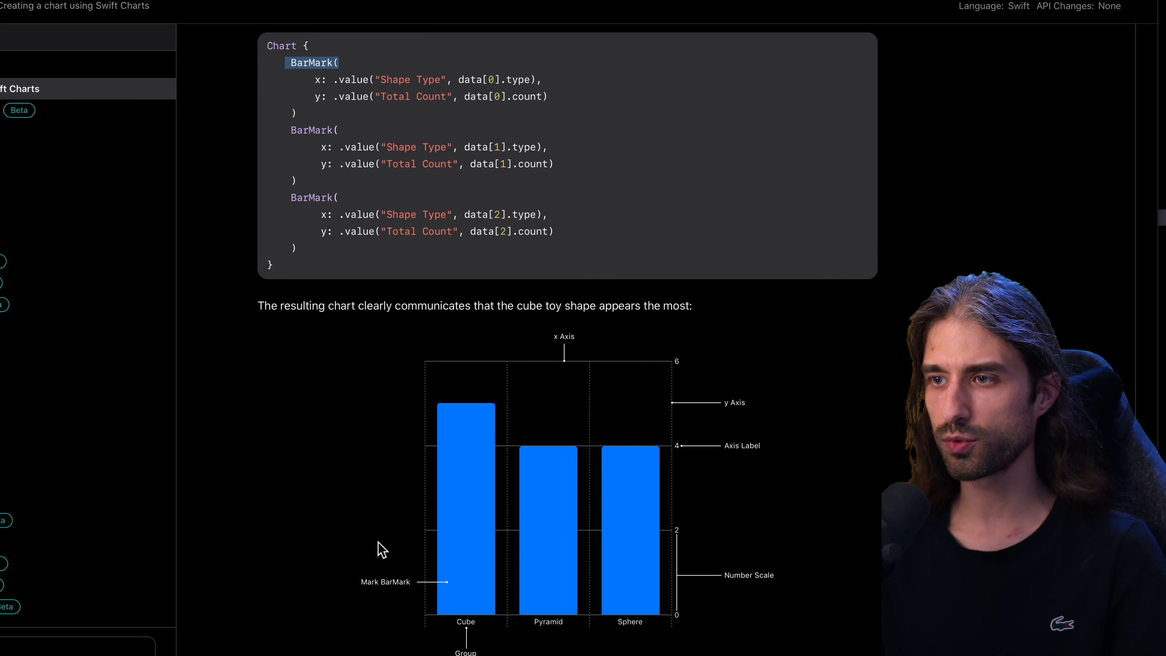
{"action": "mouse_move", "coordinate": [392, 616]}
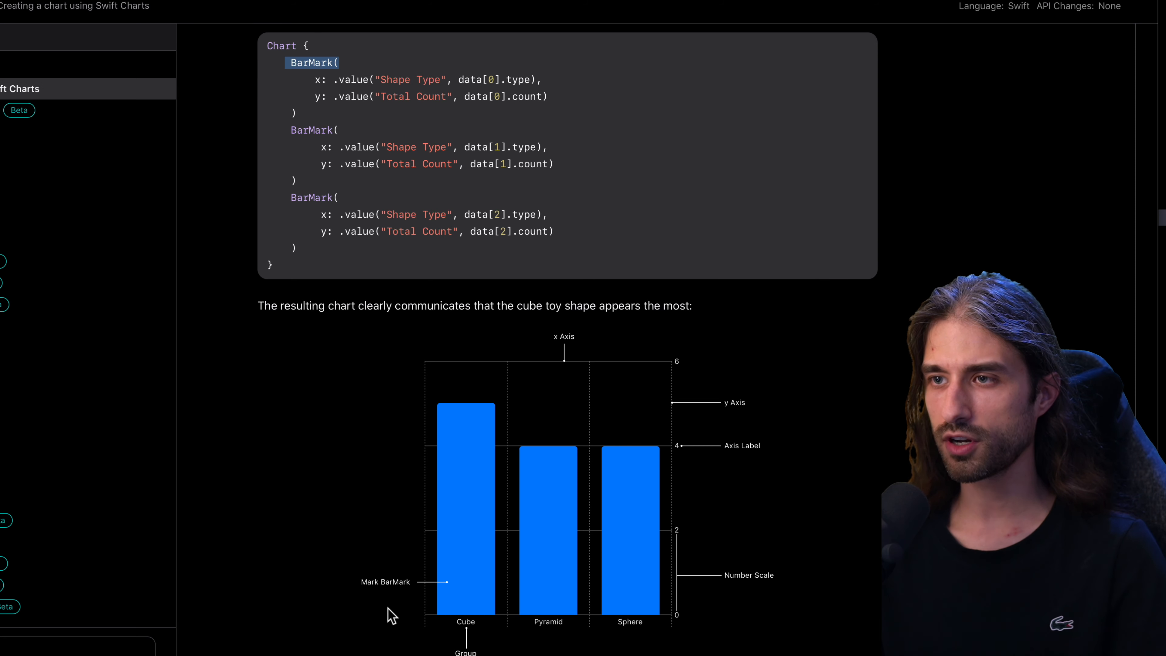
{"action": "mouse_move", "coordinate": [18, 360]}
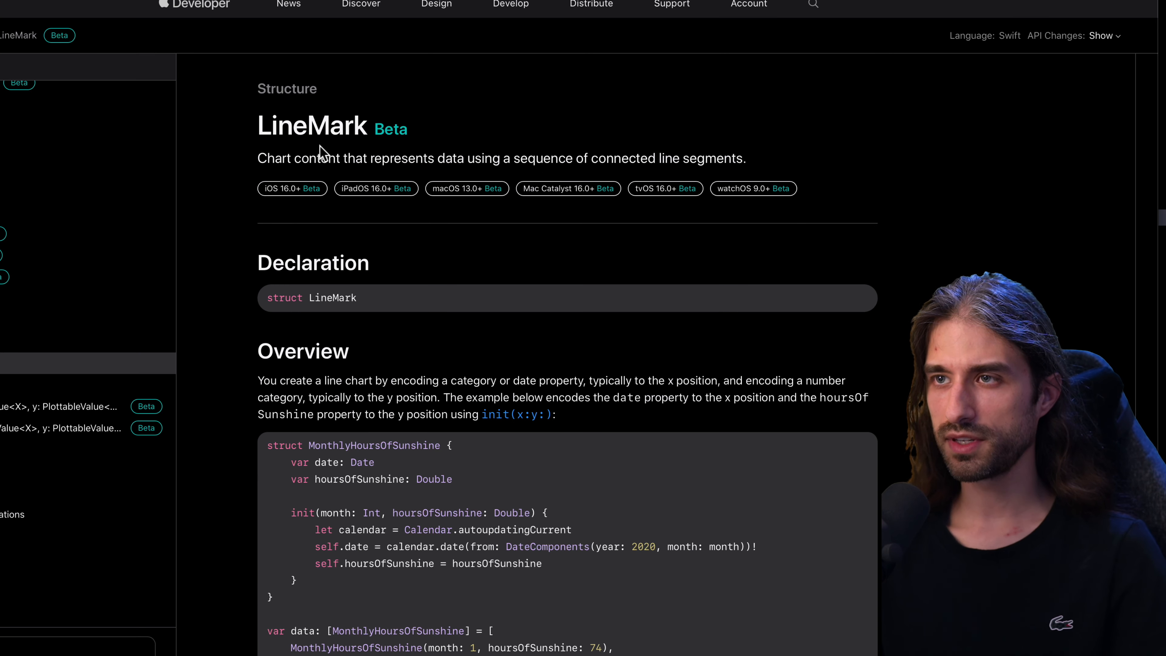
- Scroll the LineMark reference down to its hours-of-sunshine code sample and line chart
{"action": "scroll", "scroll_direction": "down", "scroll_amount": 3}
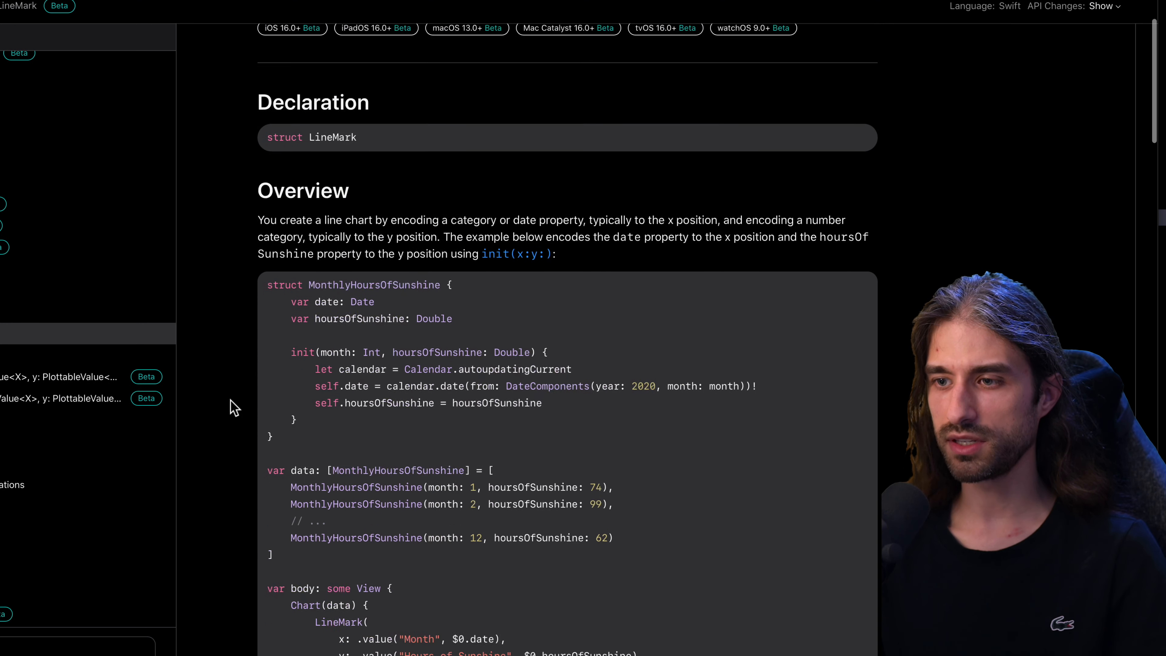
{"action": "scroll", "scroll_direction": "down", "scroll_amount": 3}
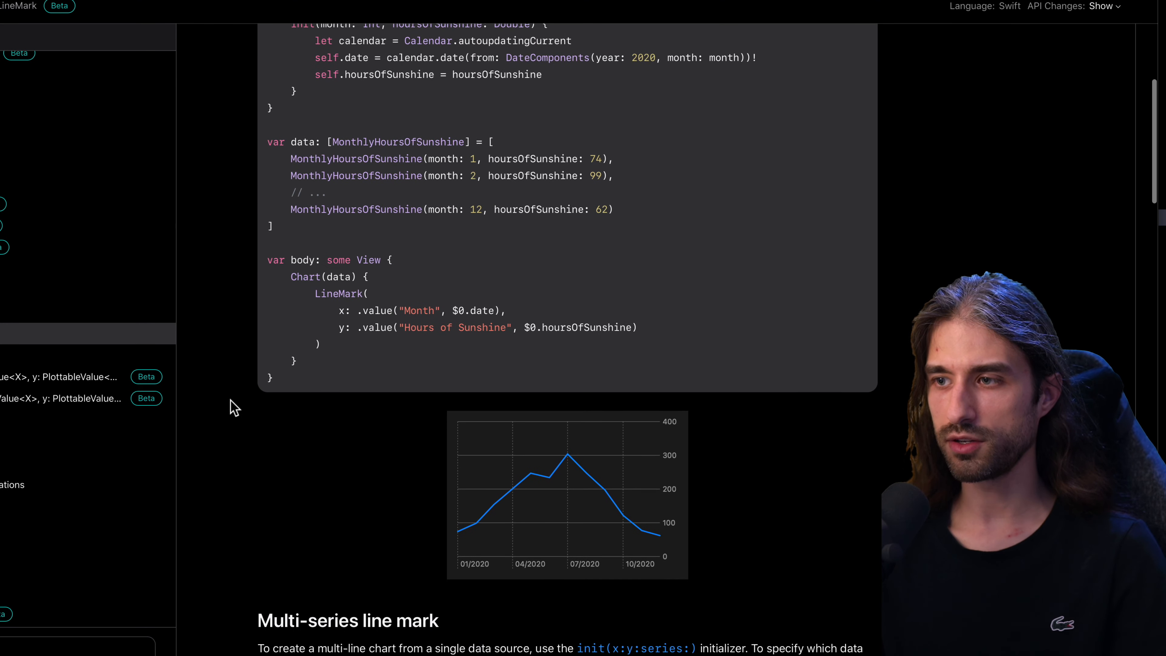
{"action": "mouse_move", "coordinate": [421, 590]}
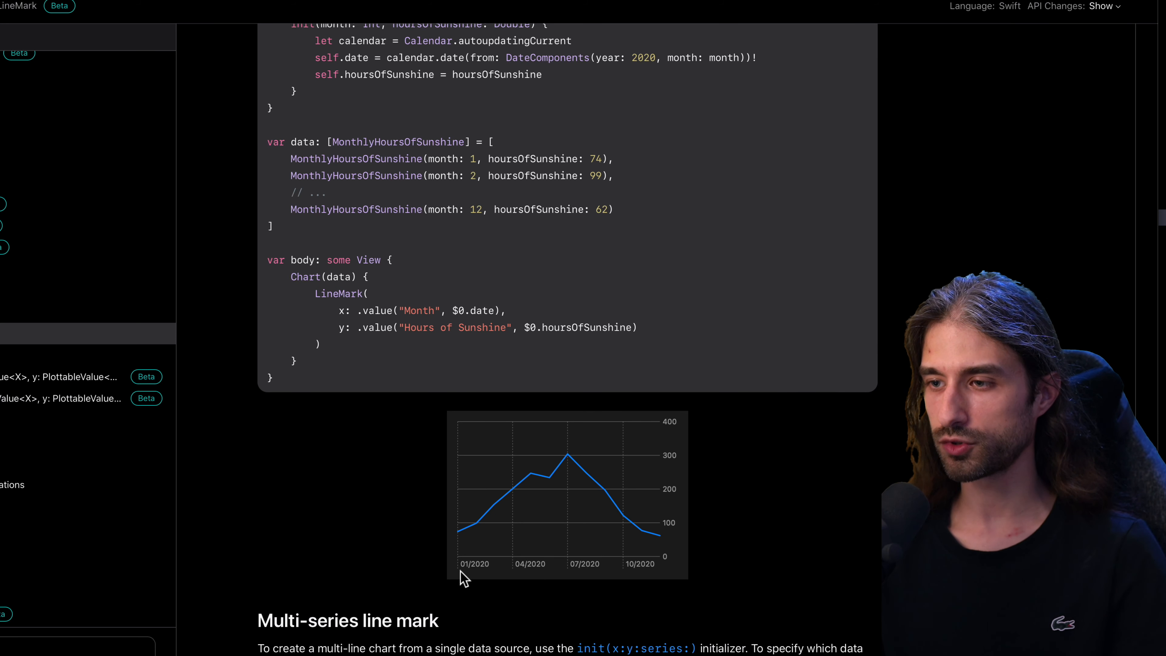
{"action": "mouse_move", "coordinate": [683, 430]}
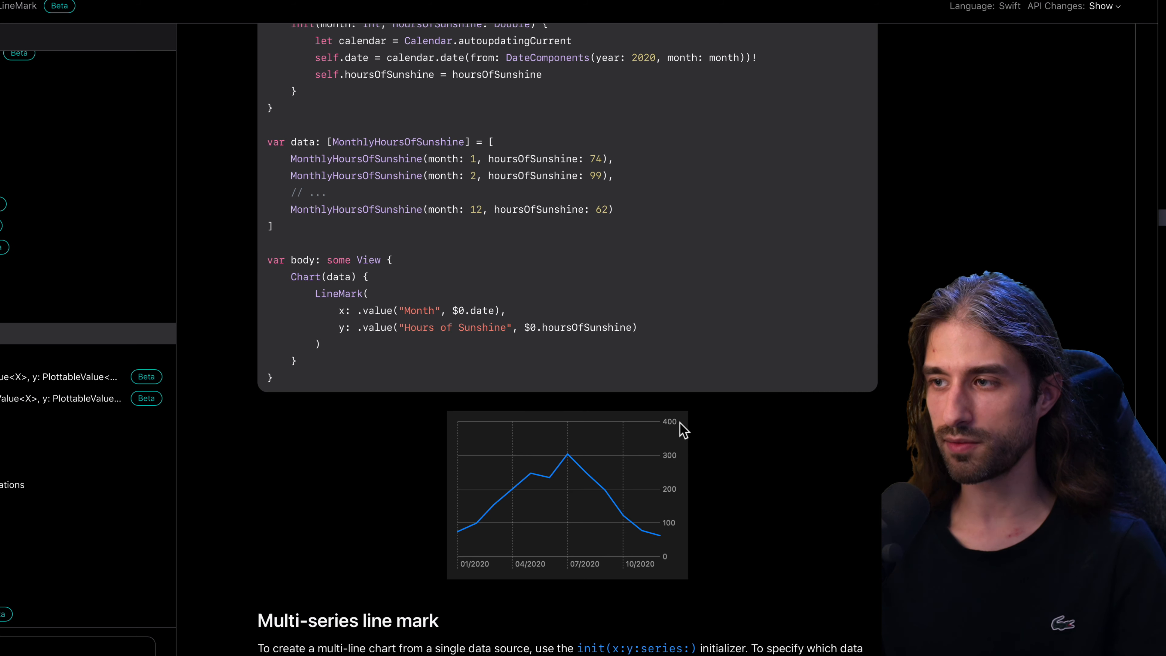
{"action": "mouse_move", "coordinate": [327, 415]}
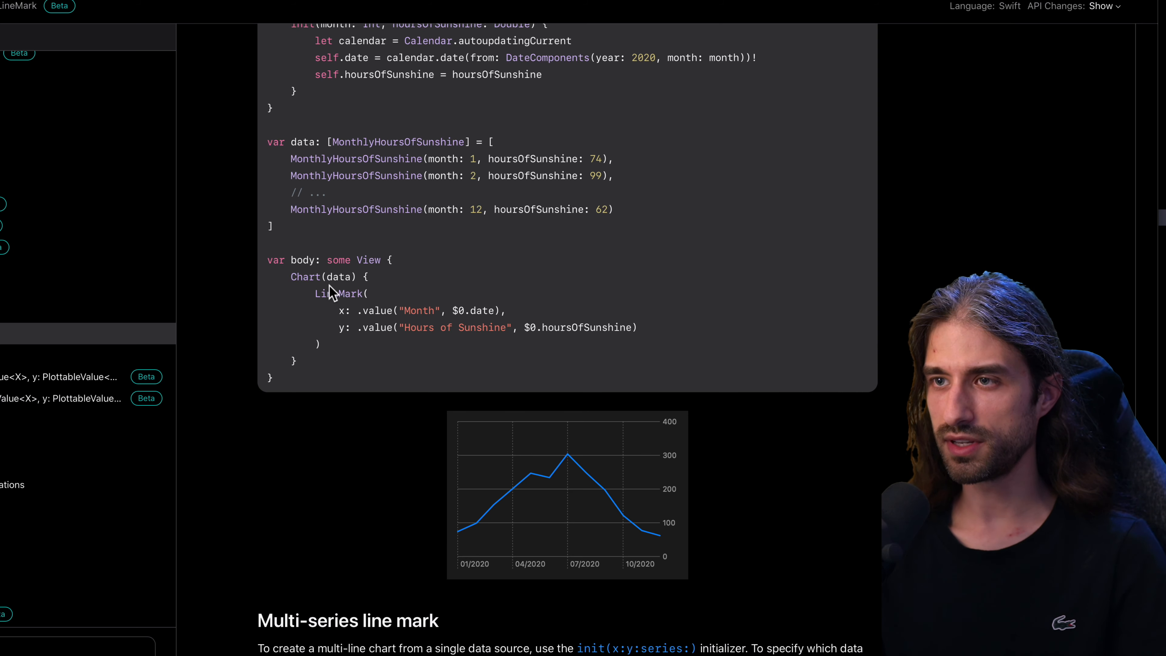
{"action": "mouse_move", "coordinate": [315, 292]}
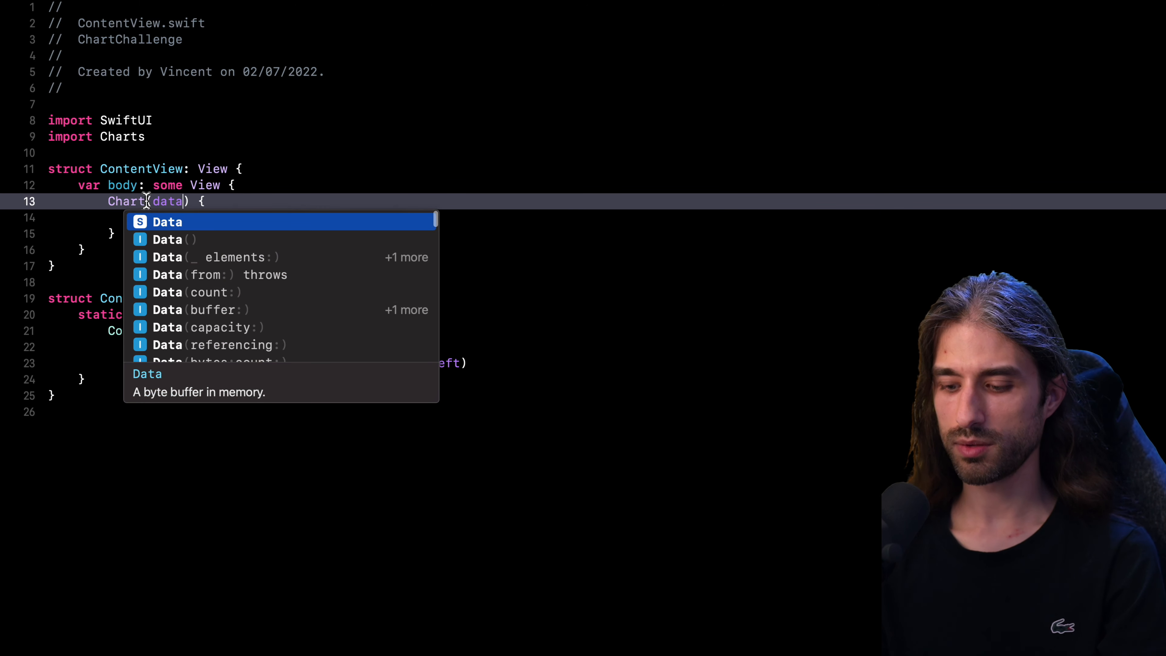
- Write Chart(data, id: \.date) { dataPoint in as the ContentView body
{"action": "key", "text": "Escape"}
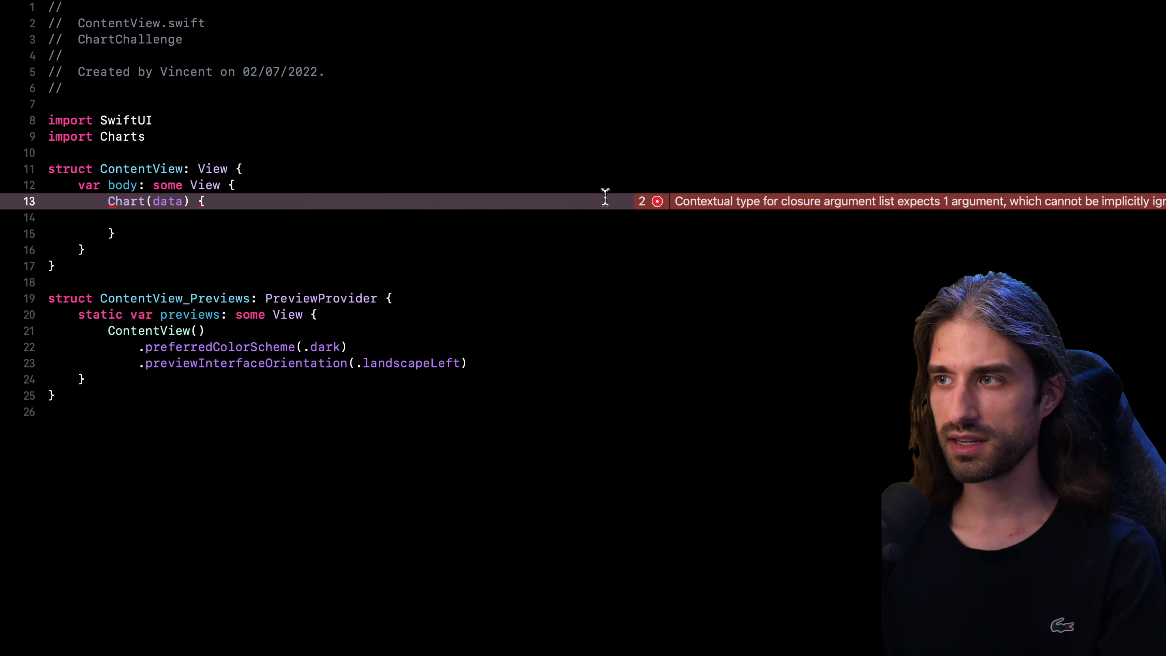
{"action": "mouse_move", "coordinate": [235, 201]}
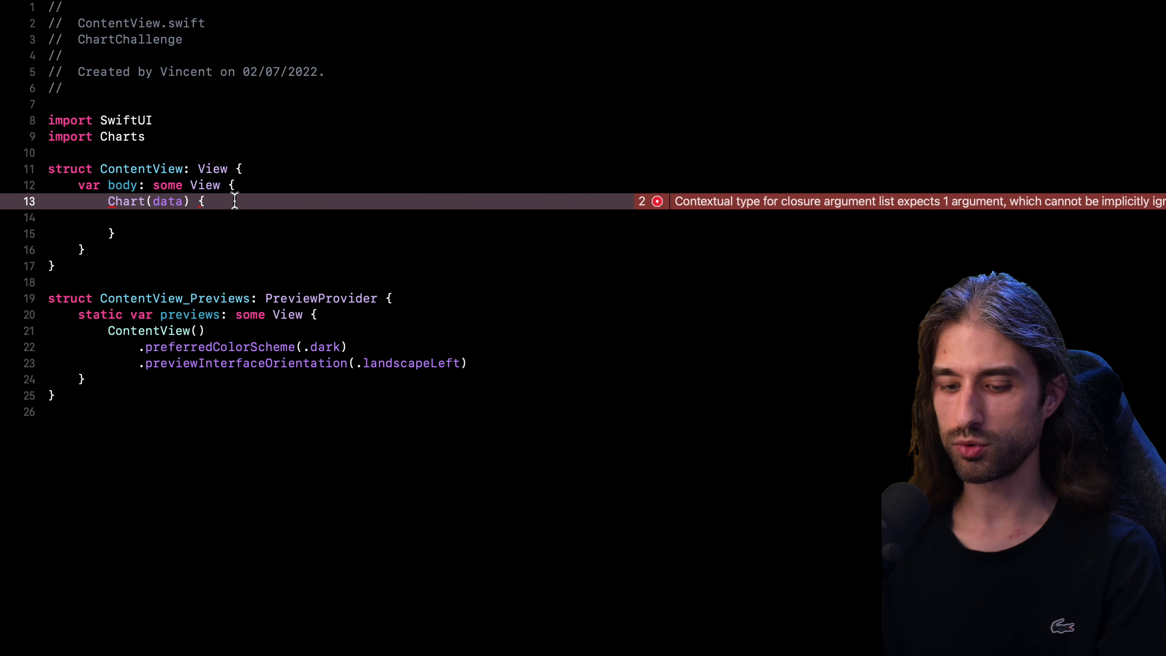
{"action": "type", "text": "dataPoint in"}
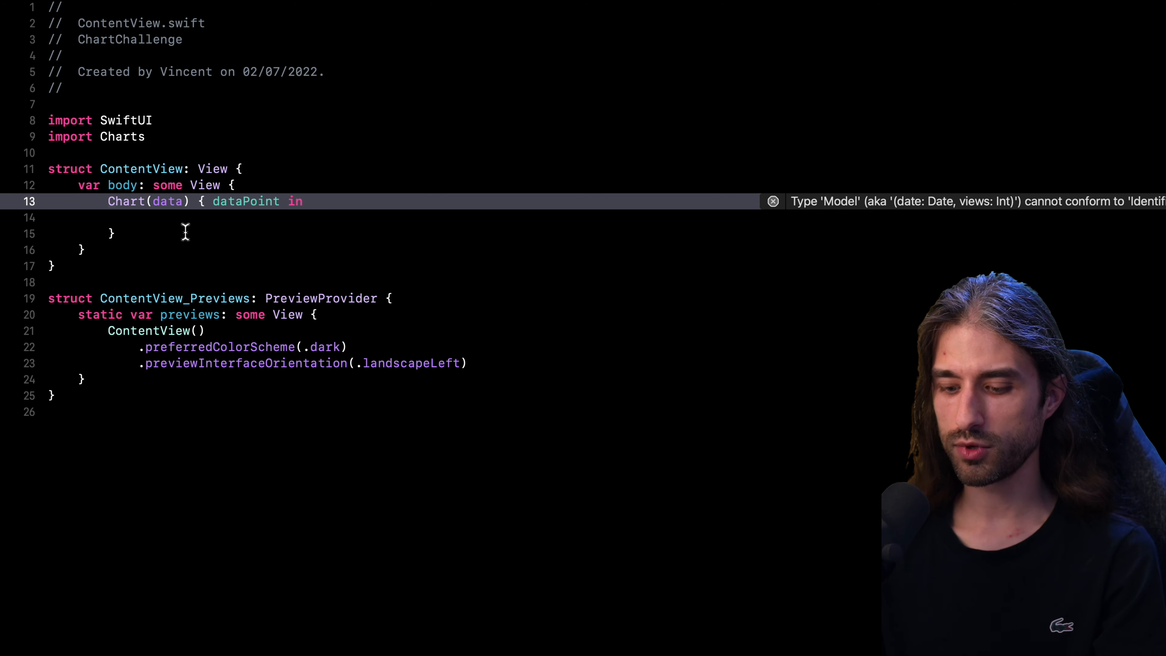
{"action": "type", "text": ", id:"}
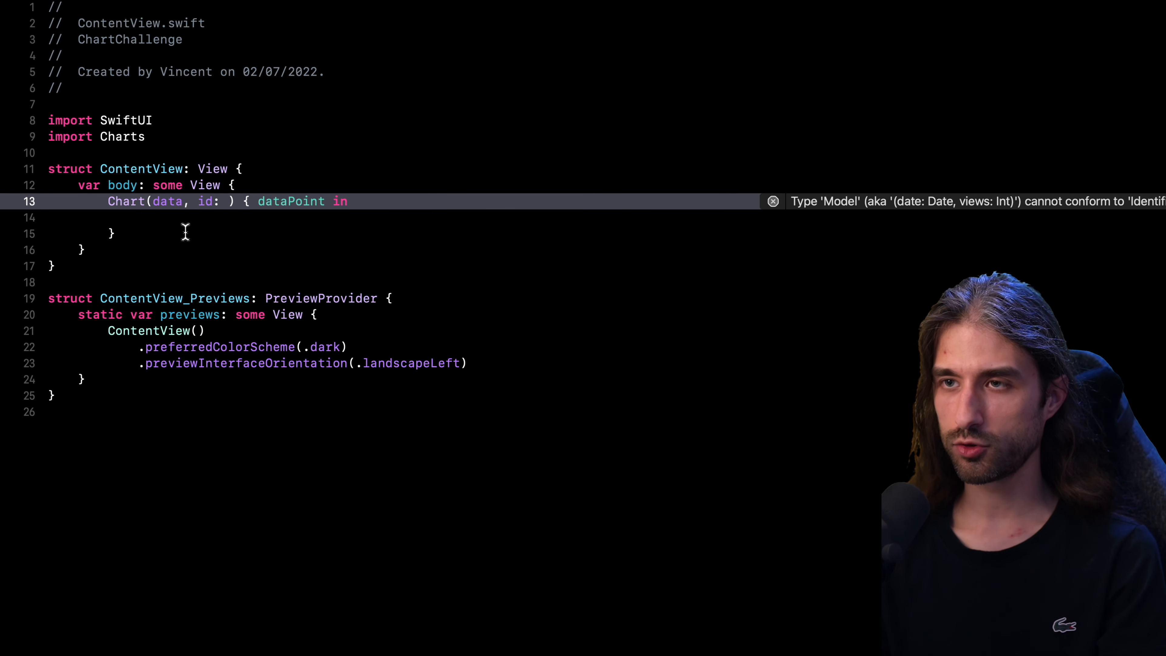
{"action": "type", "text": "\\.date"}
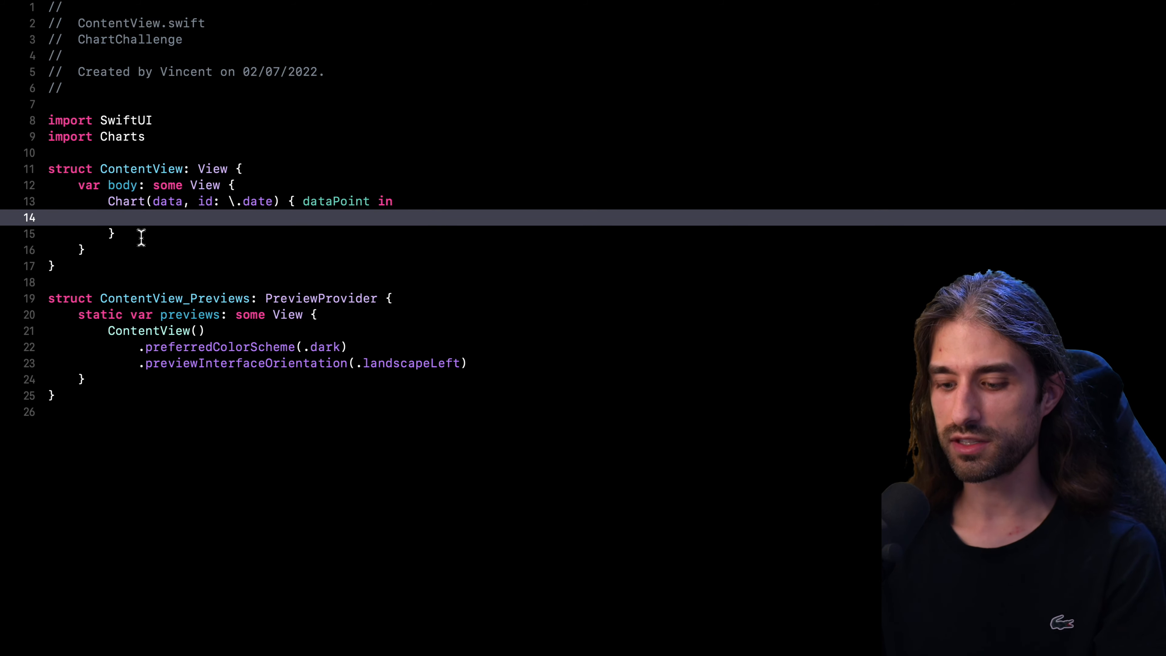
- Begin a LineMark inside the closure using the (x:y:) initializer completion
{"action": "type", "text": "LineM"}
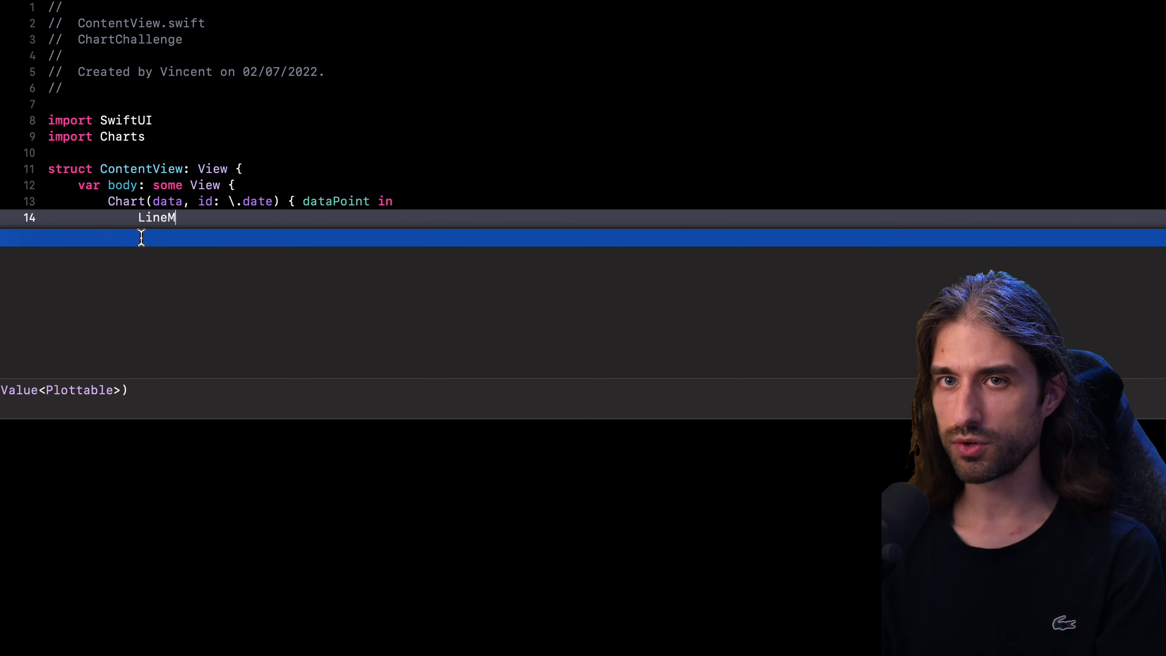
{"action": "type", "text": "ark"}
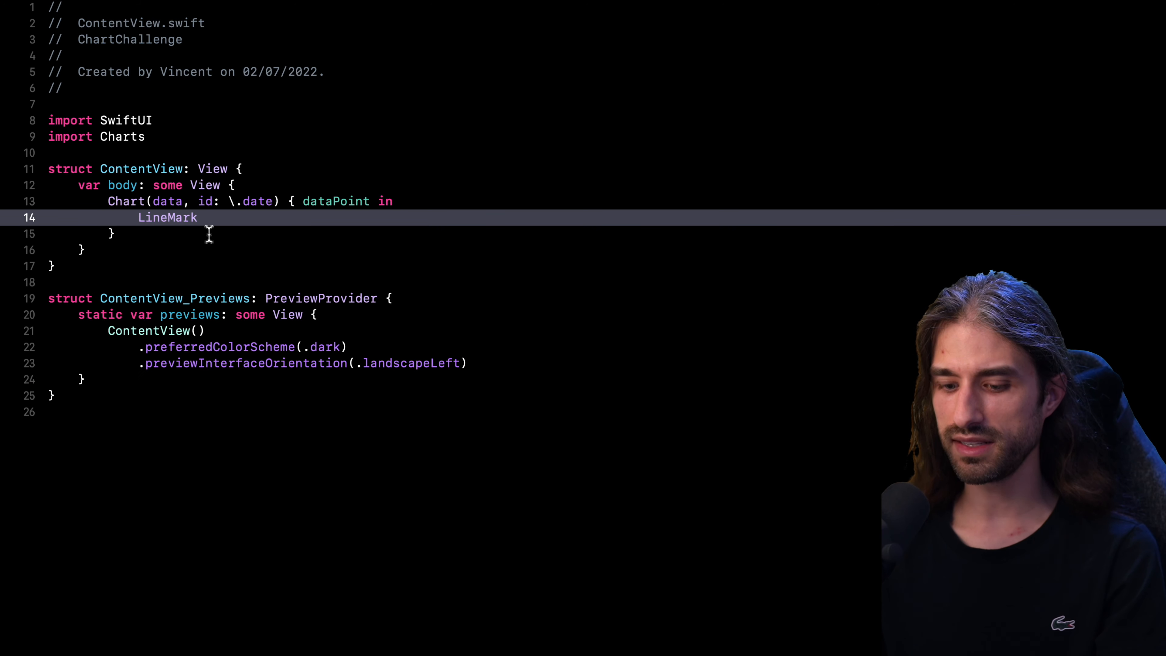
{"action": "type", "text": "("}
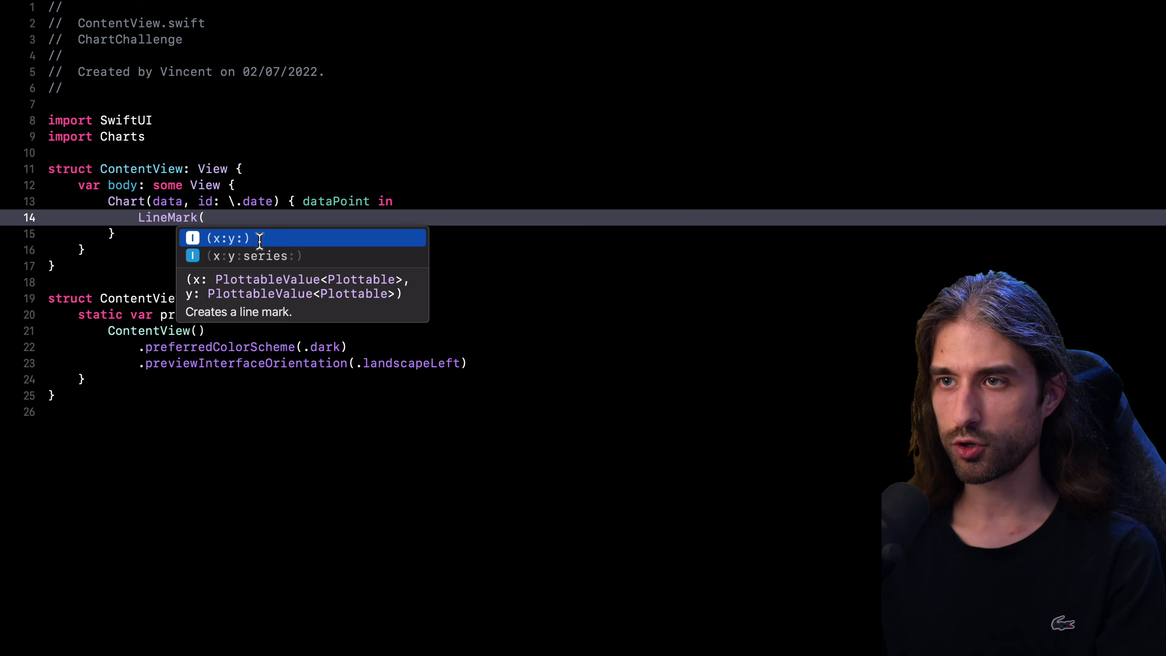
{"action": "left_click", "coordinate": [226, 238]}
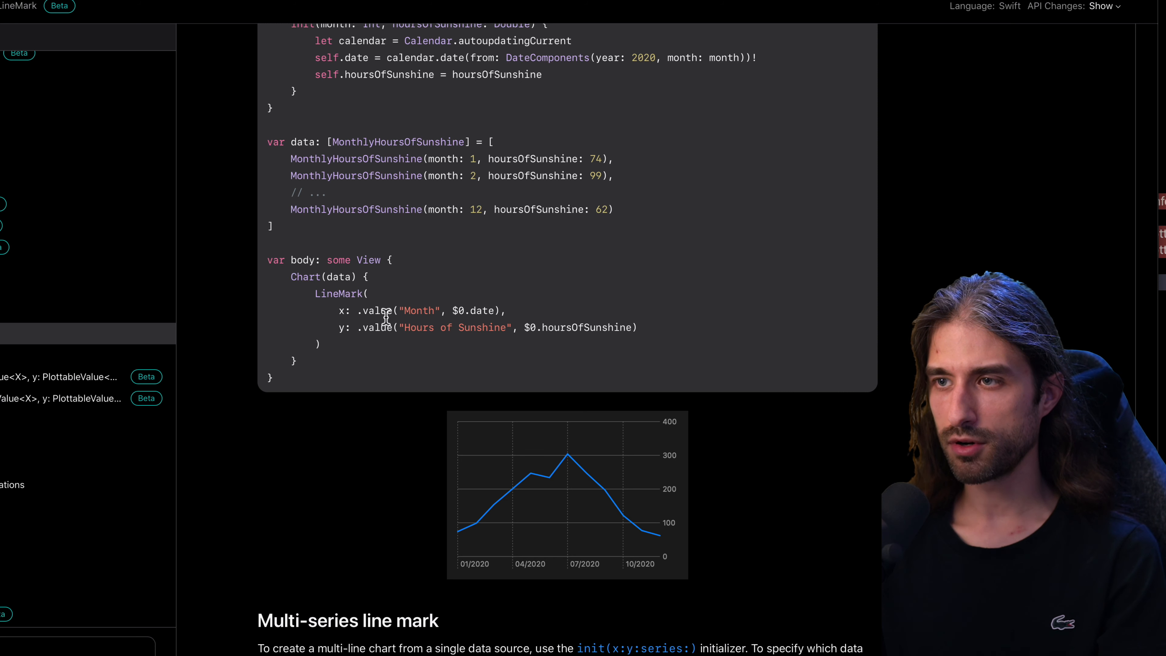
{"action": "mouse_move", "coordinate": [404, 324]}
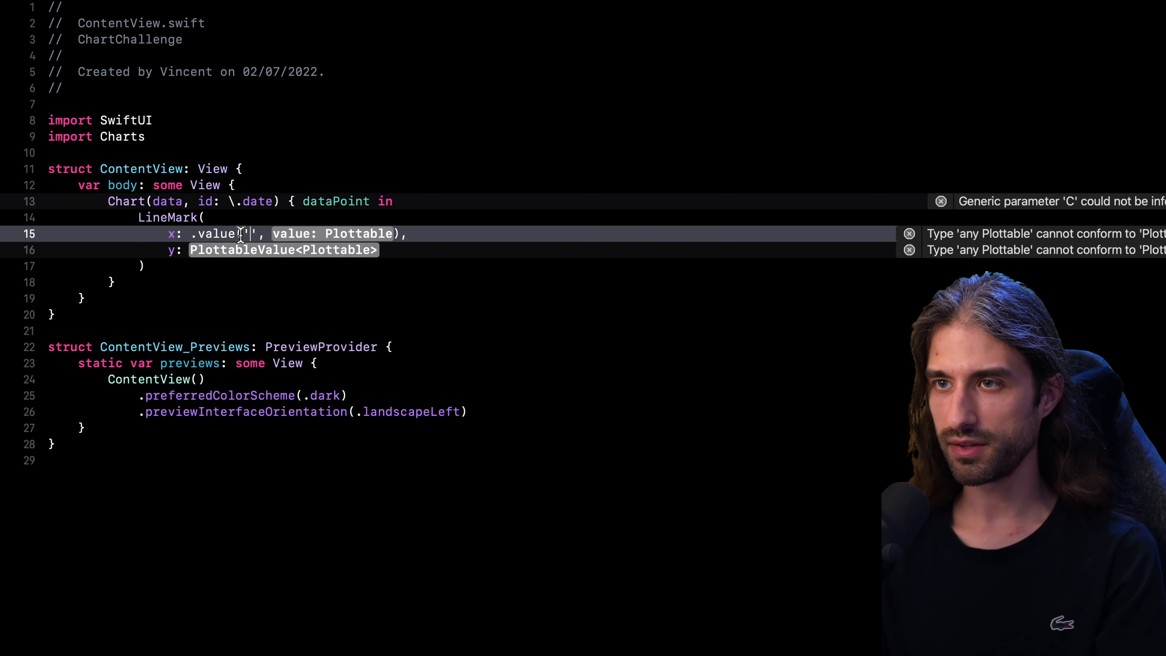
- Fill LineMark with x: .value("Day", dataPoint.date) and y: .value("Views", dataPoint.views)
{"action": "type", "text": "Day"}
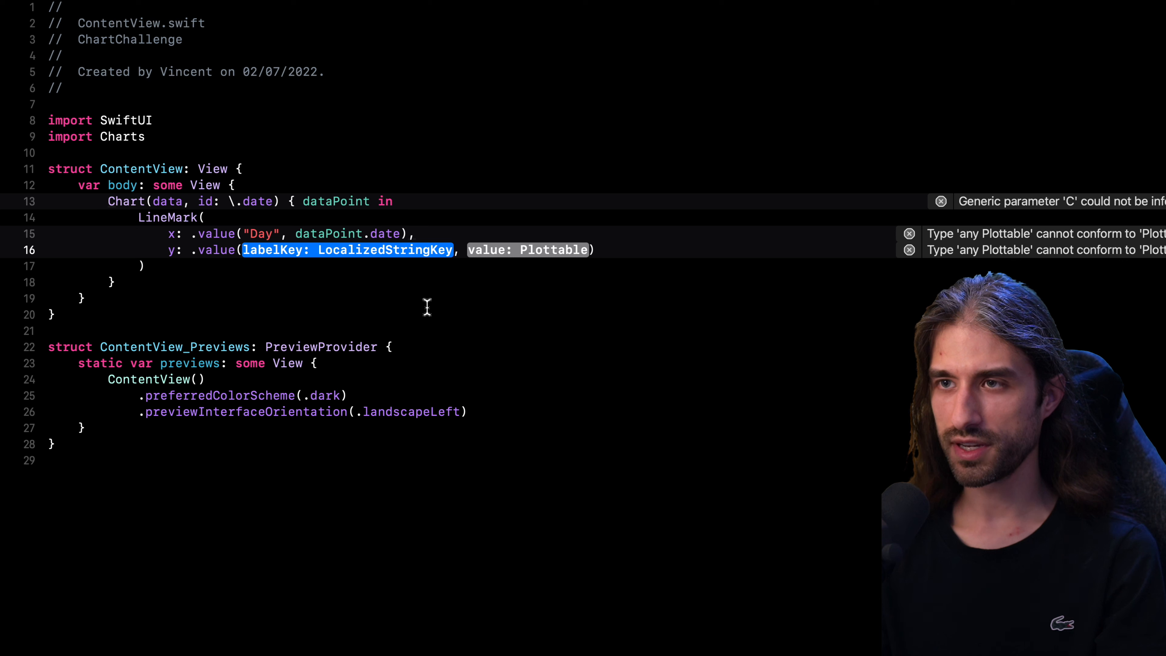
{"action": "type", "text": "\"Views\""}
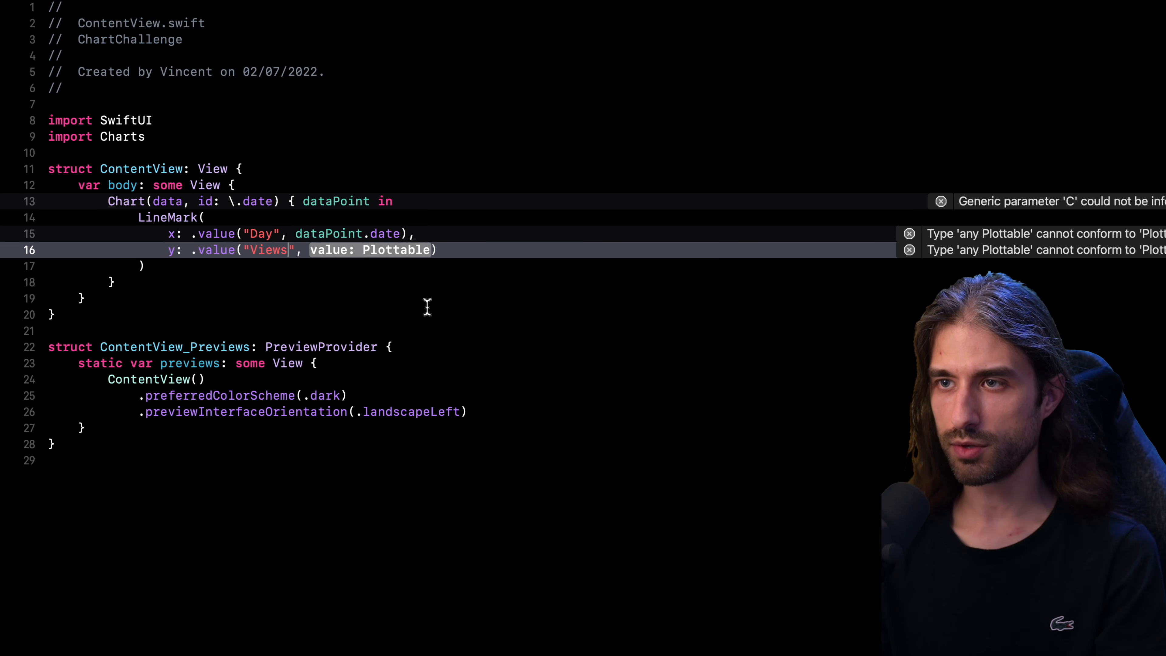
{"action": "double_click", "coordinate": [371, 250]}
{"action": "type", "text": "dataPoint."}
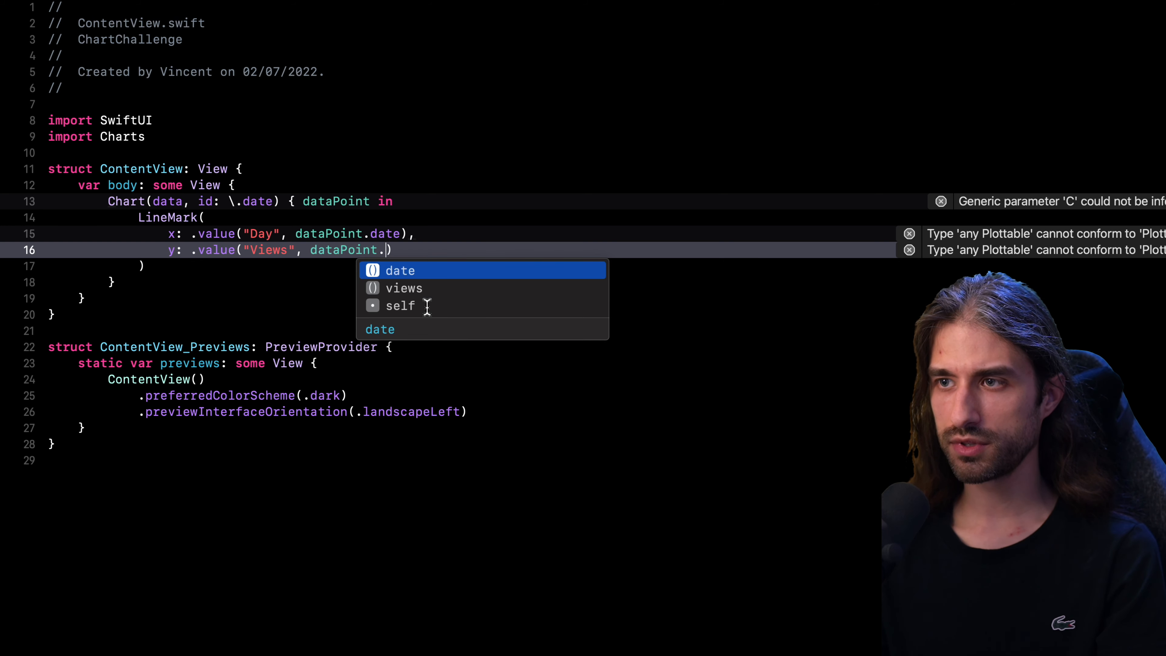
{"action": "type", "text": "views"}
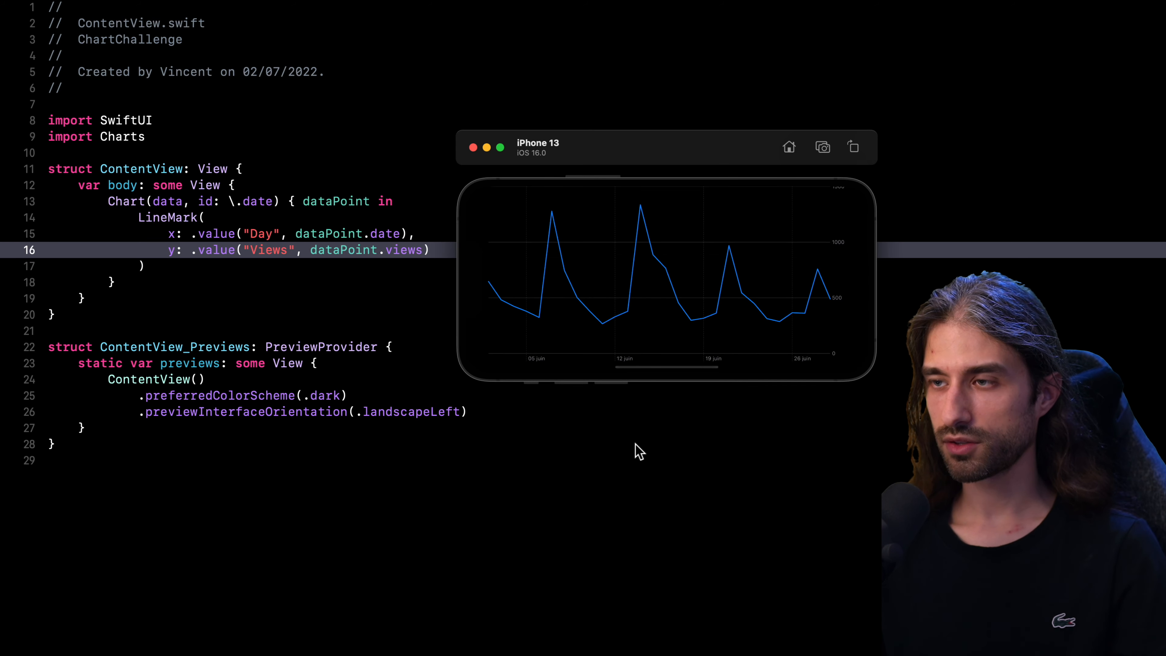
{"action": "mouse_move", "coordinate": [483, 275]}
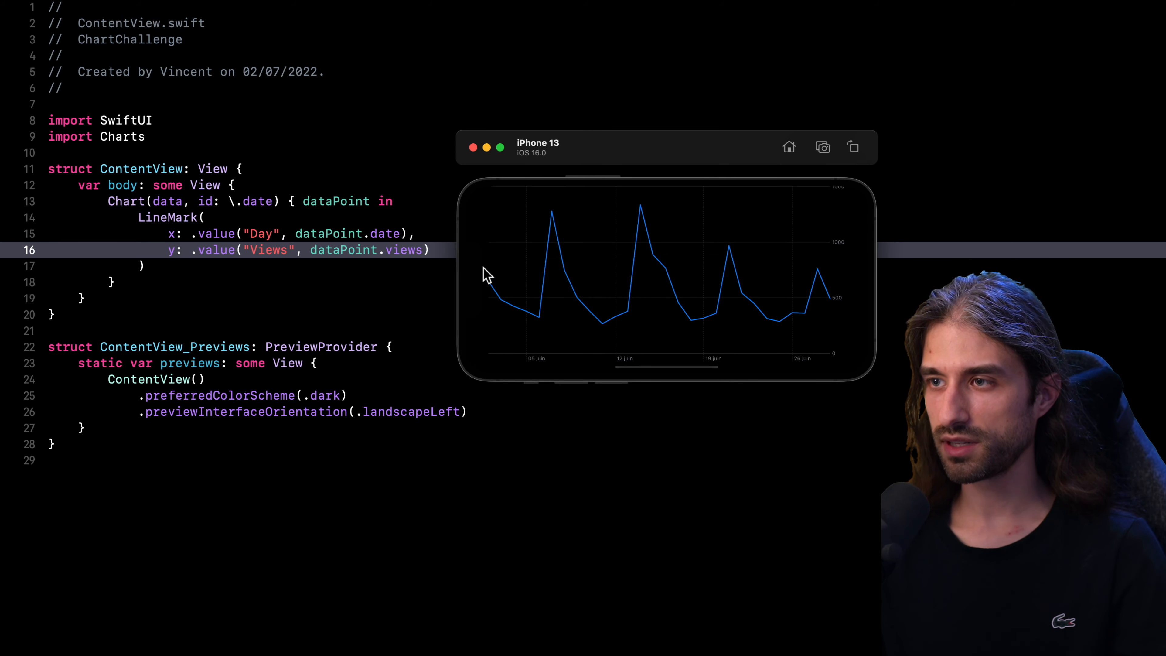
{"action": "mouse_move", "coordinate": [599, 320]}
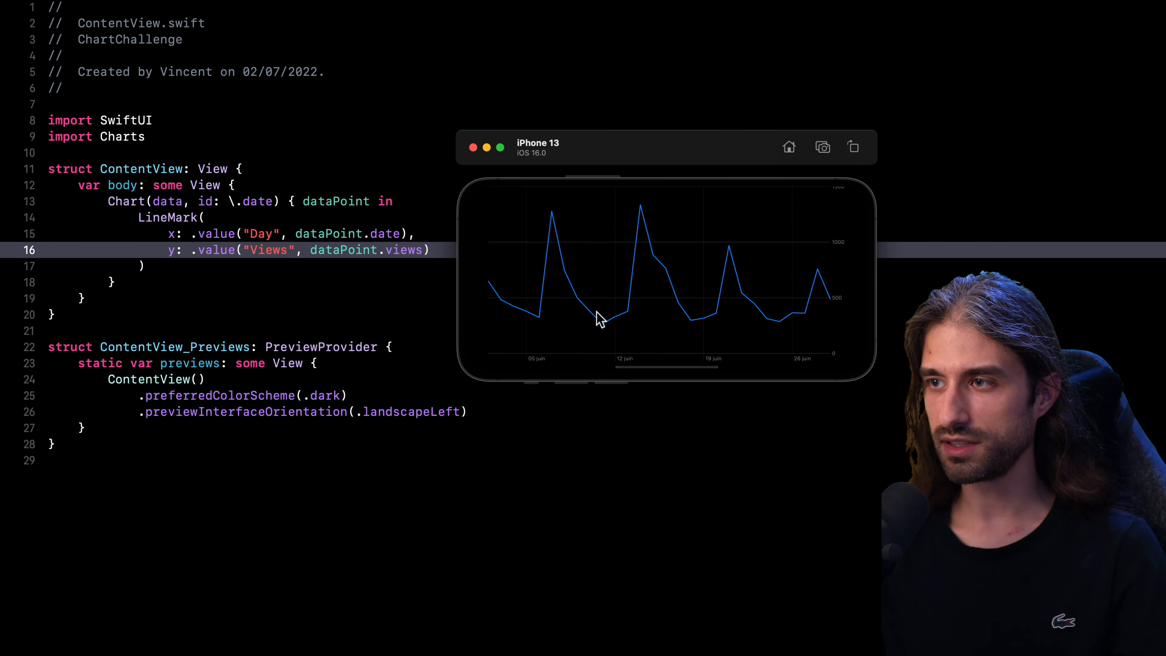
{"action": "mouse_move", "coordinate": [587, 250]}
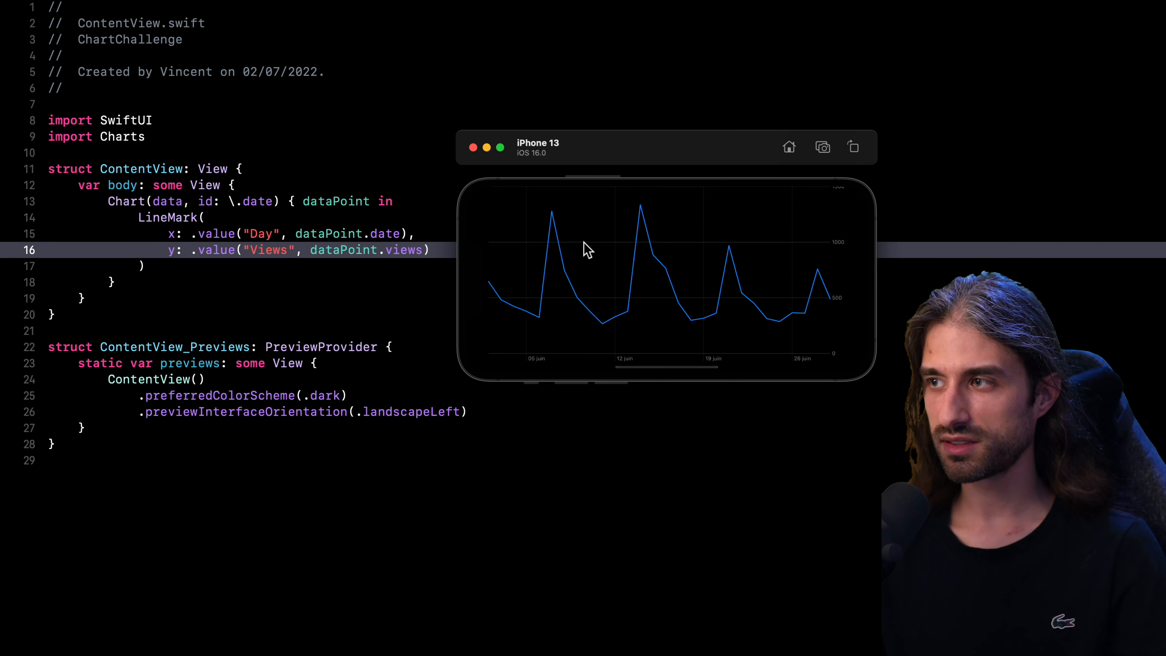
{"action": "mouse_move", "coordinate": [780, 253]}
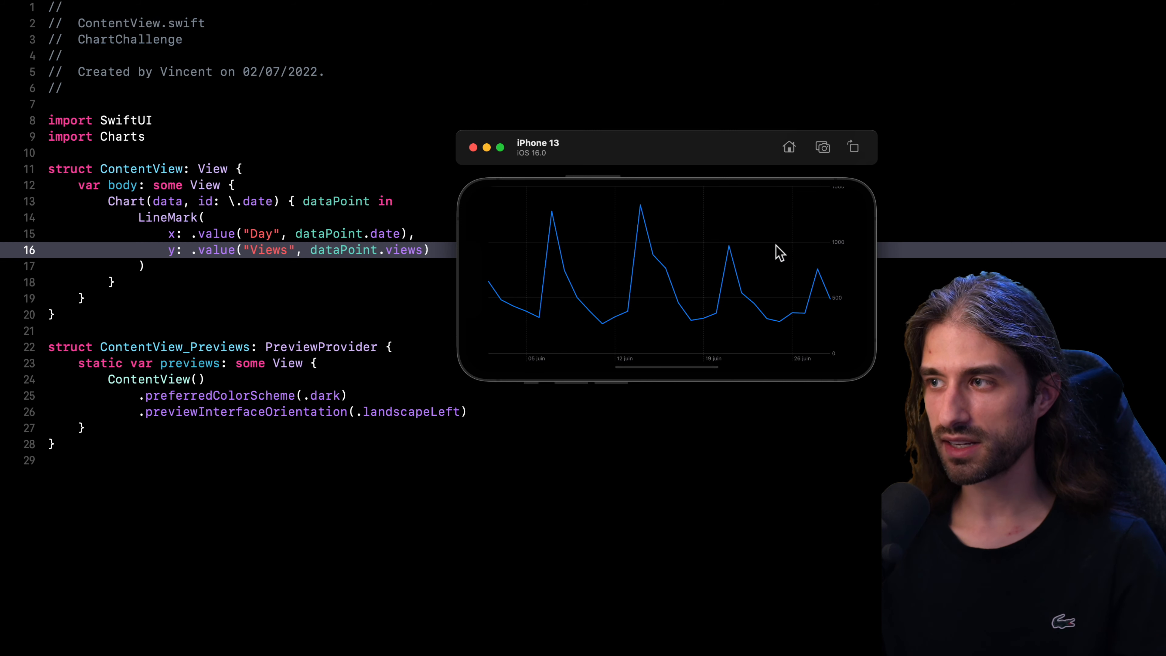
{"action": "mouse_move", "coordinate": [843, 318]}
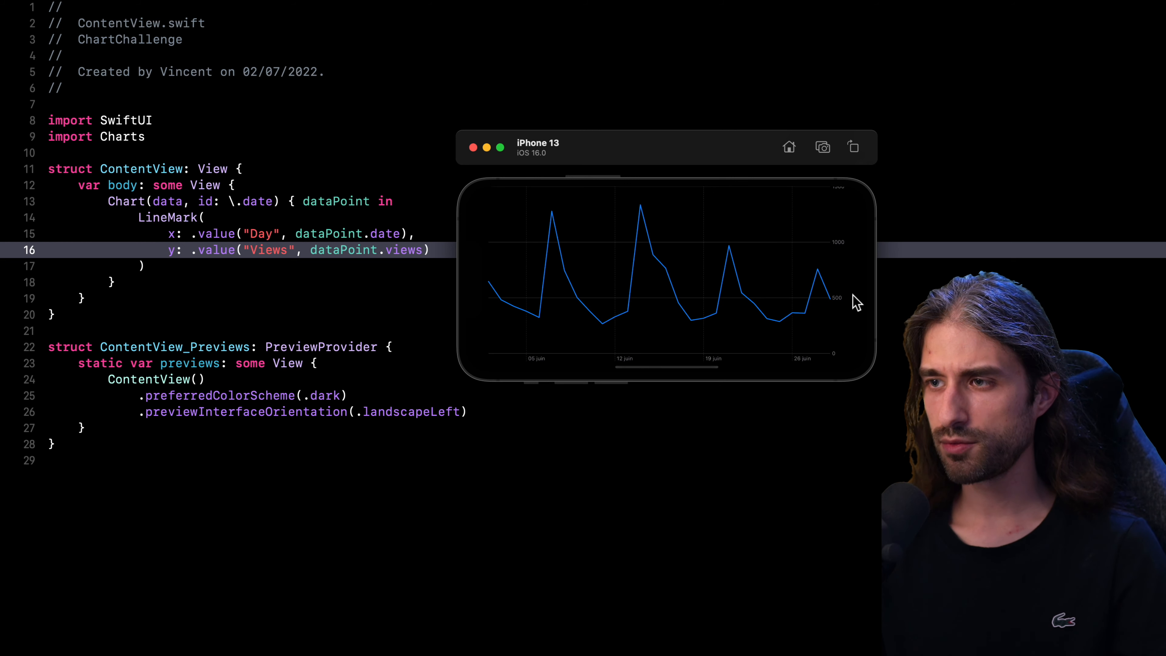
{"action": "mouse_move", "coordinate": [527, 374]}
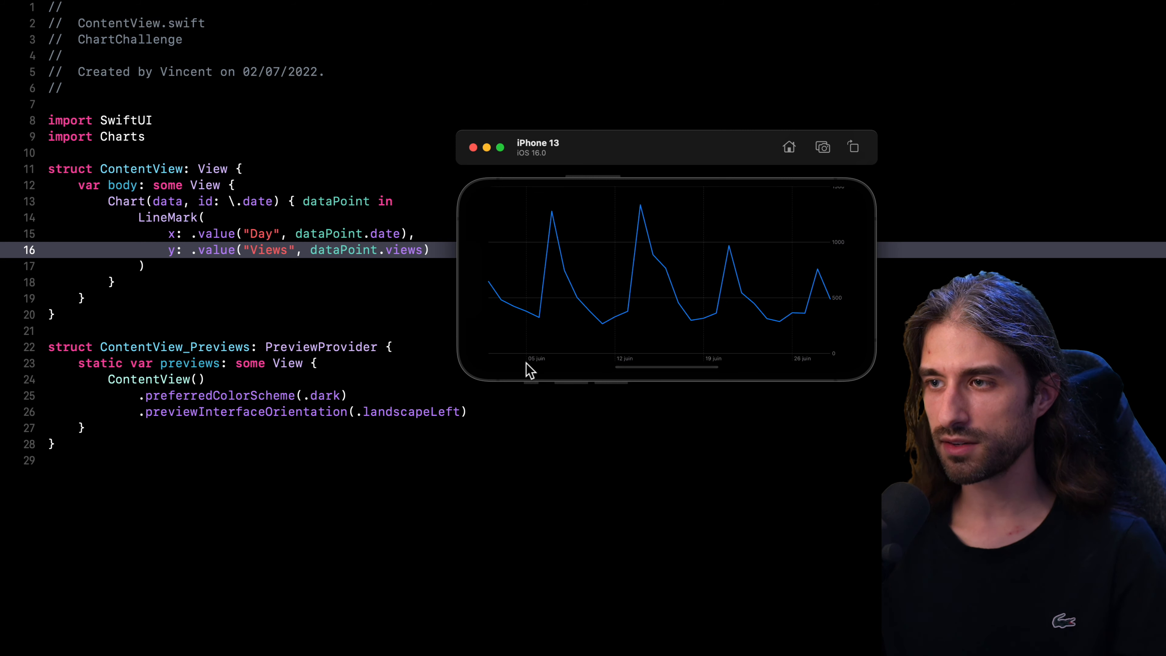
{"action": "mouse_move", "coordinate": [840, 362]}
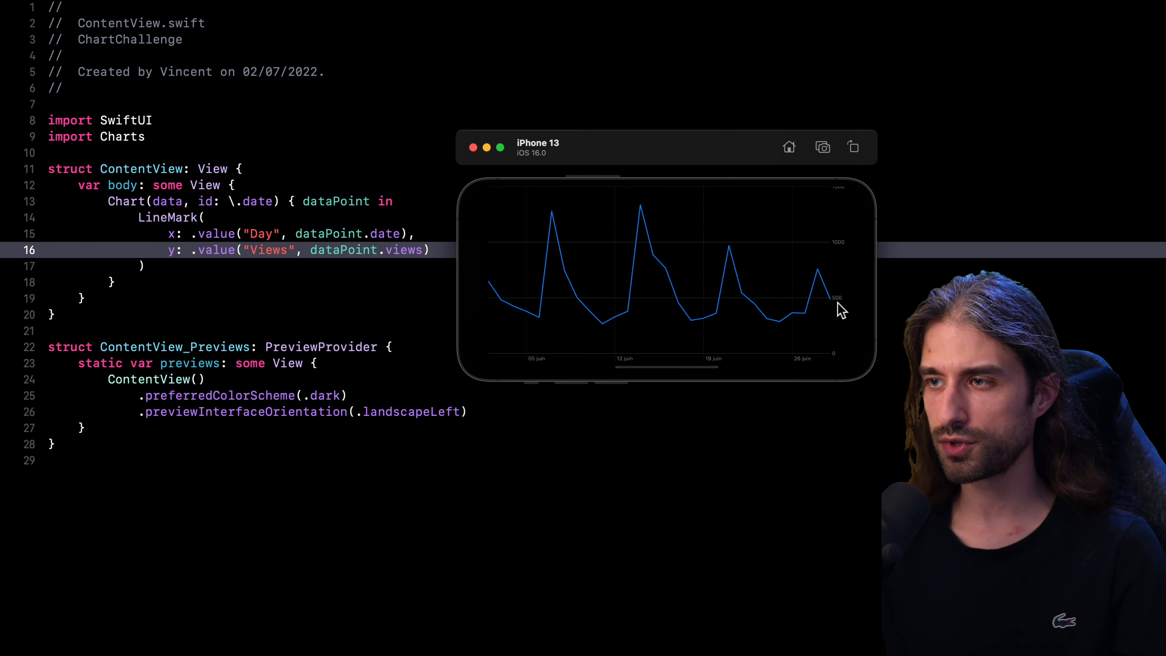
{"action": "mouse_move", "coordinate": [541, 374]}
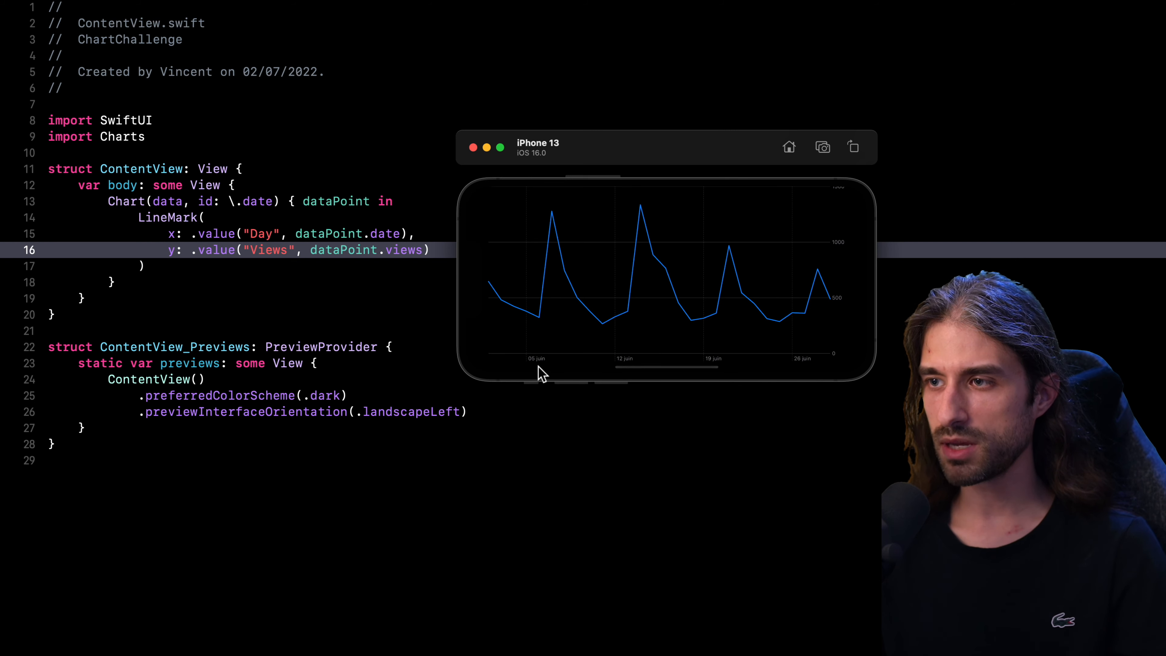
{"action": "mouse_move", "coordinate": [557, 370]}
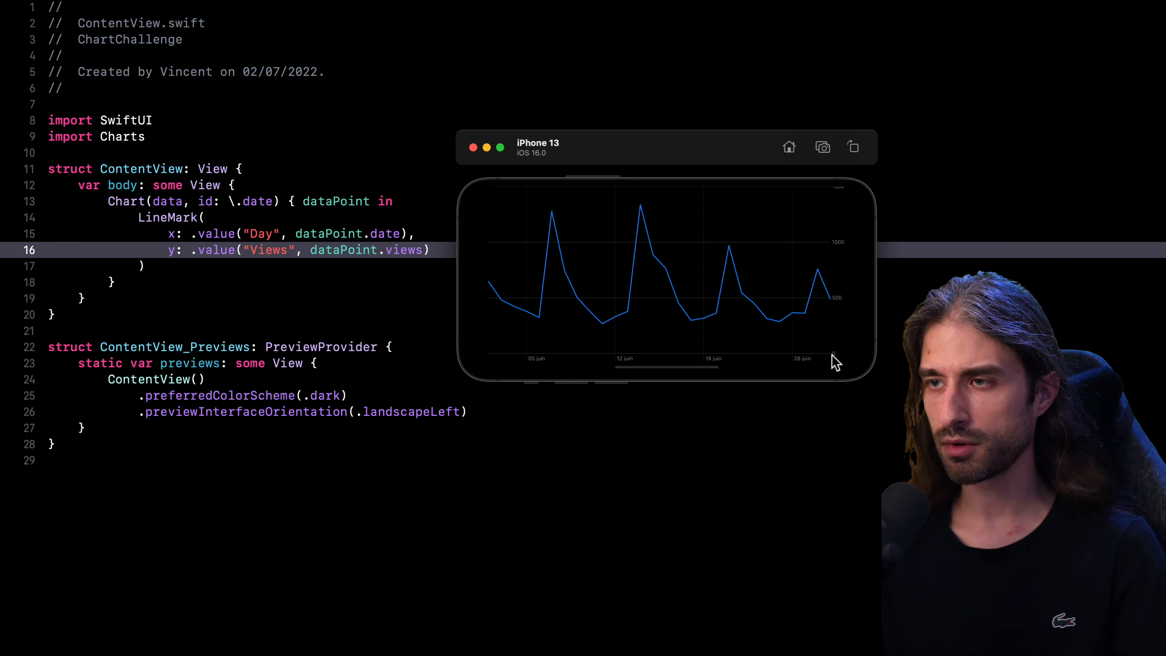
{"action": "mouse_move", "coordinate": [841, 211]}
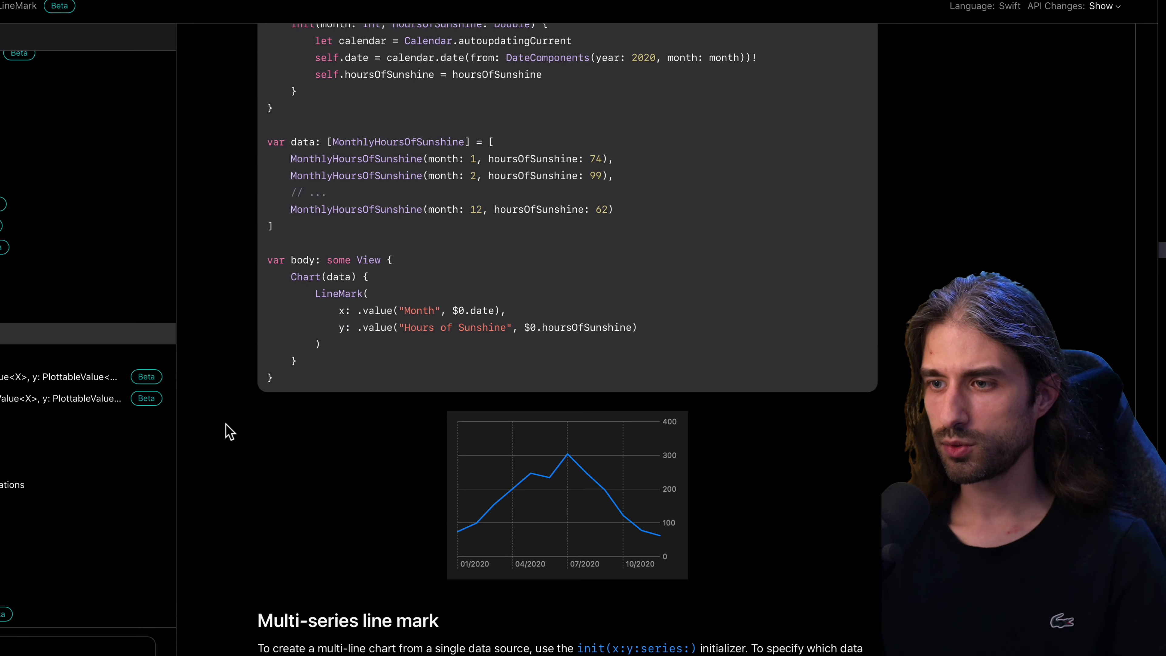
- Scroll through the LineMark article's single-series and multi-series line chart examples
{"action": "scroll", "scroll_direction": "down", "scroll_amount": 3}
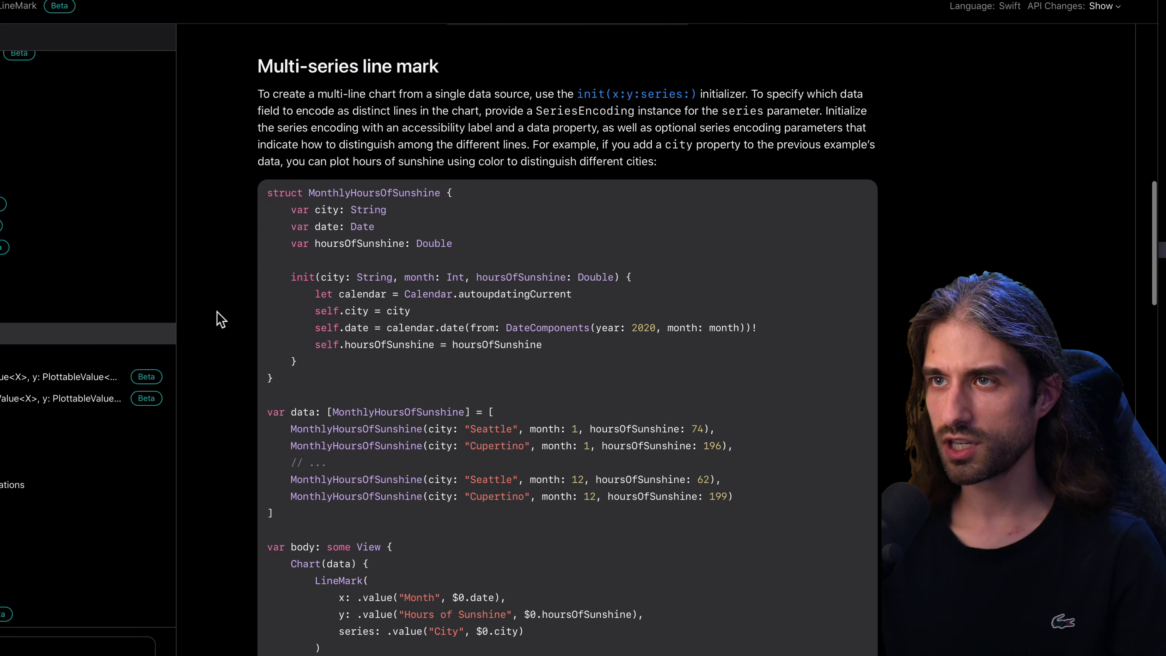
{"action": "scroll", "scroll_direction": "down", "scroll_amount": 3}
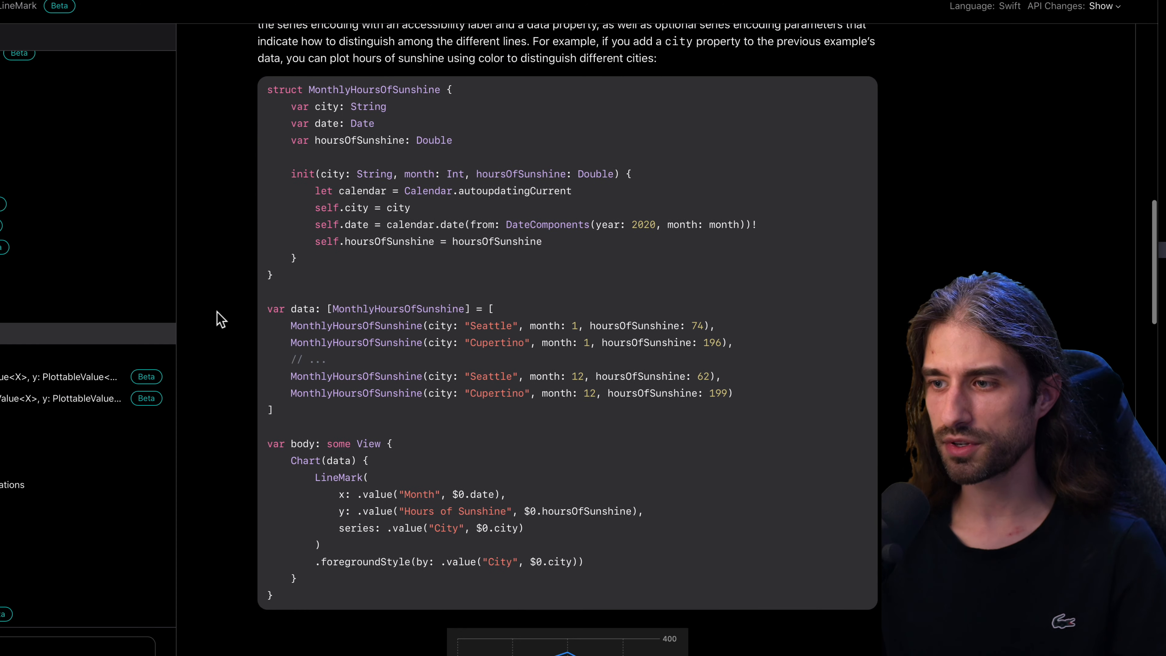
{"action": "scroll", "scroll_direction": "down", "scroll_amount": 3}
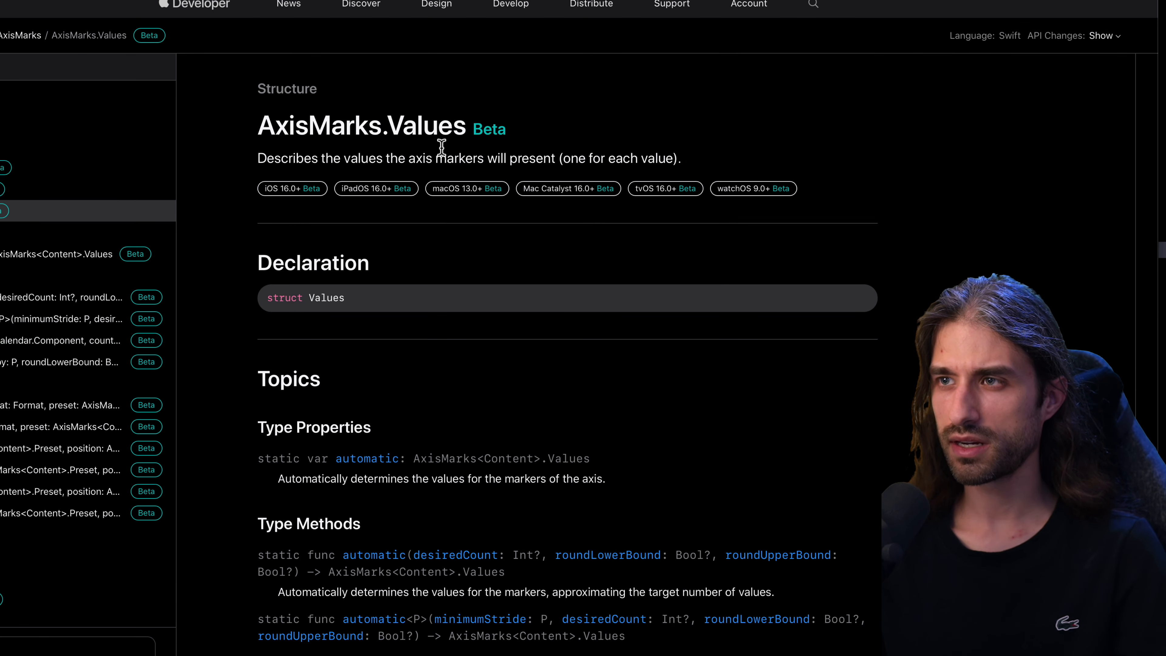
- Scroll the AxisMarks.Values page to its automatic and stride(by:) type methods
{"action": "scroll", "scroll_direction": "down", "scroll_amount": 3}
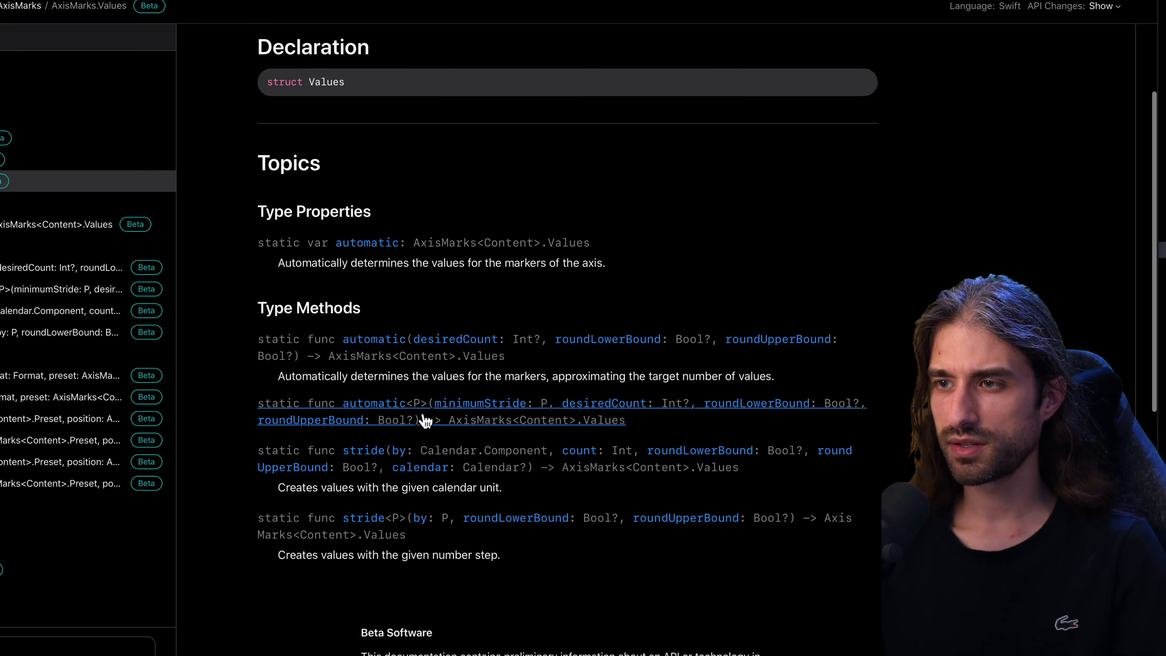
{"action": "mouse_move", "coordinate": [511, 423]}
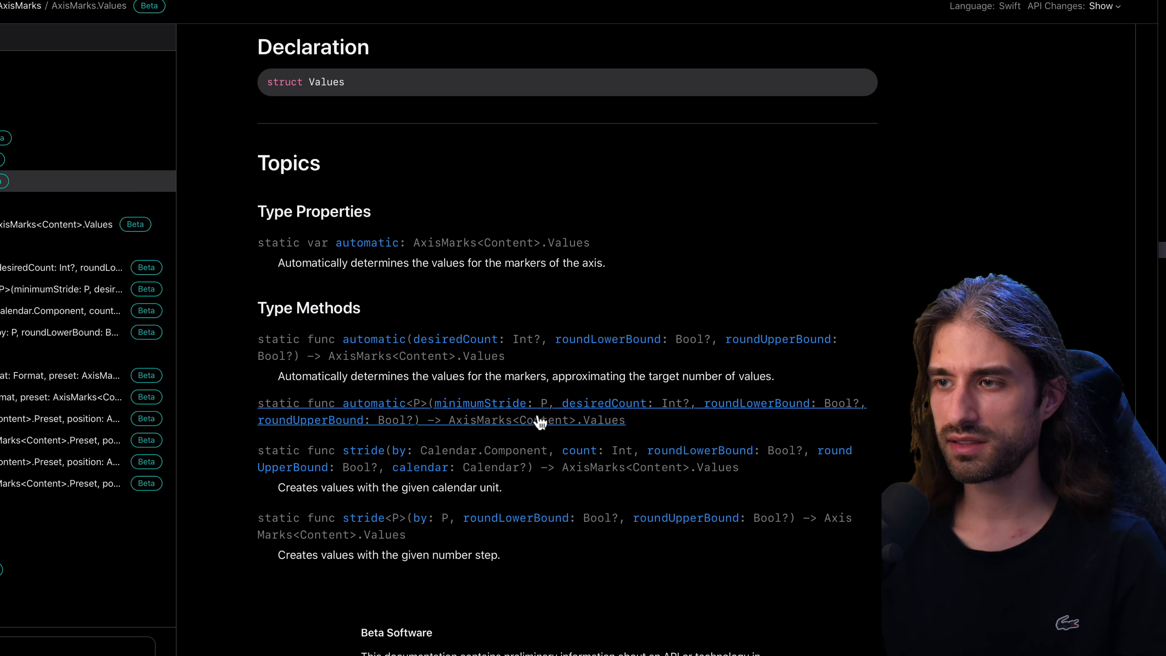
{"action": "mouse_move", "coordinate": [443, 421]}
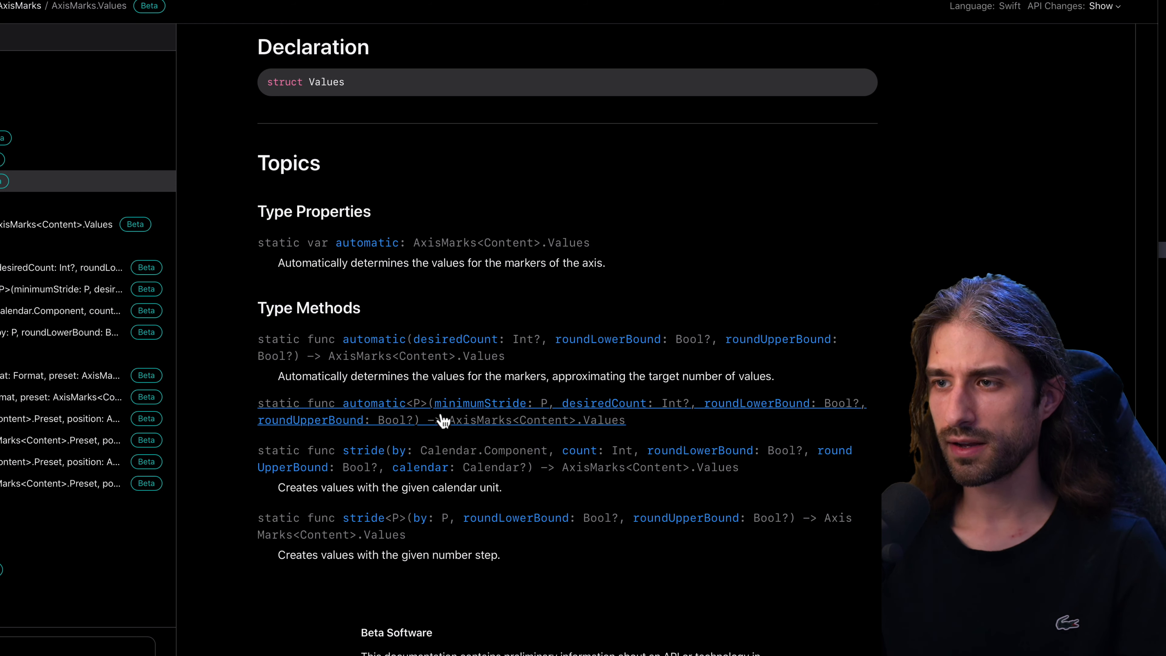
{"action": "mouse_move", "coordinate": [438, 421]}
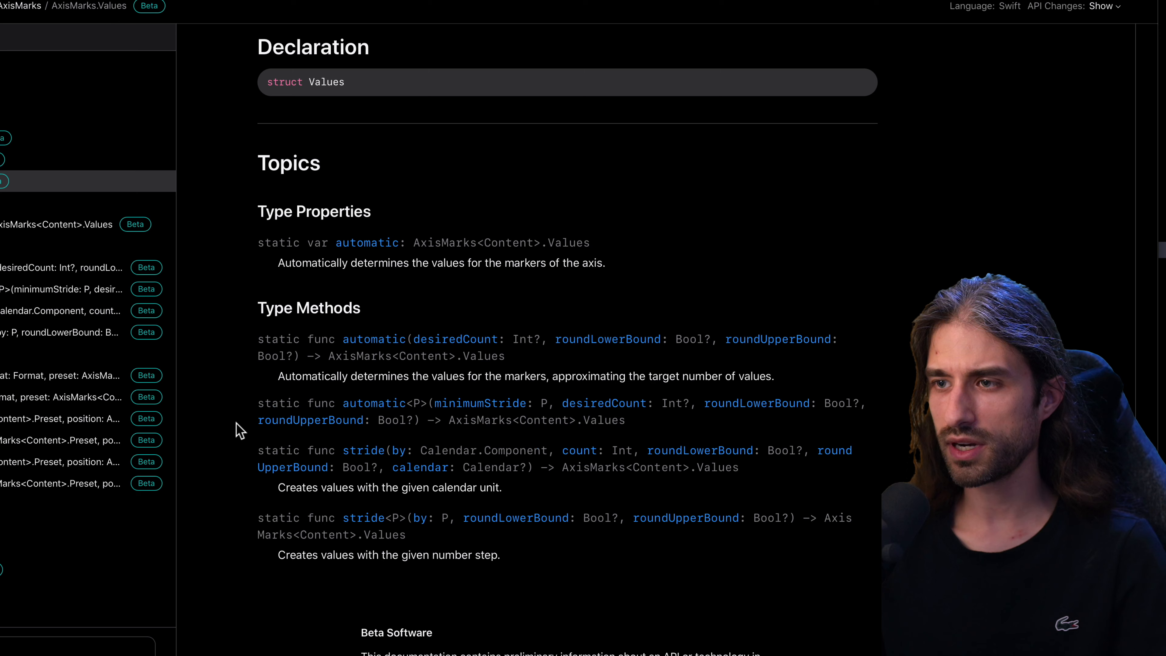
{"action": "scroll", "scroll_direction": "down", "scroll_amount": 3}
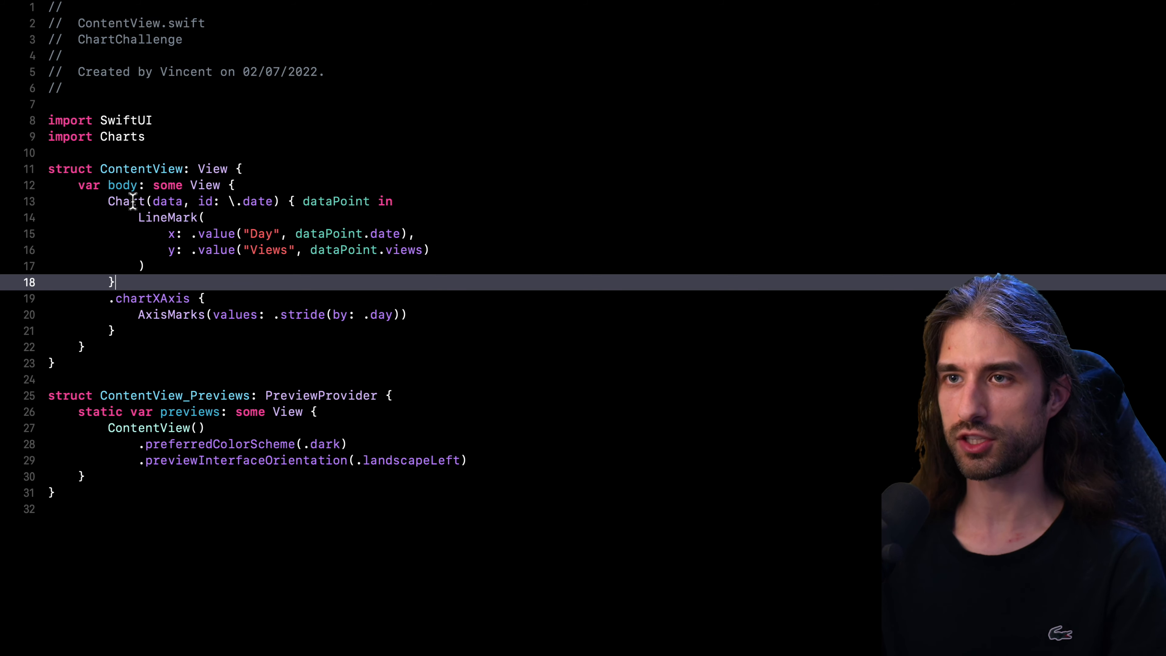
{"action": "mouse_move", "coordinate": [133, 315]}
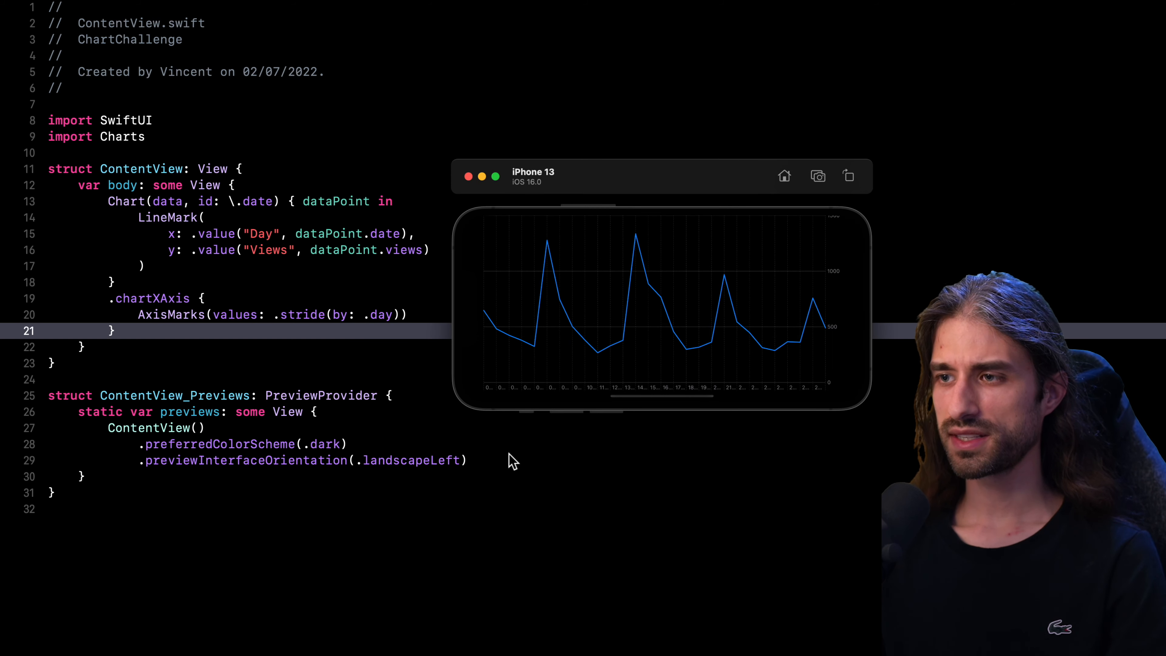
{"action": "mouse_move", "coordinate": [487, 398]}
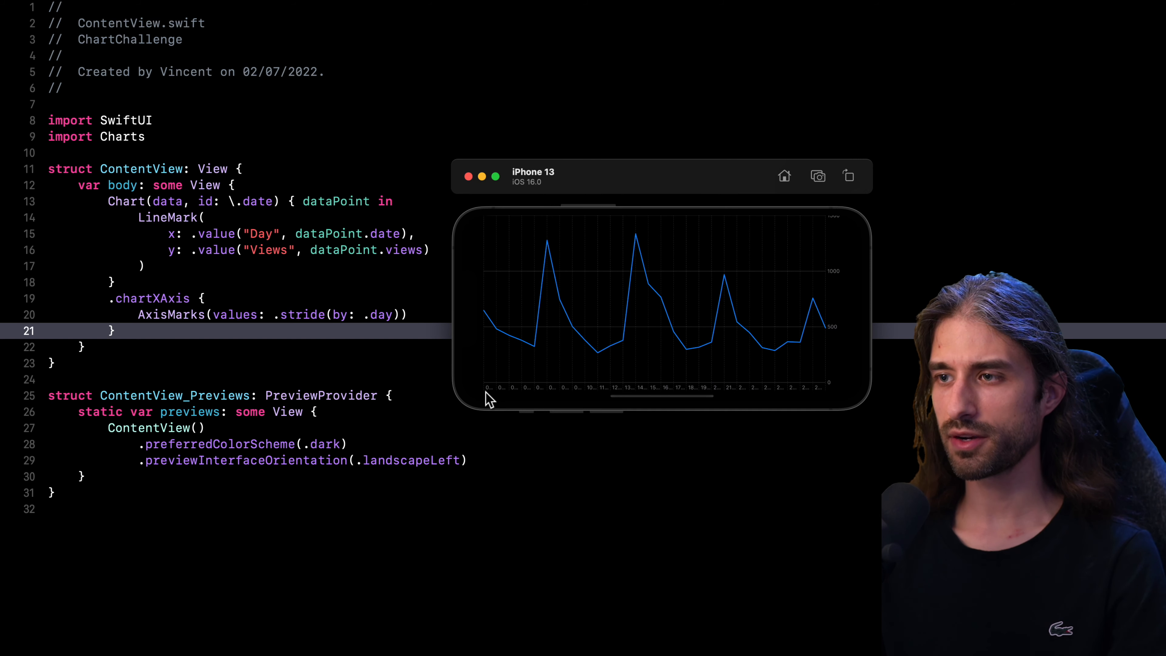
{"action": "mouse_move", "coordinate": [529, 404]}
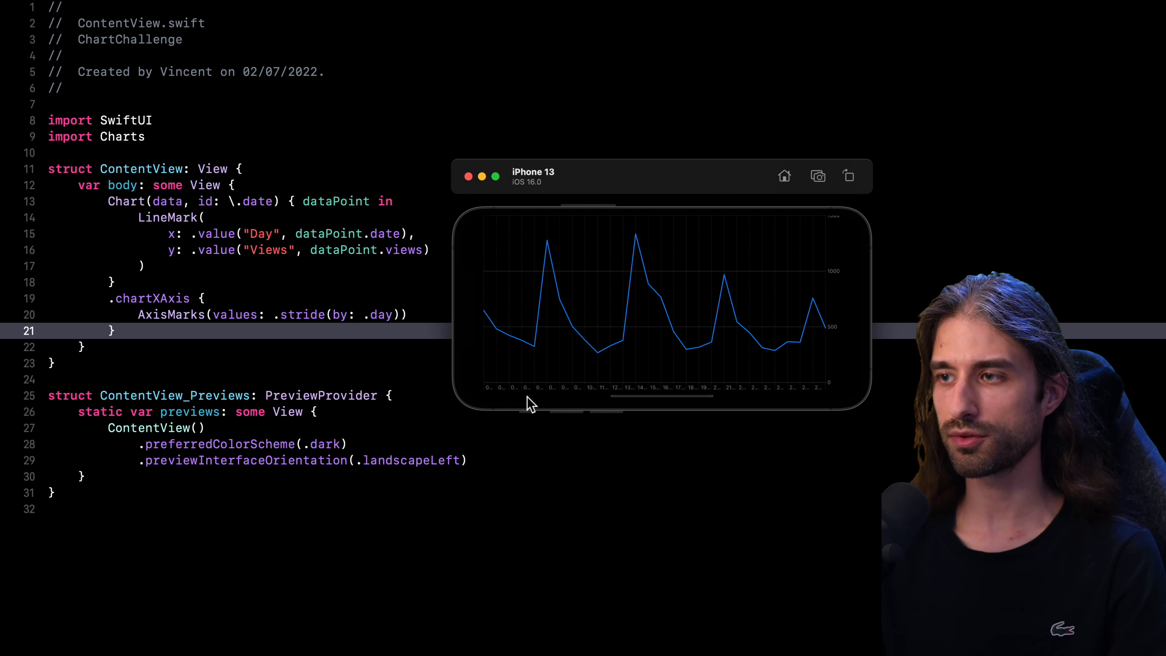
{"action": "mouse_move", "coordinate": [606, 402]}
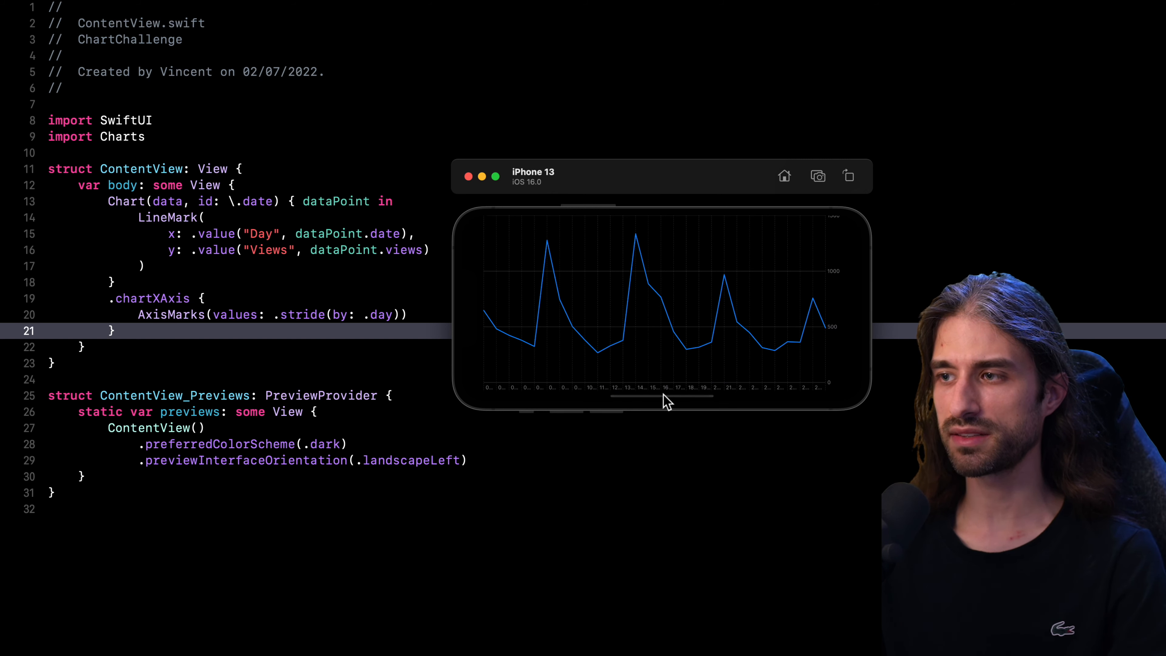
{"action": "mouse_move", "coordinate": [616, 402]}
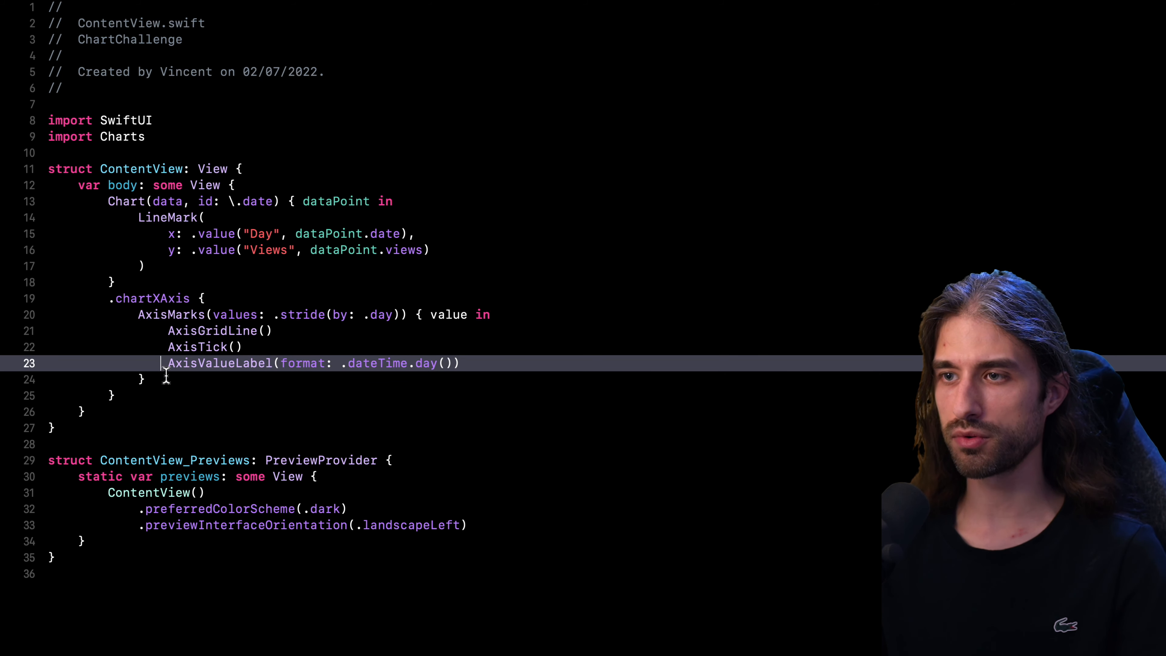
{"action": "mouse_move", "coordinate": [284, 386]}
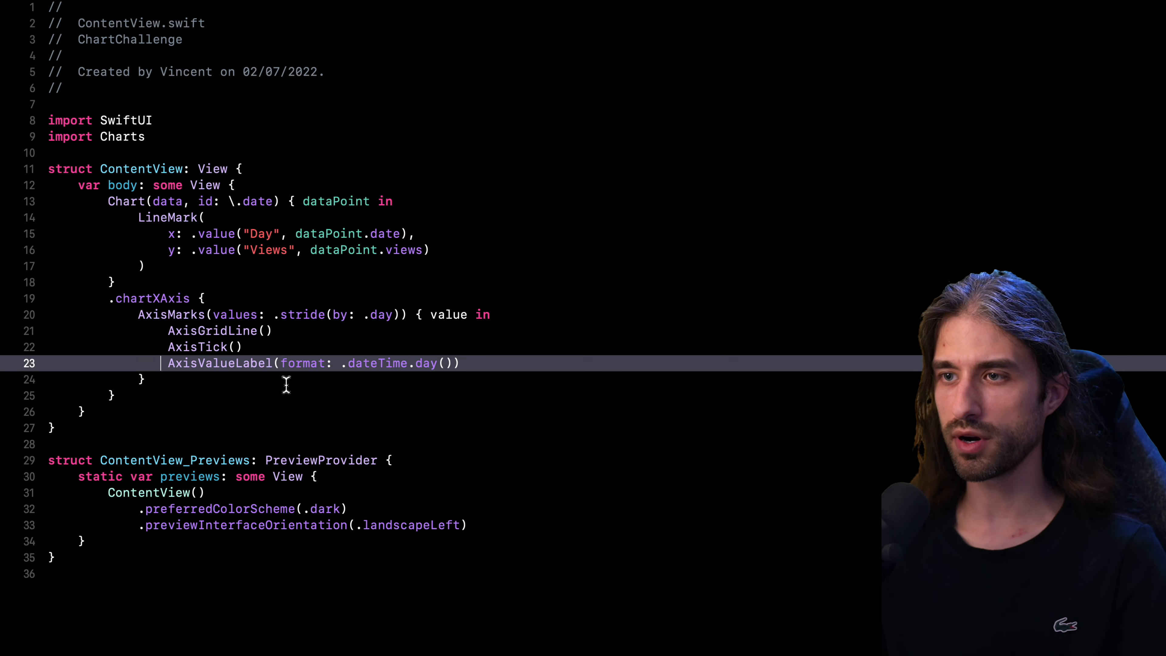
{"action": "mouse_move", "coordinate": [418, 381]}
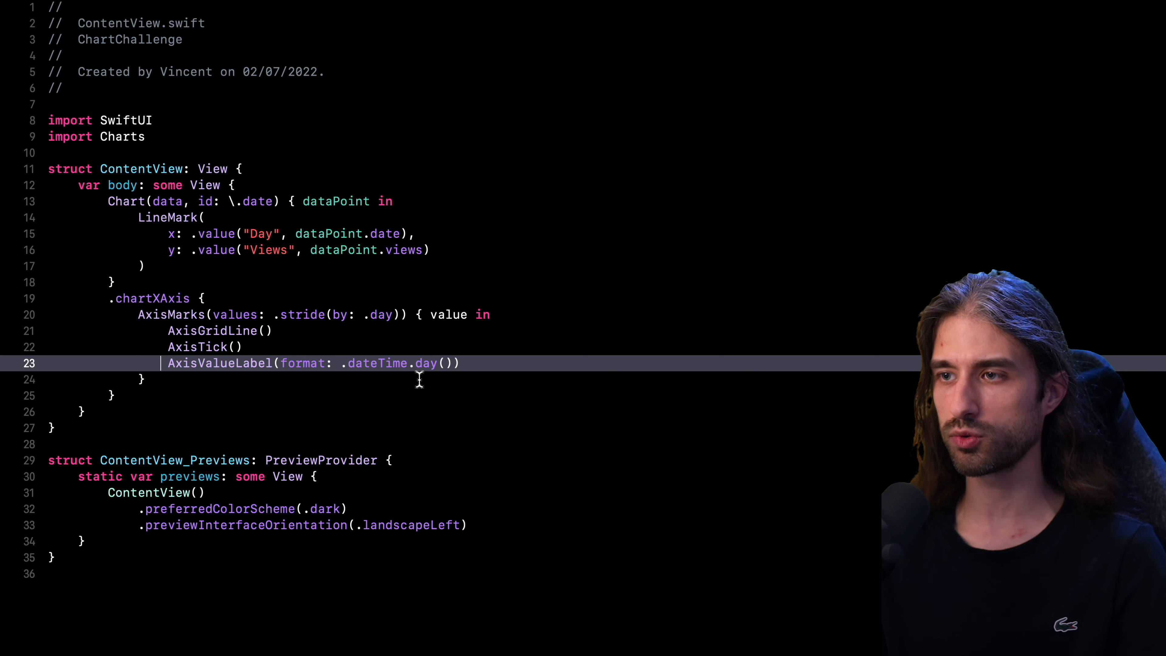
{"action": "mouse_move", "coordinate": [450, 378]}
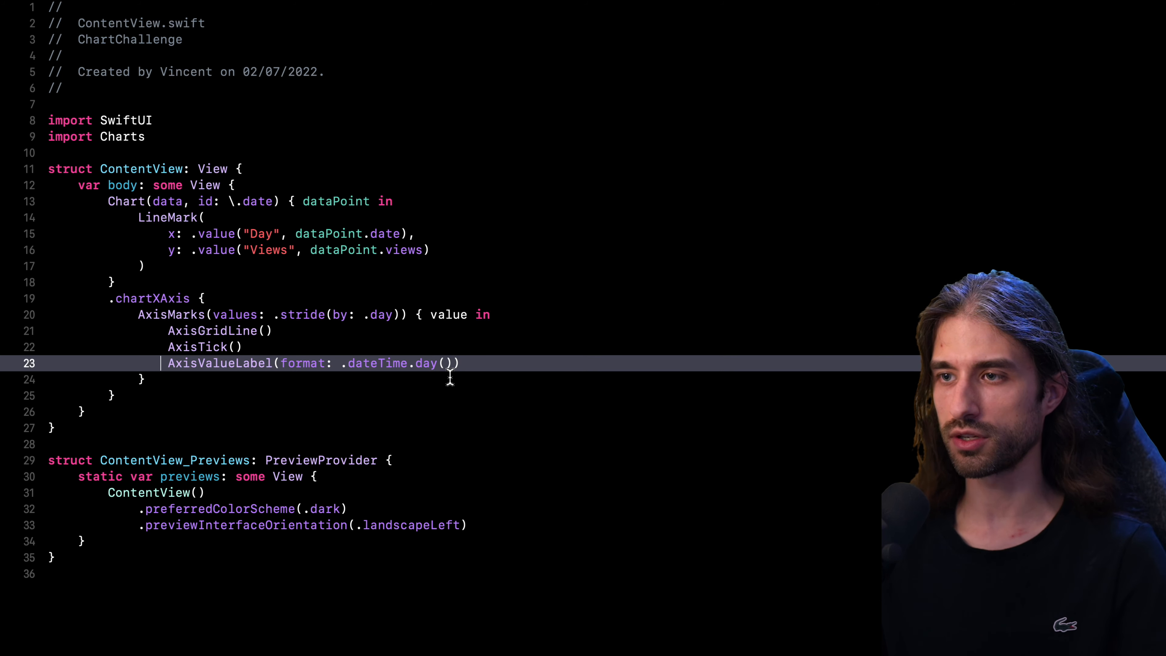
{"action": "mouse_move", "coordinate": [195, 119]}
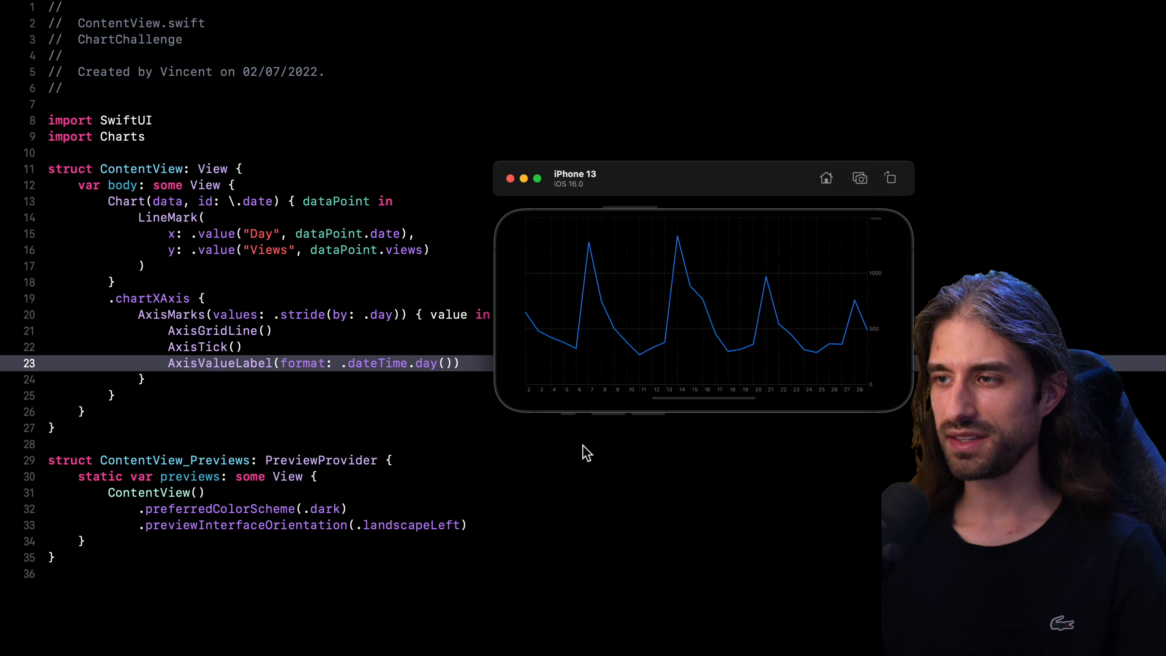
{"action": "mouse_move", "coordinate": [580, 454]}
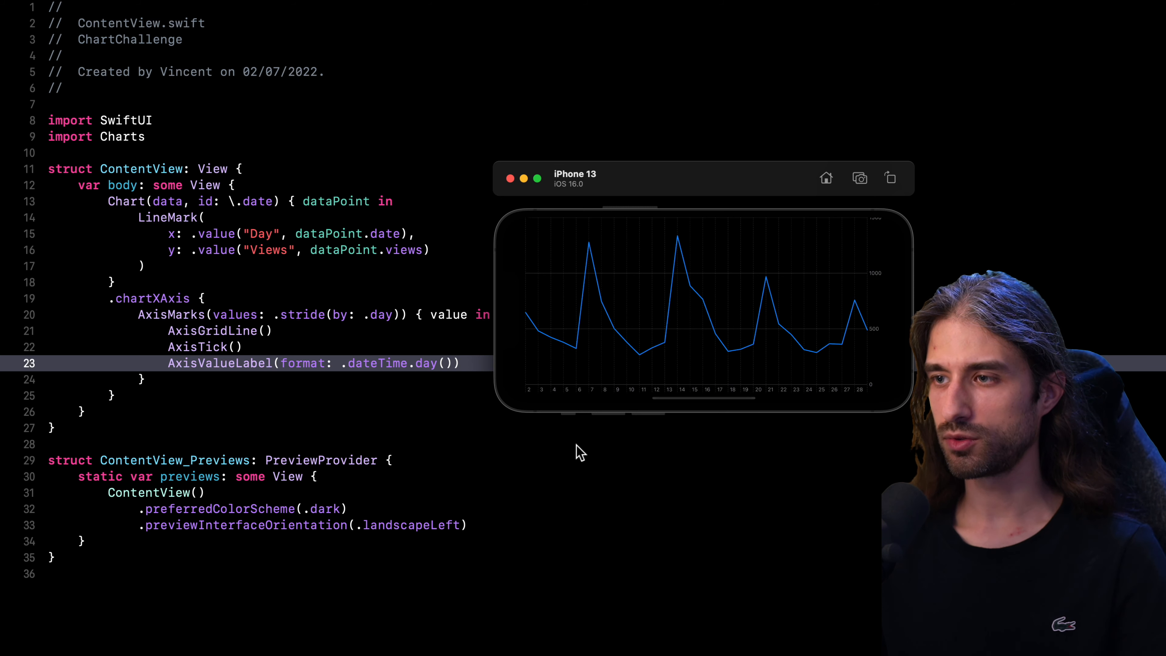
{"action": "mouse_move", "coordinate": [557, 406]}
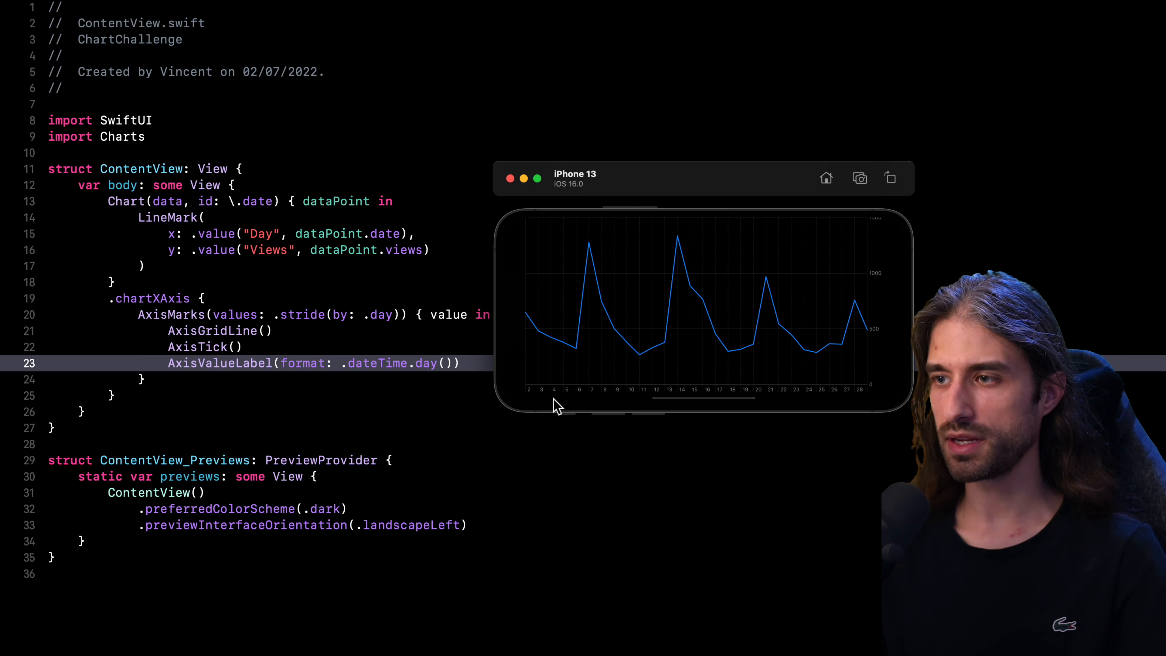
{"action": "mouse_move", "coordinate": [627, 406]}
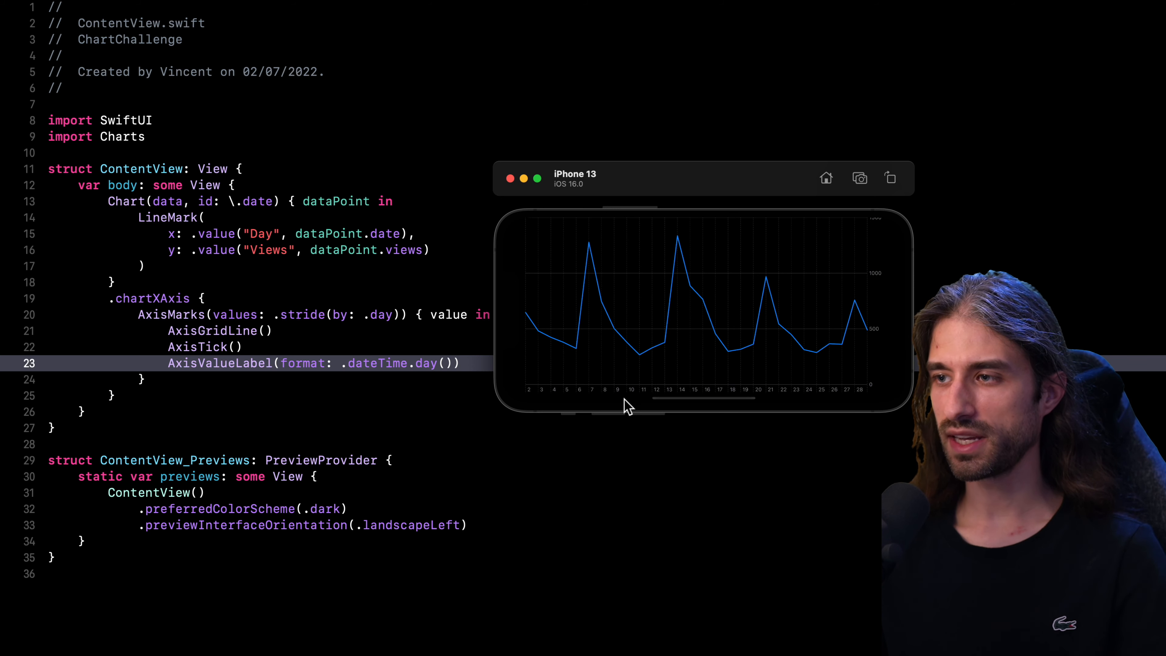
{"action": "mouse_move", "coordinate": [565, 408]}
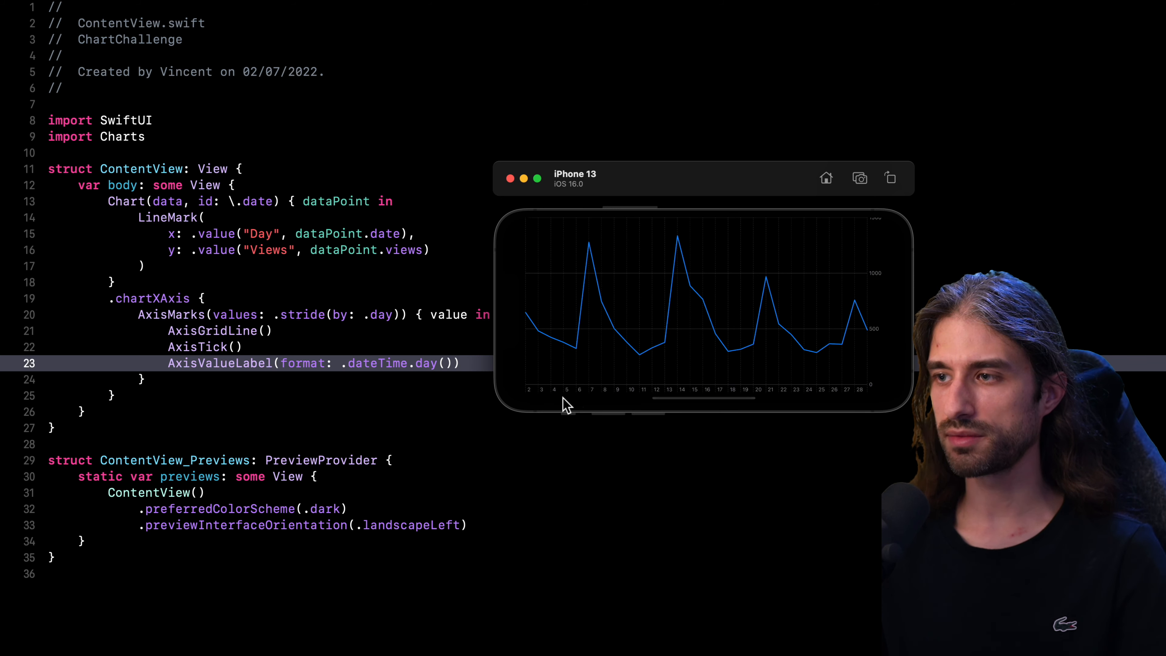
{"action": "mouse_move", "coordinate": [537, 408]}
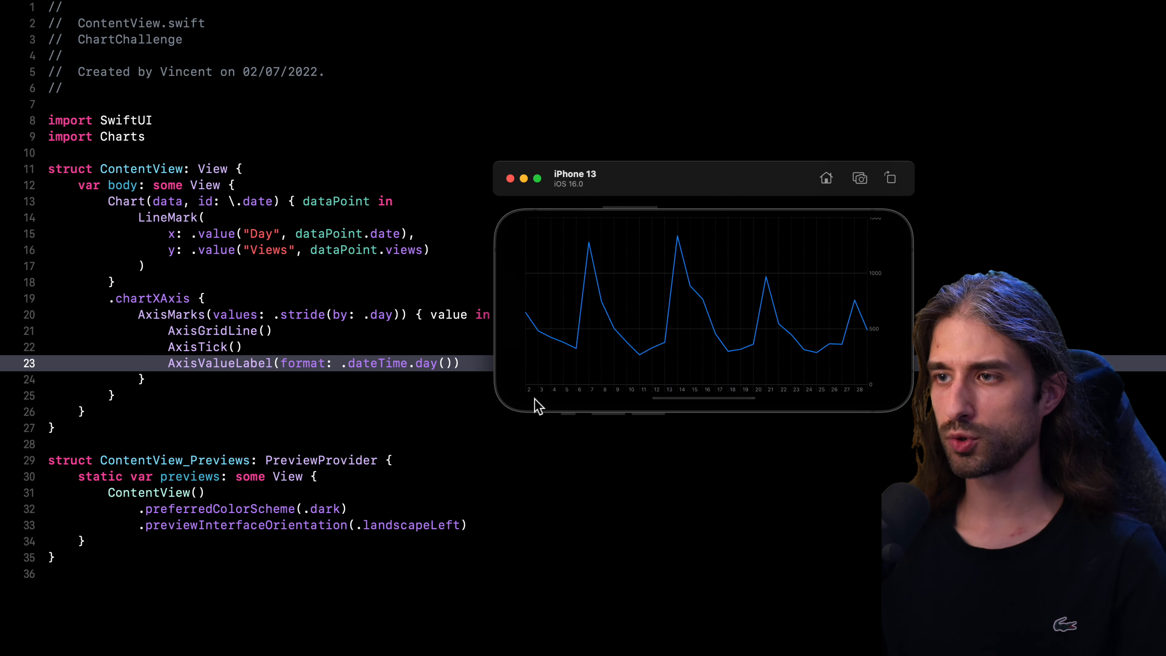
{"action": "mouse_move", "coordinate": [235, 409]}
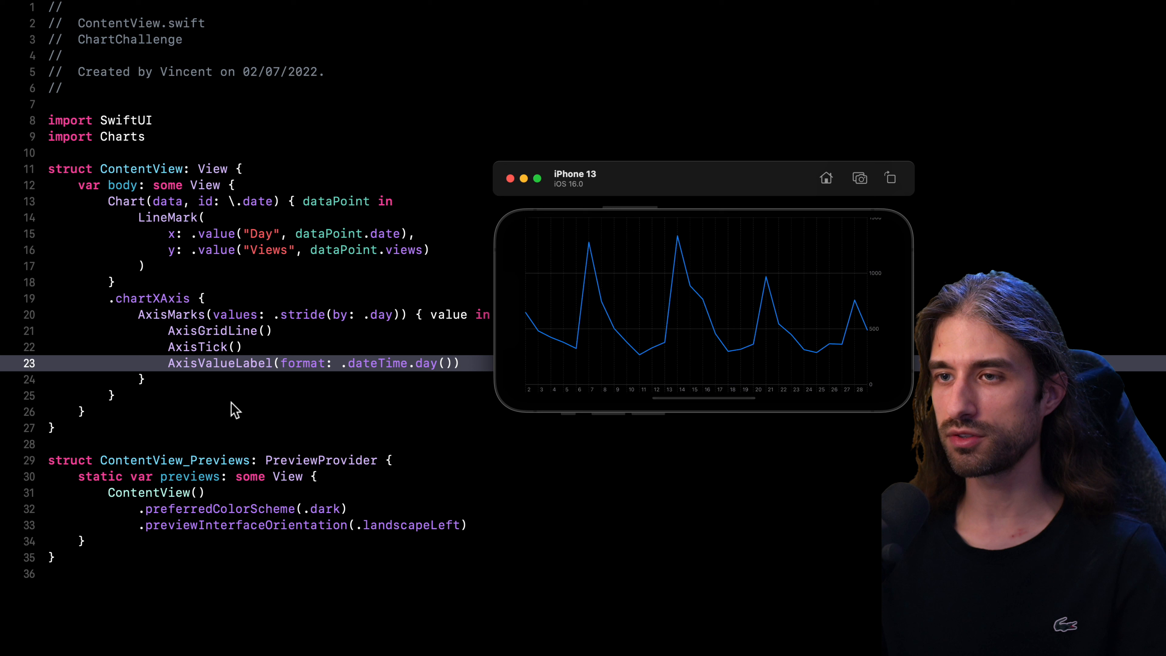
{"action": "mouse_move", "coordinate": [108, 301]}
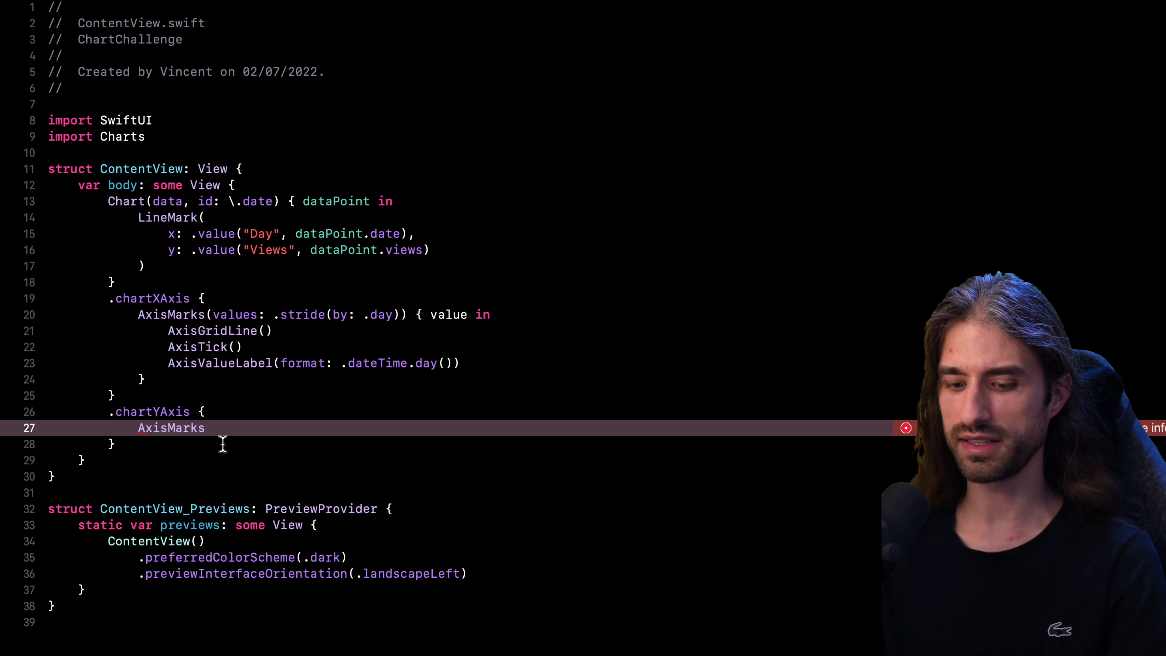
- Give the chart's y-axis AxisMarks(values: .stride(by: 250)) so ticks fall at 250, 500, 750
{"action": "type", "text": "(values: .stride(by: 250))"}
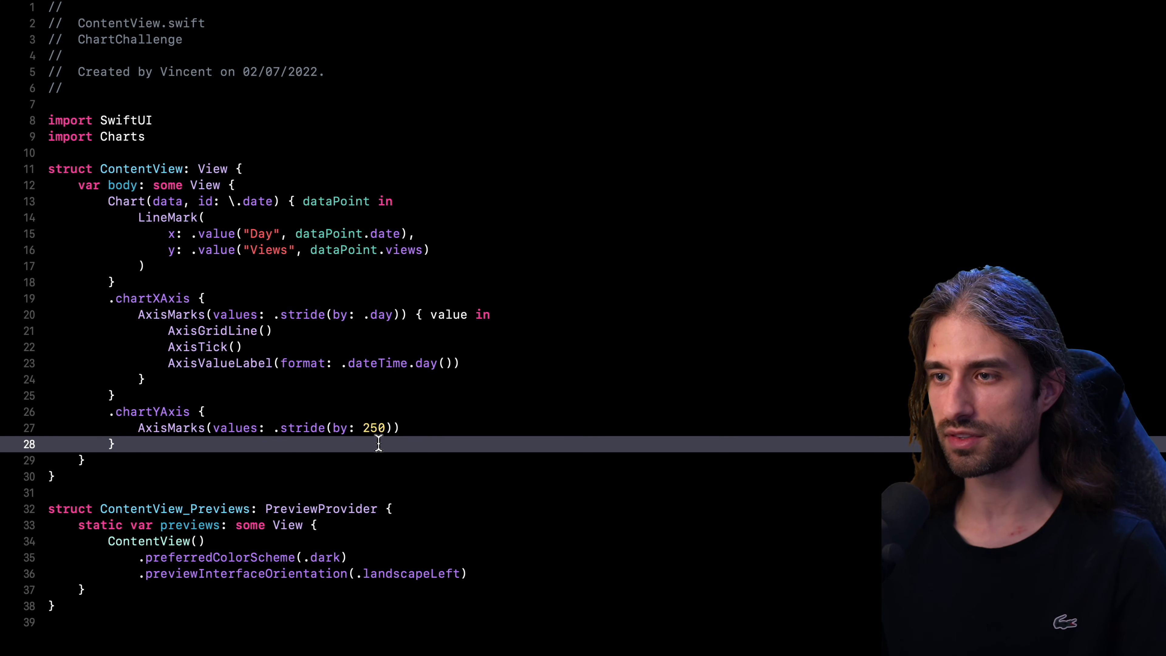
{"action": "mouse_move", "coordinate": [94, 239]}
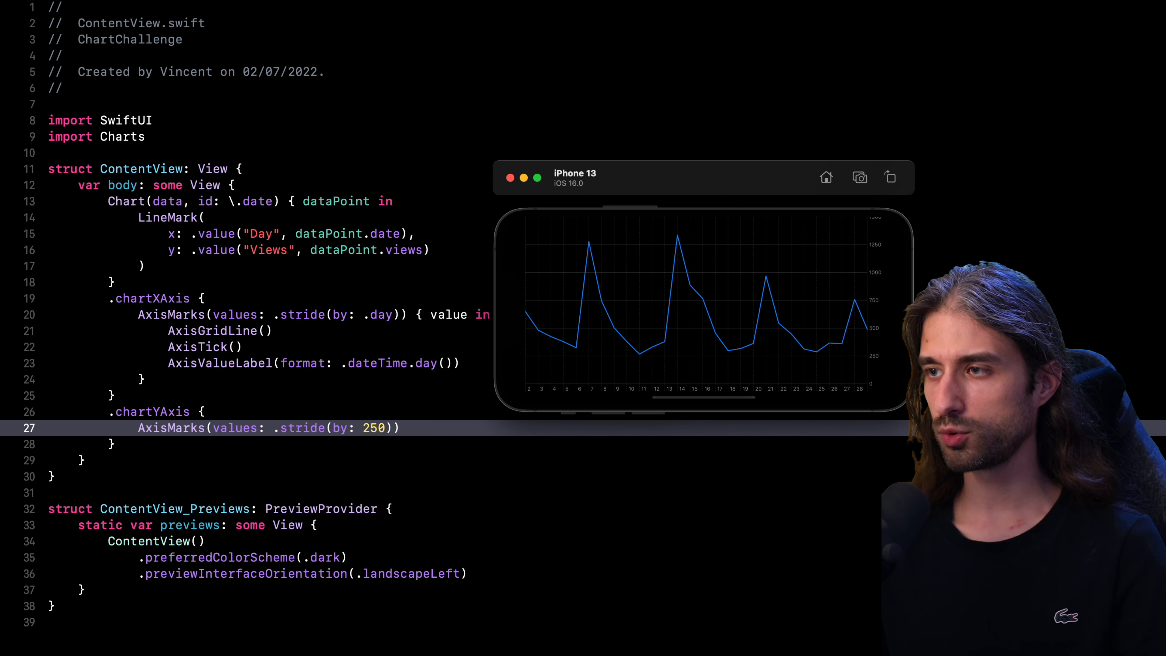
{"action": "mouse_move", "coordinate": [528, 311]}
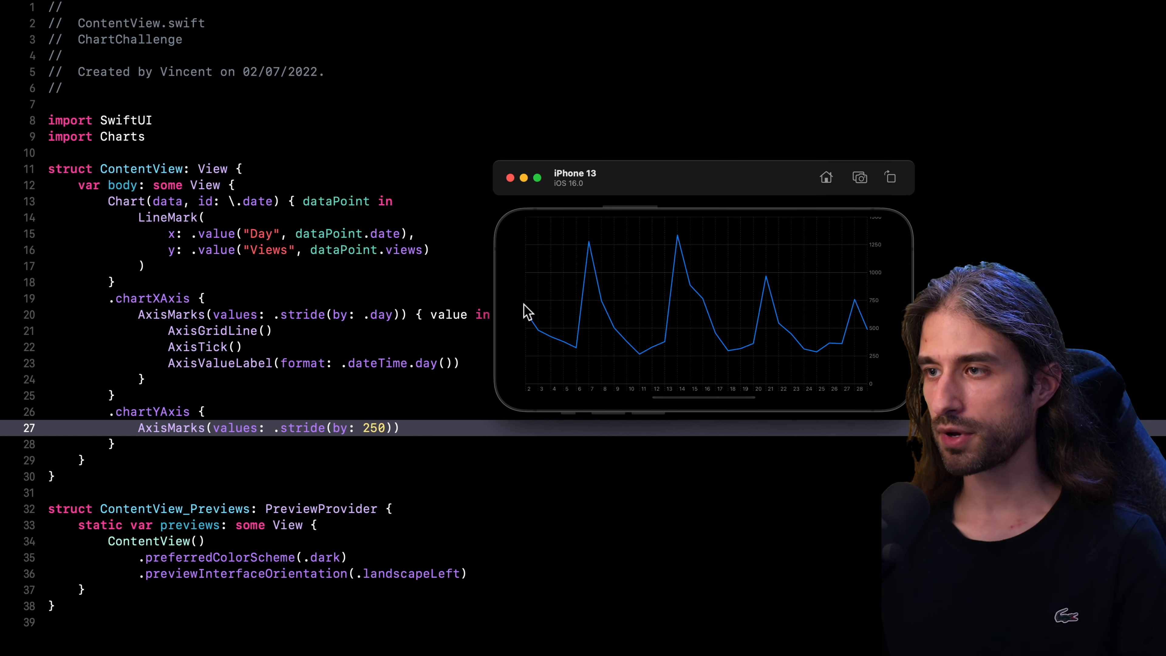
{"action": "mouse_move", "coordinate": [549, 312]}
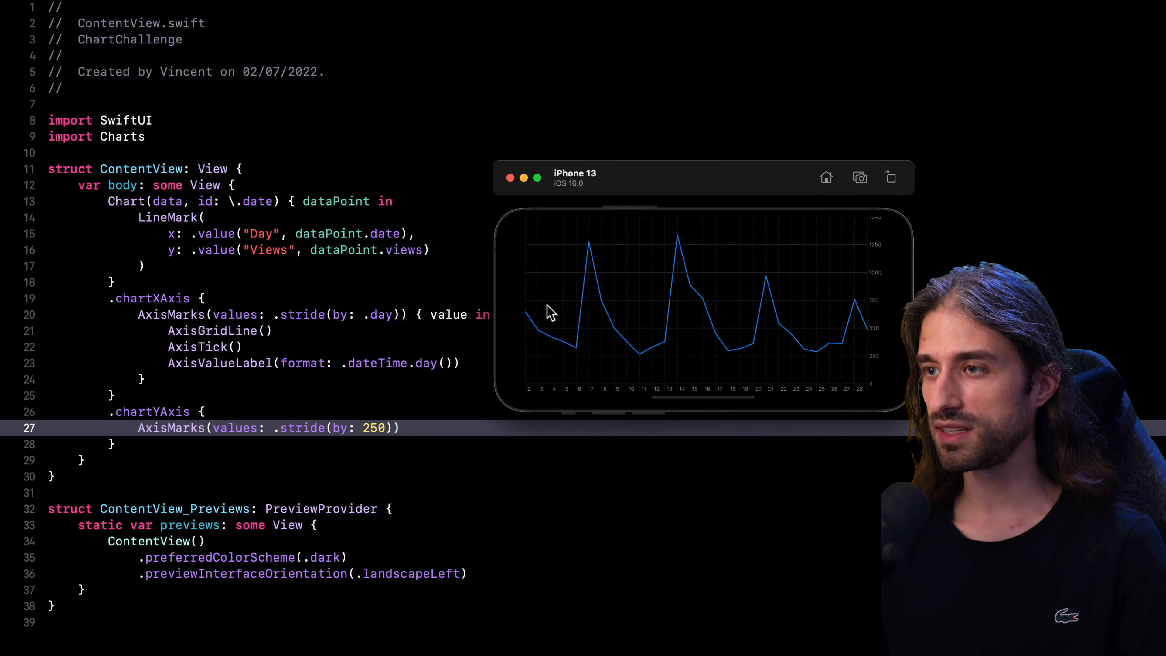
{"action": "mouse_move", "coordinate": [579, 312]}
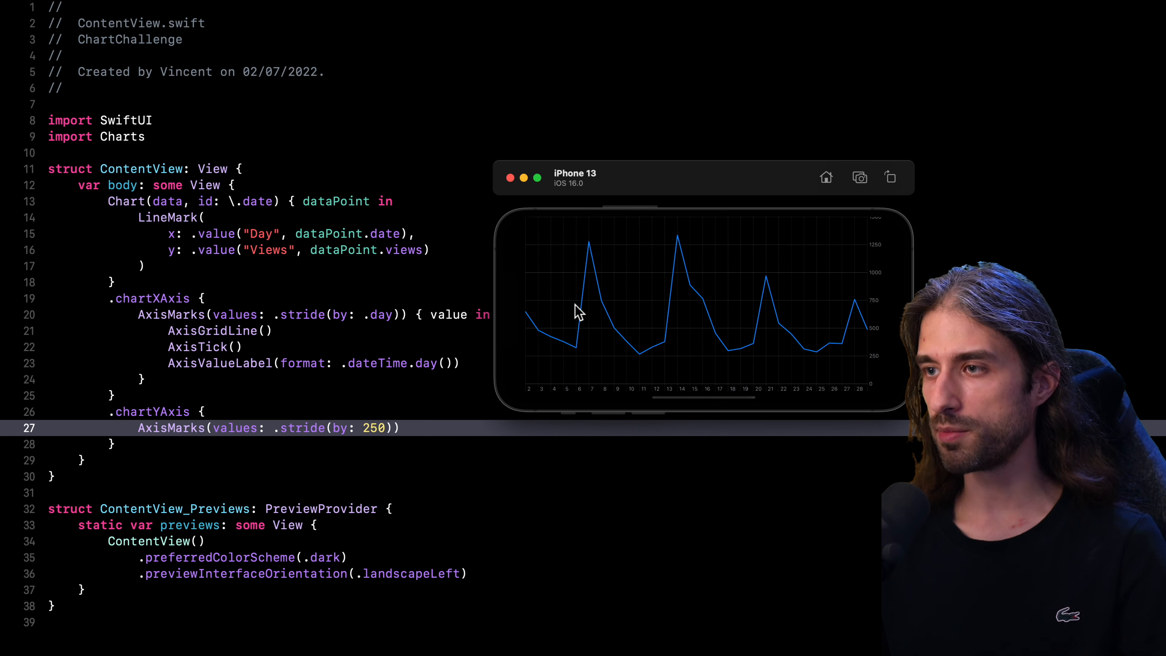
{"action": "mouse_move", "coordinate": [595, 311]}
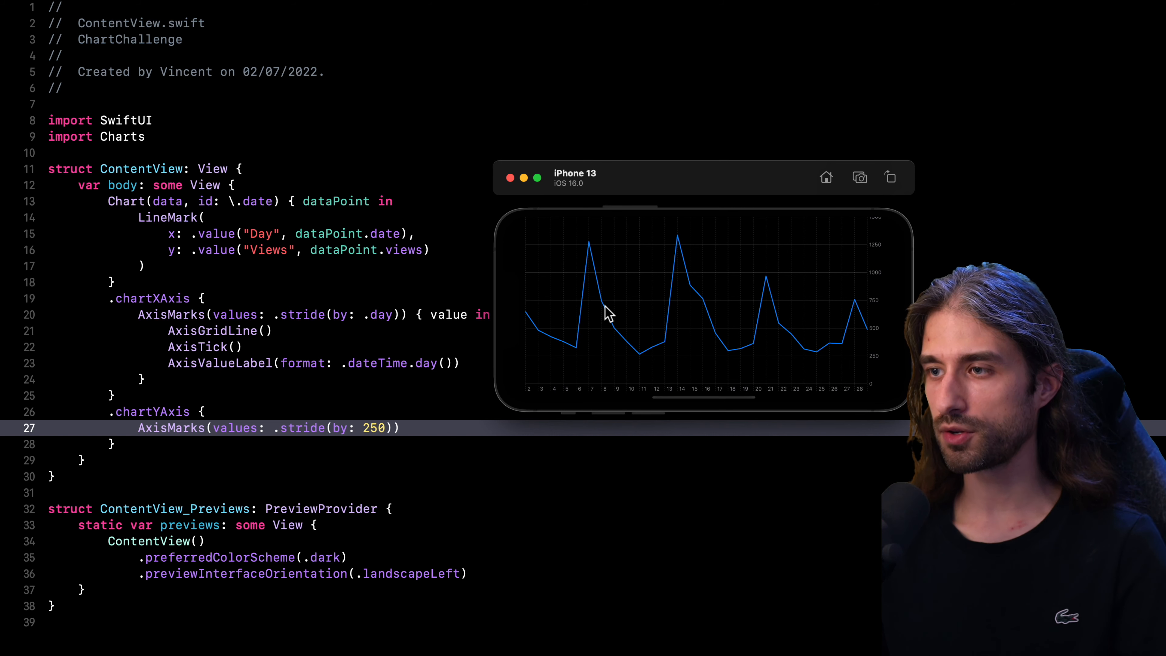
{"action": "mouse_move", "coordinate": [567, 443]}
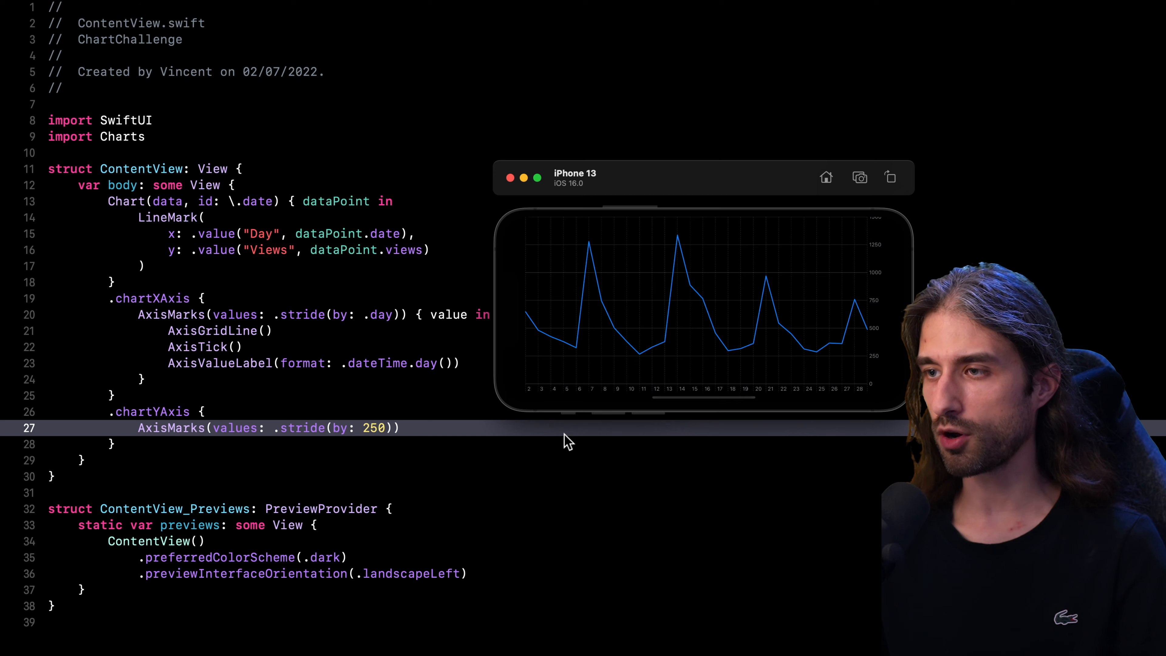
{"action": "scroll", "scroll_direction": "down", "scroll_amount": 3}
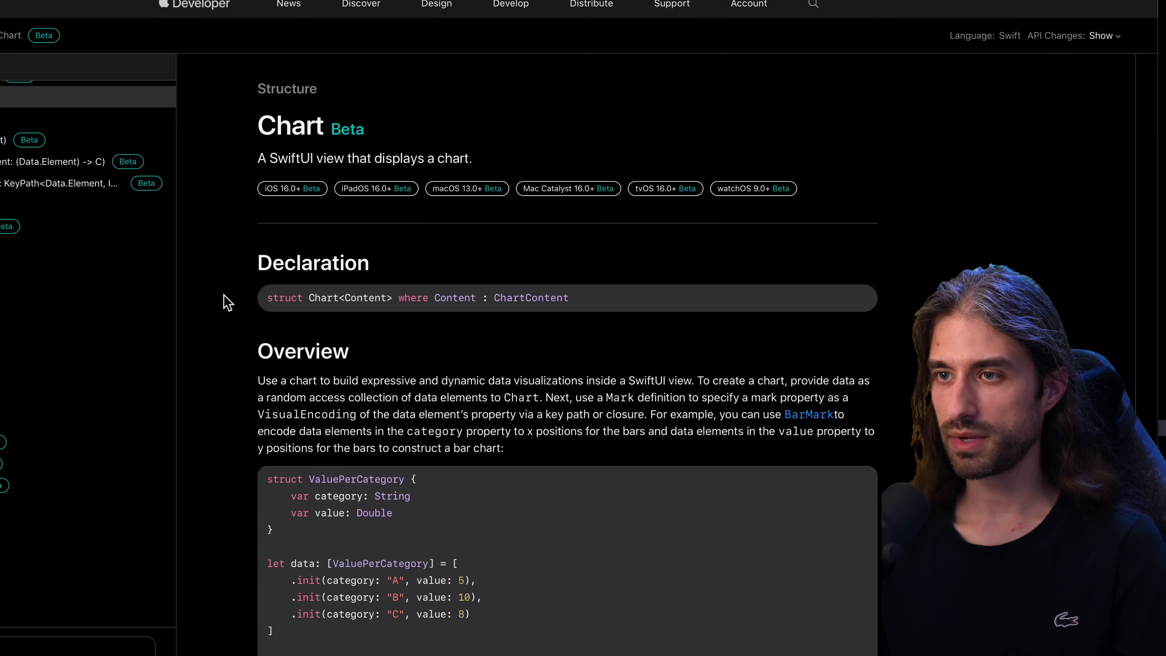
- Scroll the Chart page to its two-LineMark example with a red threshold RuleMark
{"action": "scroll", "scroll_direction": "down", "scroll_amount": 3}
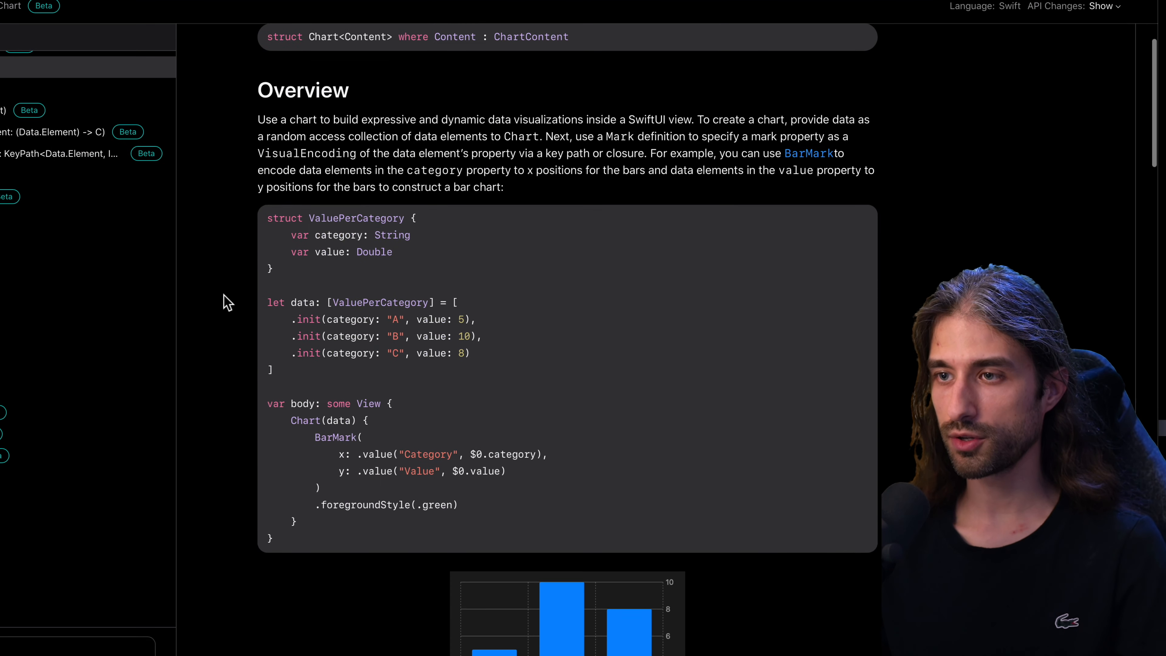
{"action": "scroll", "scroll_direction": "down", "scroll_amount": 3}
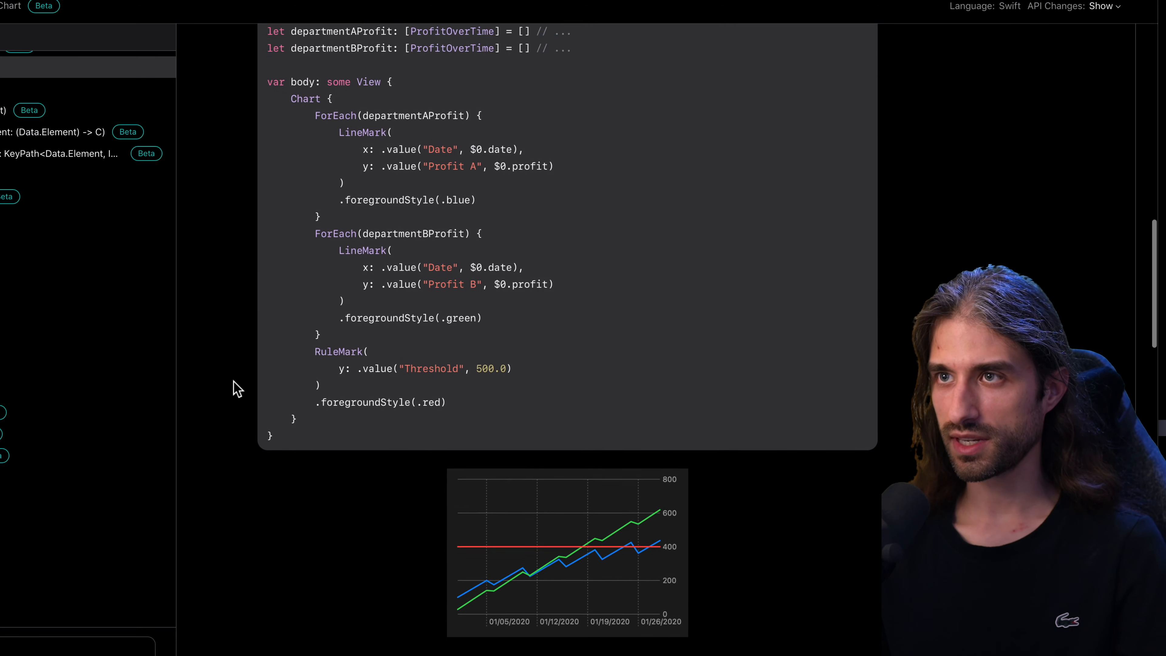
{"action": "scroll", "scroll_direction": "down", "scroll_amount": 3}
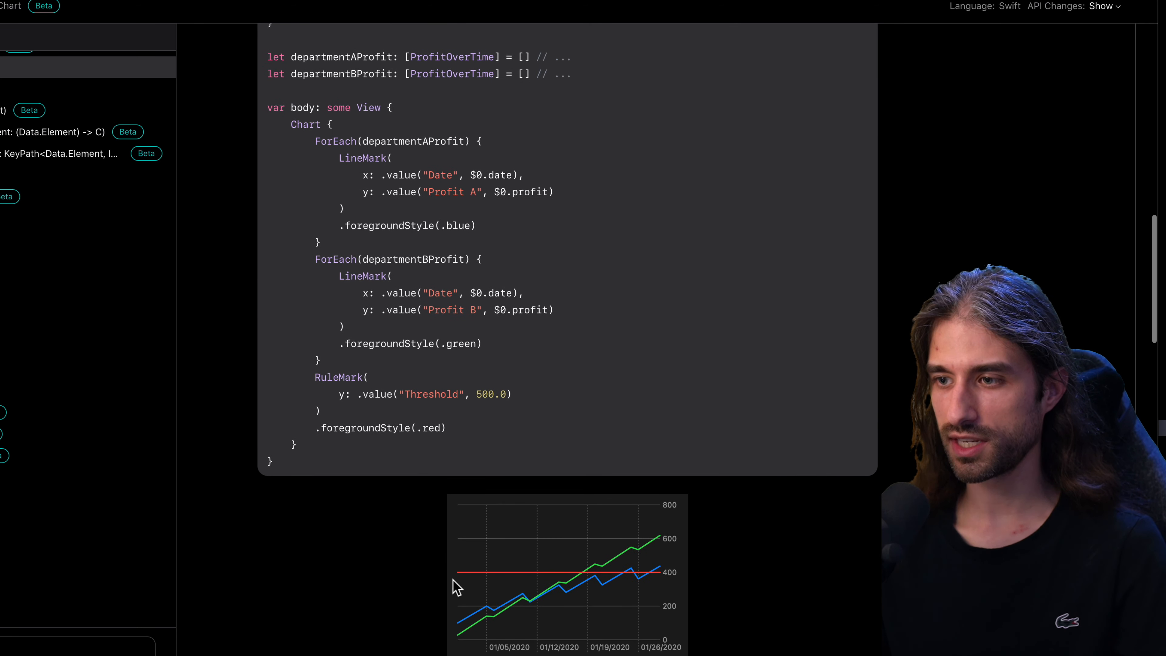
{"action": "mouse_move", "coordinate": [632, 593]}
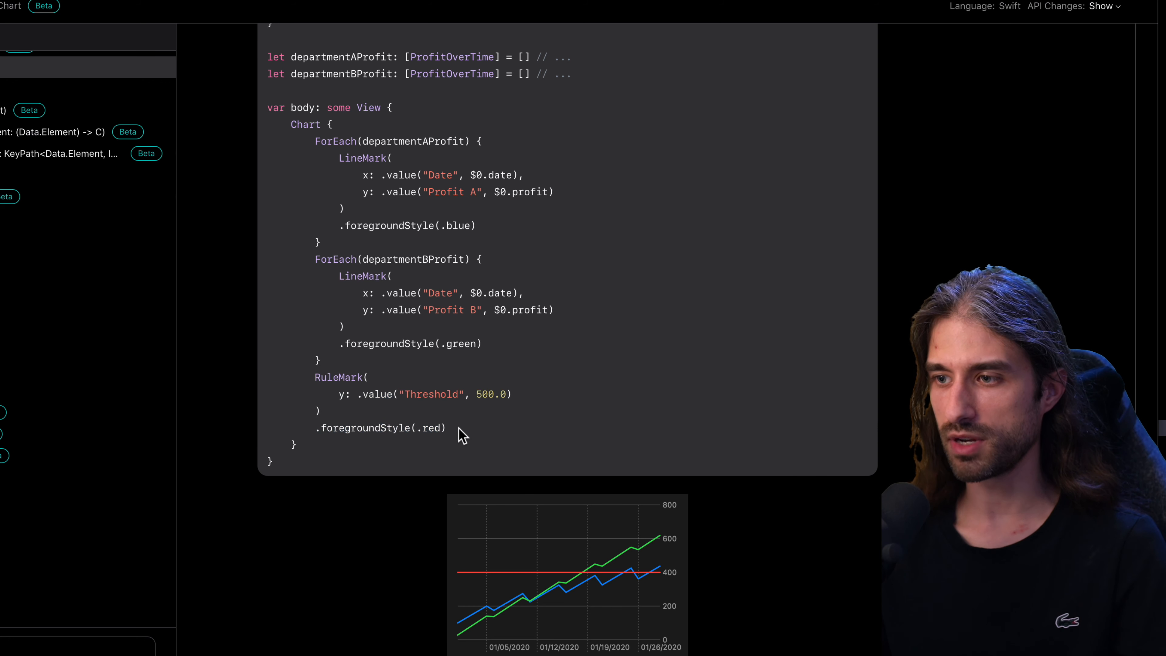
{"action": "mouse_move", "coordinate": [518, 593]}
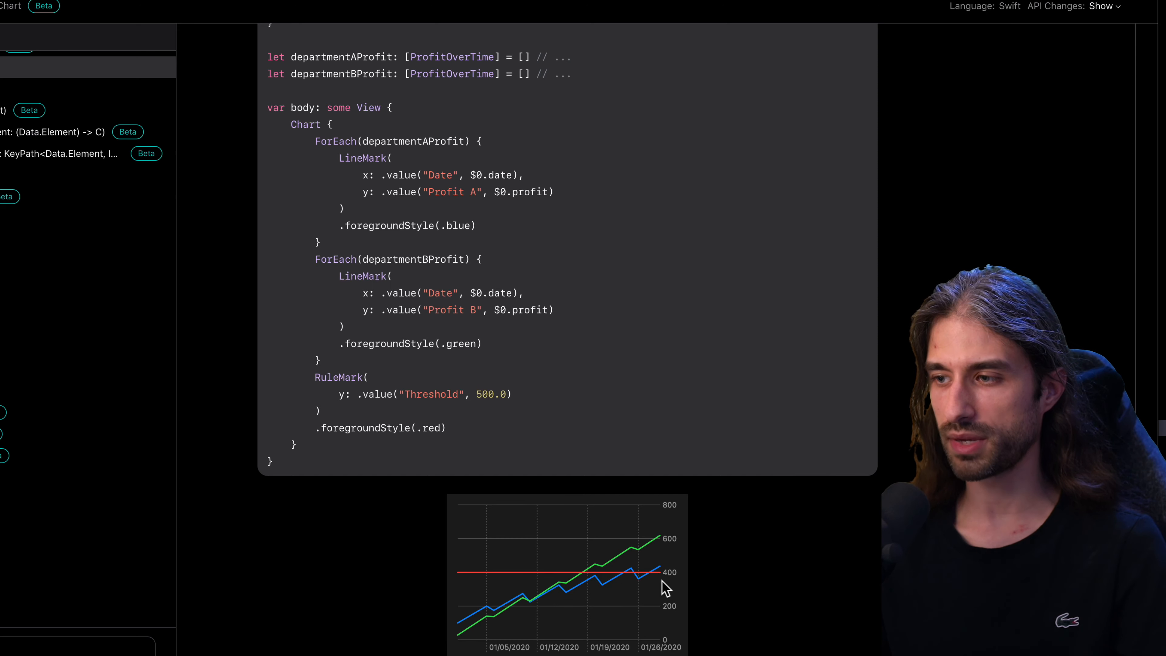
{"action": "mouse_move", "coordinate": [235, 332]}
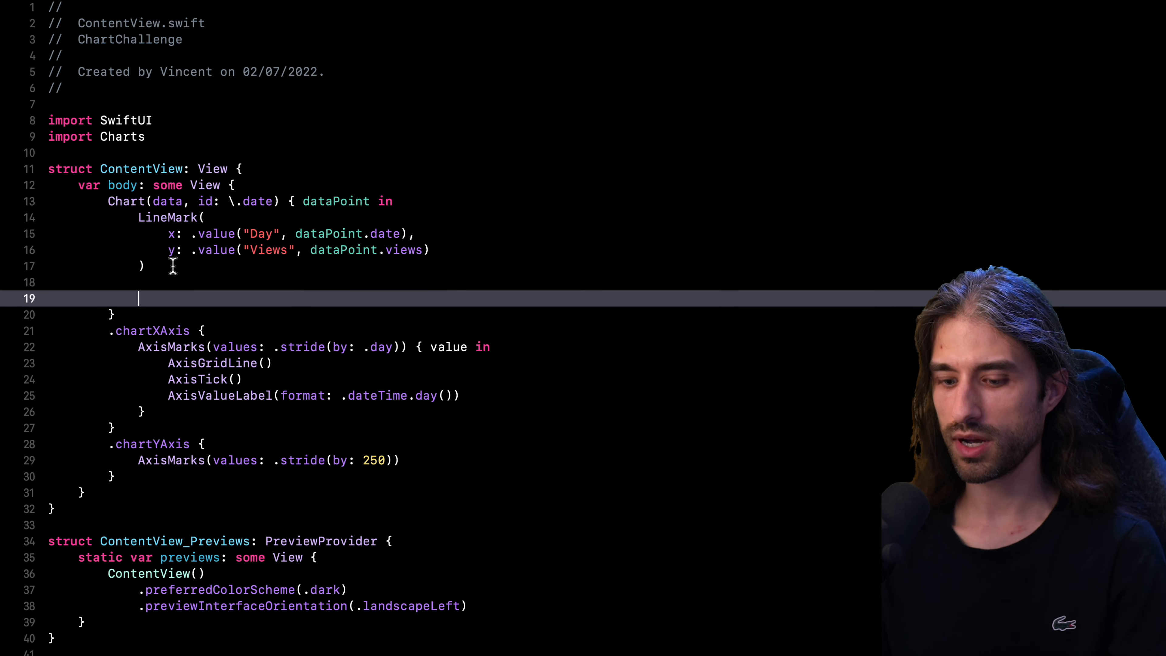
- Add RuleMark(y: .value("Average", average)).foregroundStyle(.red) after the LineMark
{"action": "type", "text": "RuleMark("}
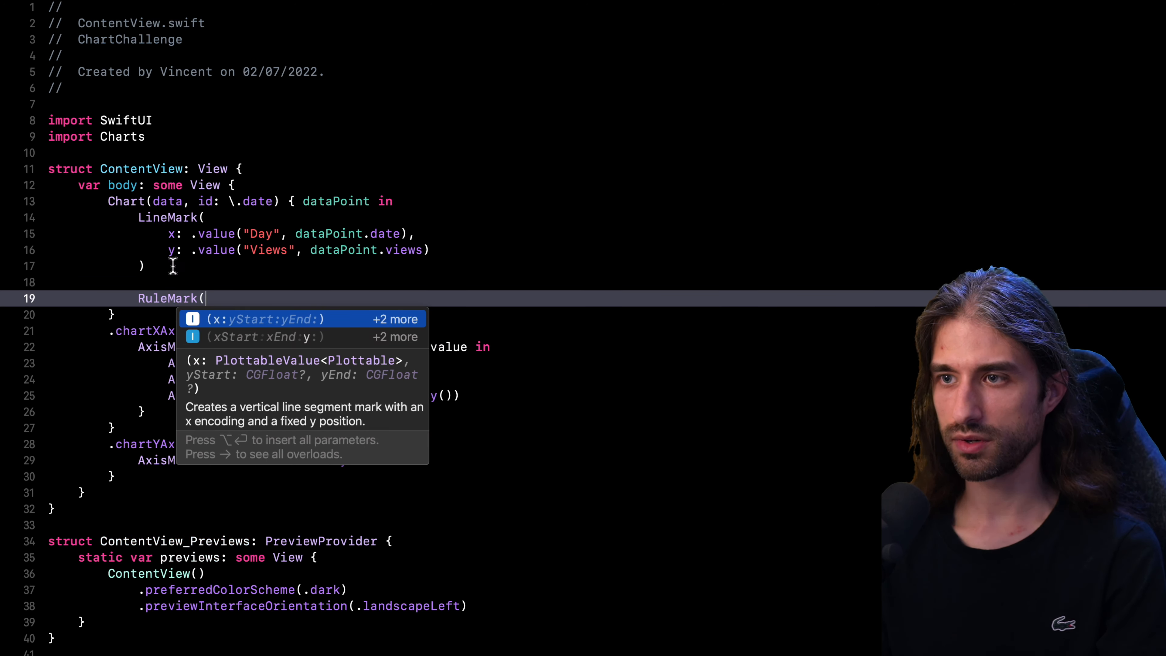
{"action": "type", "text": "y"}
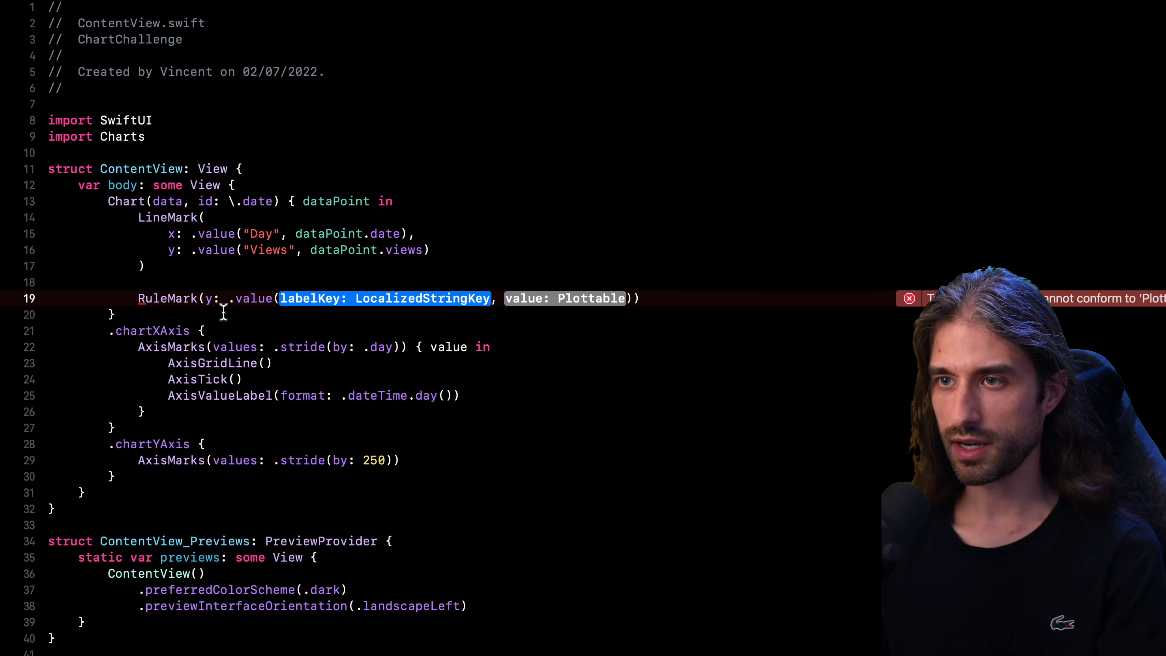
{"action": "type", "text": "\""}
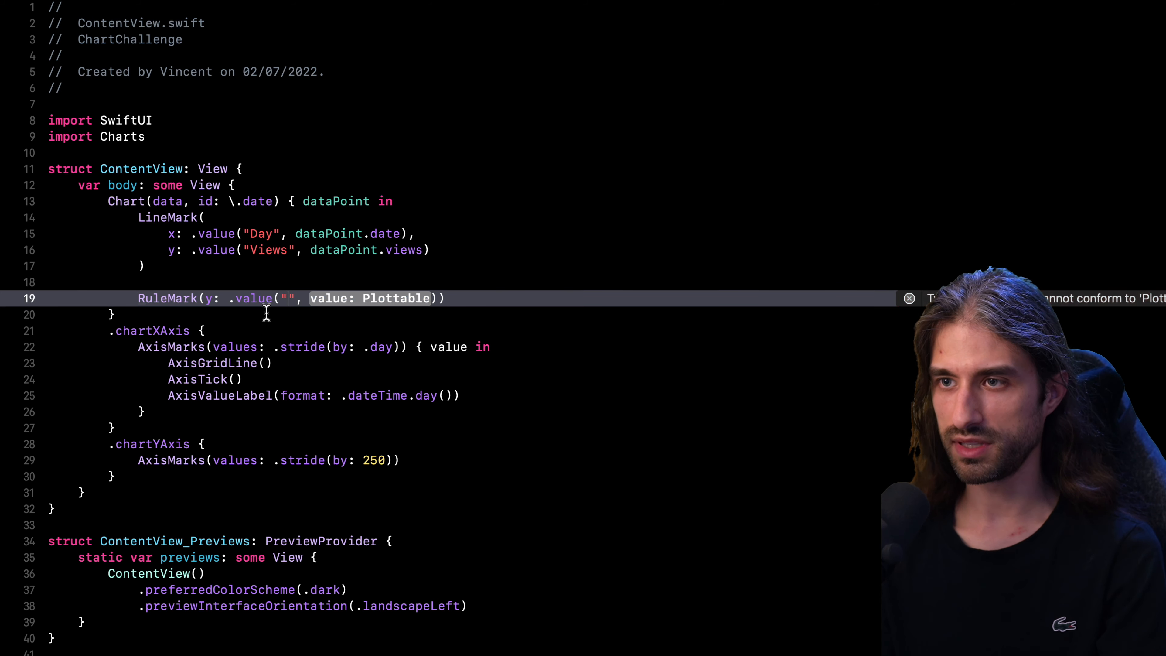
{"action": "type", "text": "Average"}
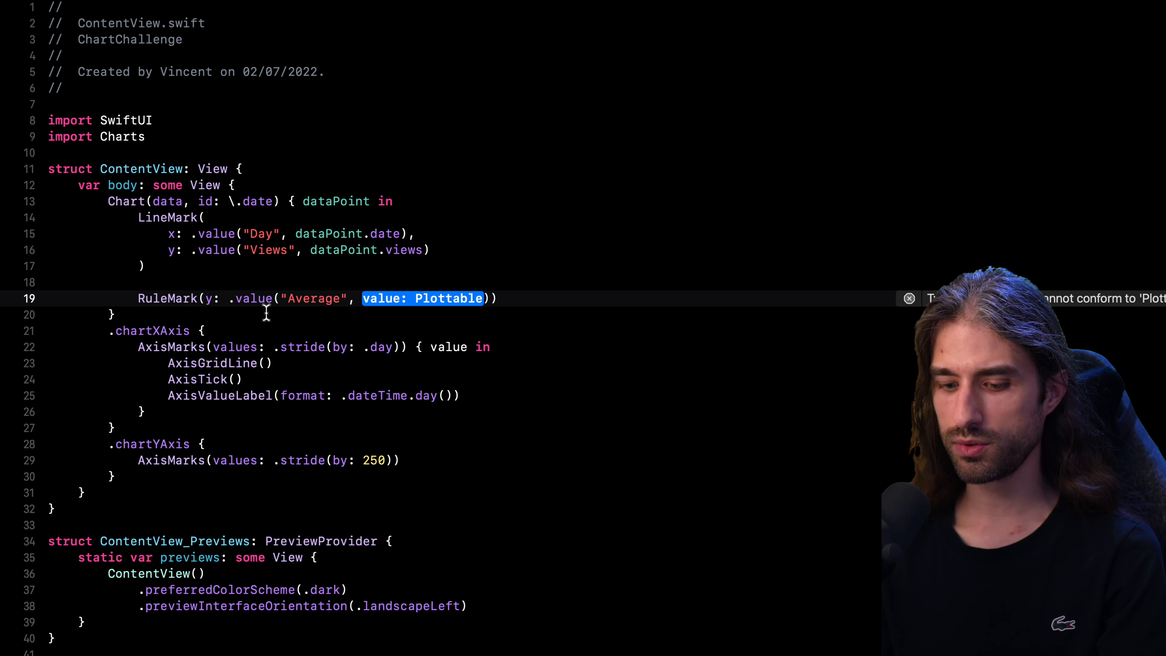
{"action": "type", "text": "average"}
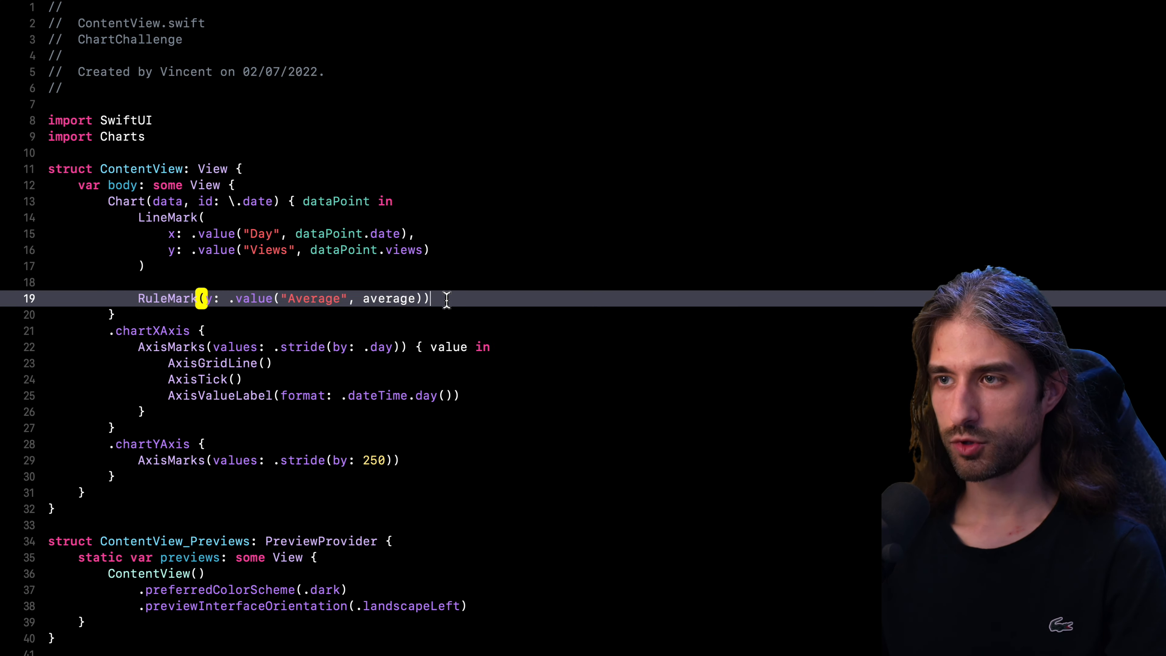
{"action": "type", "text": ".fore"}
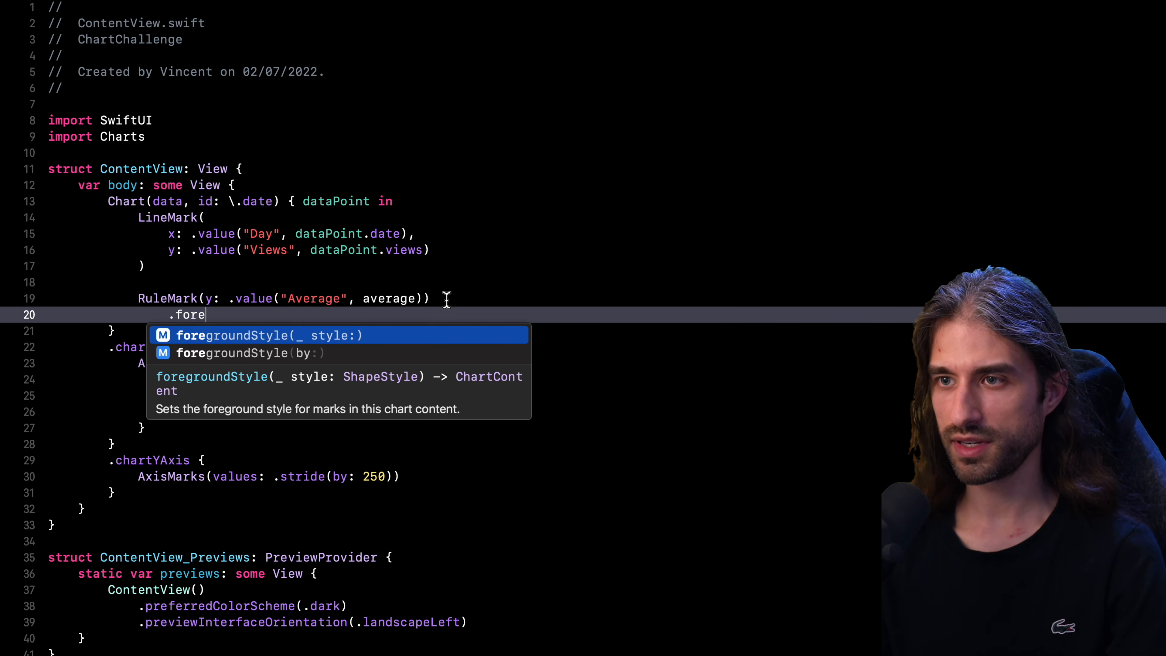
{"action": "type", "text": "groundStyle(."}
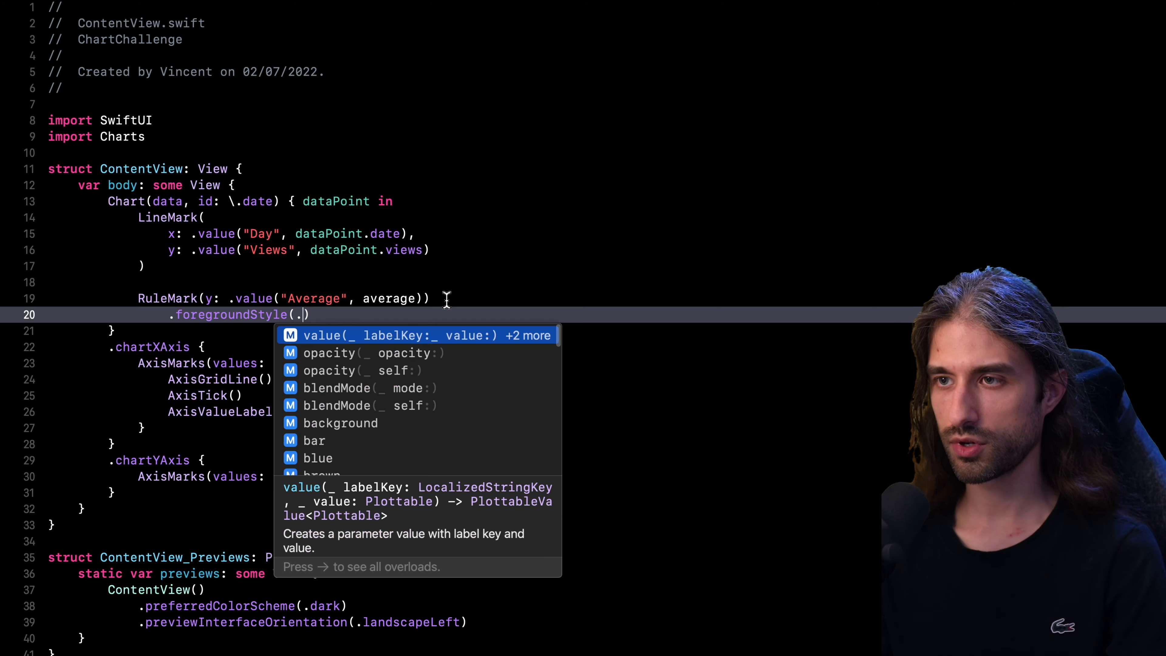
{"action": "type", "text": "red"}
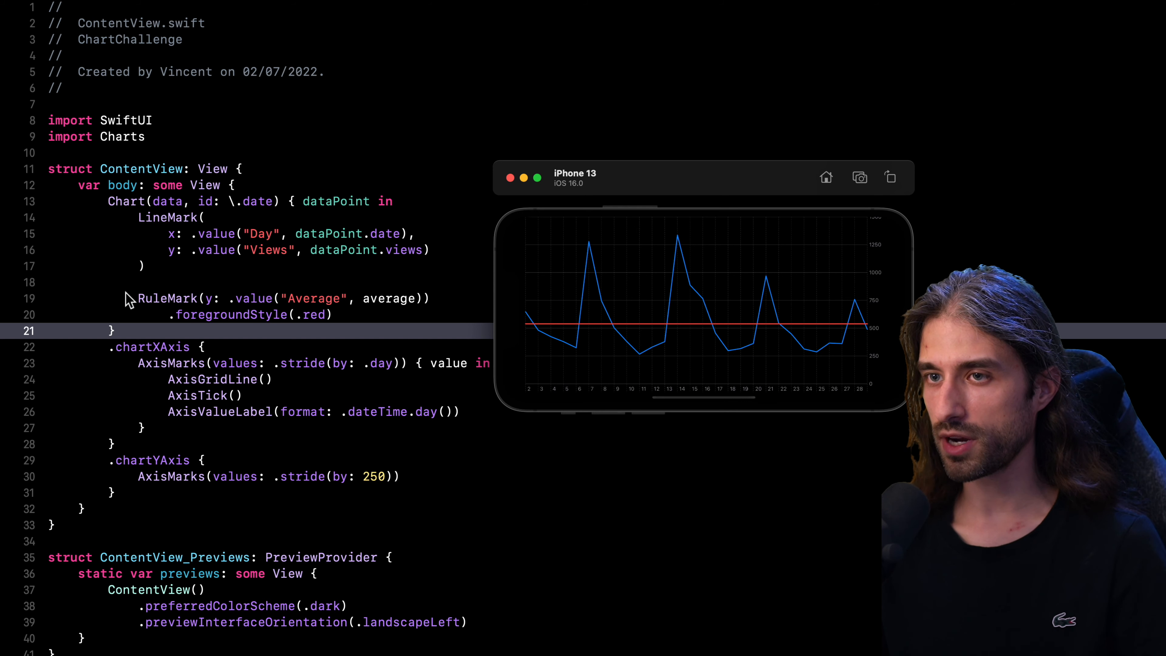
{"action": "mouse_move", "coordinate": [476, 334]}
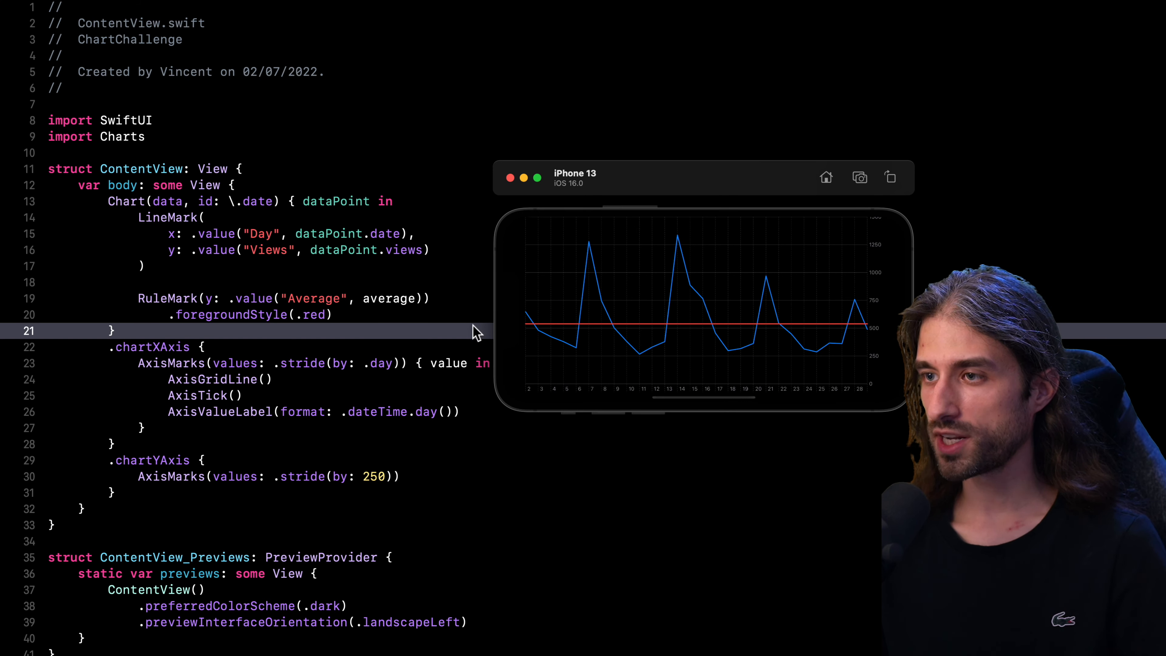
{"action": "mouse_move", "coordinate": [572, 342]}
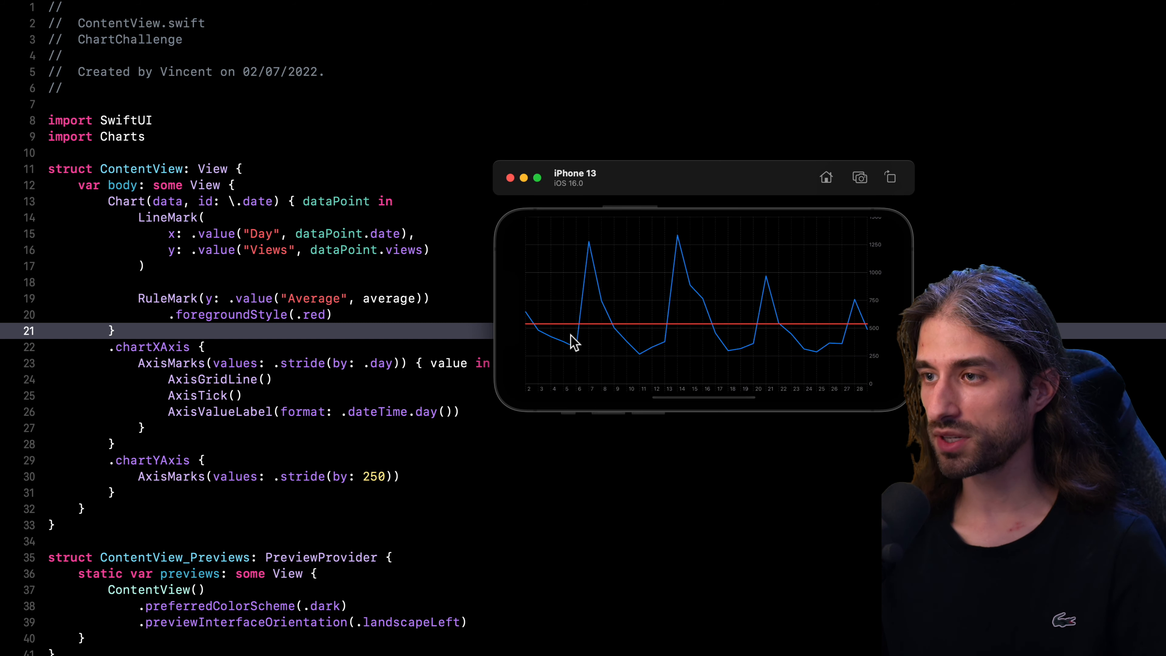
{"action": "mouse_move", "coordinate": [580, 339]}
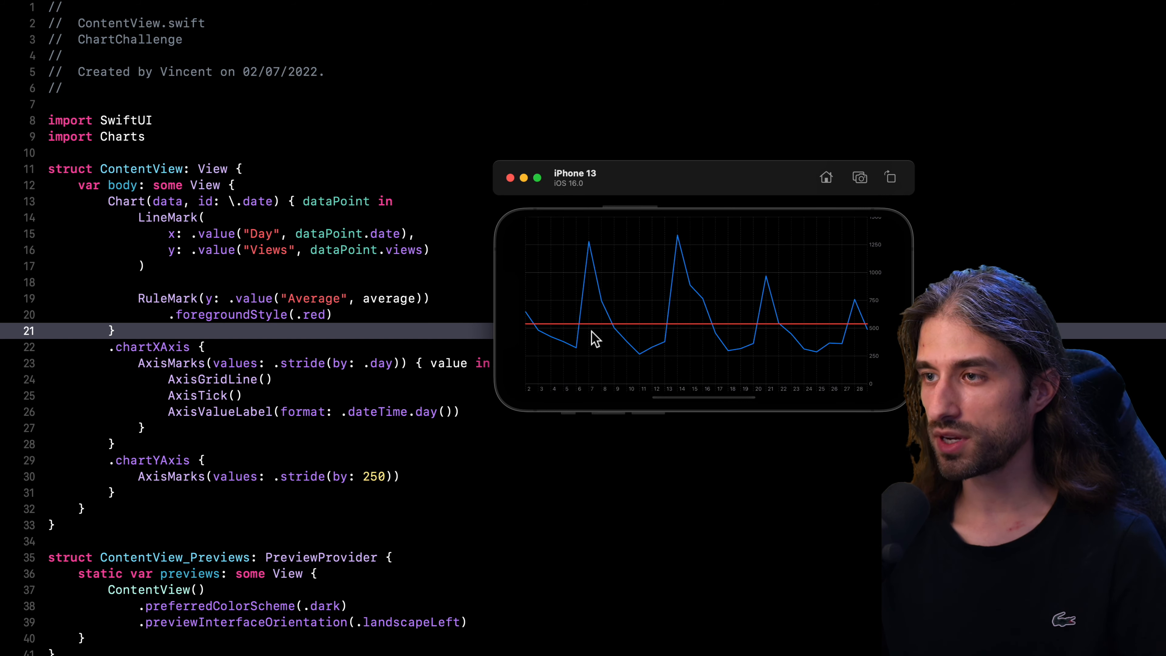
{"action": "mouse_move", "coordinate": [583, 329]}
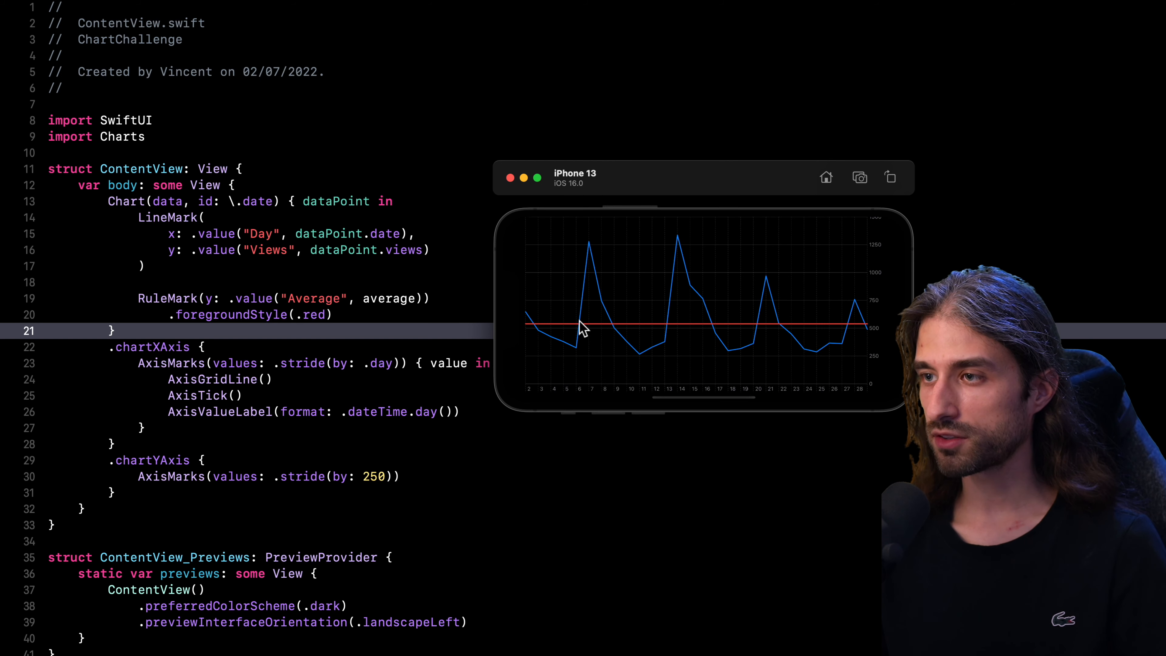
{"action": "mouse_move", "coordinate": [589, 284]}
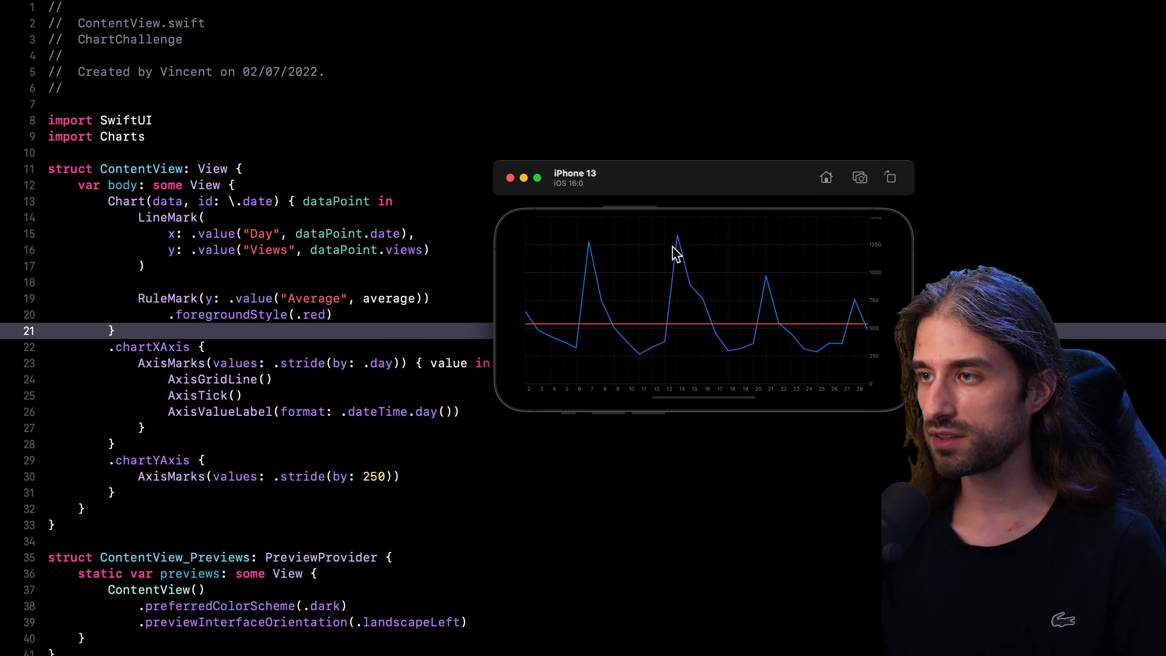
{"action": "mouse_move", "coordinate": [721, 312]}
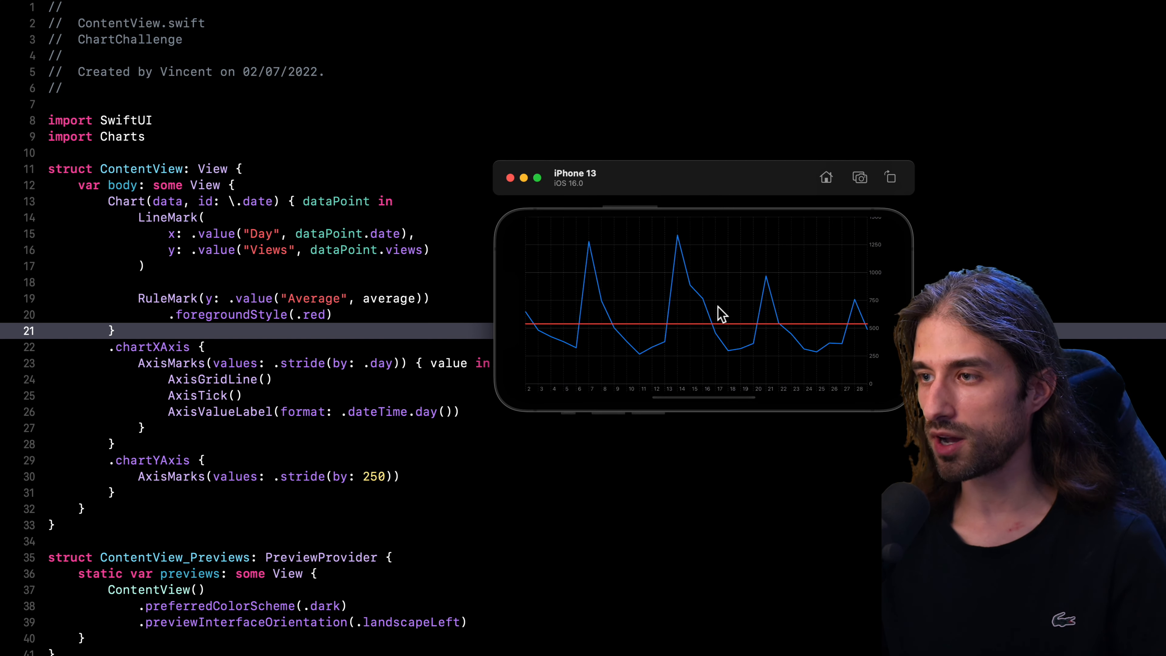
{"action": "mouse_move", "coordinate": [656, 364]}
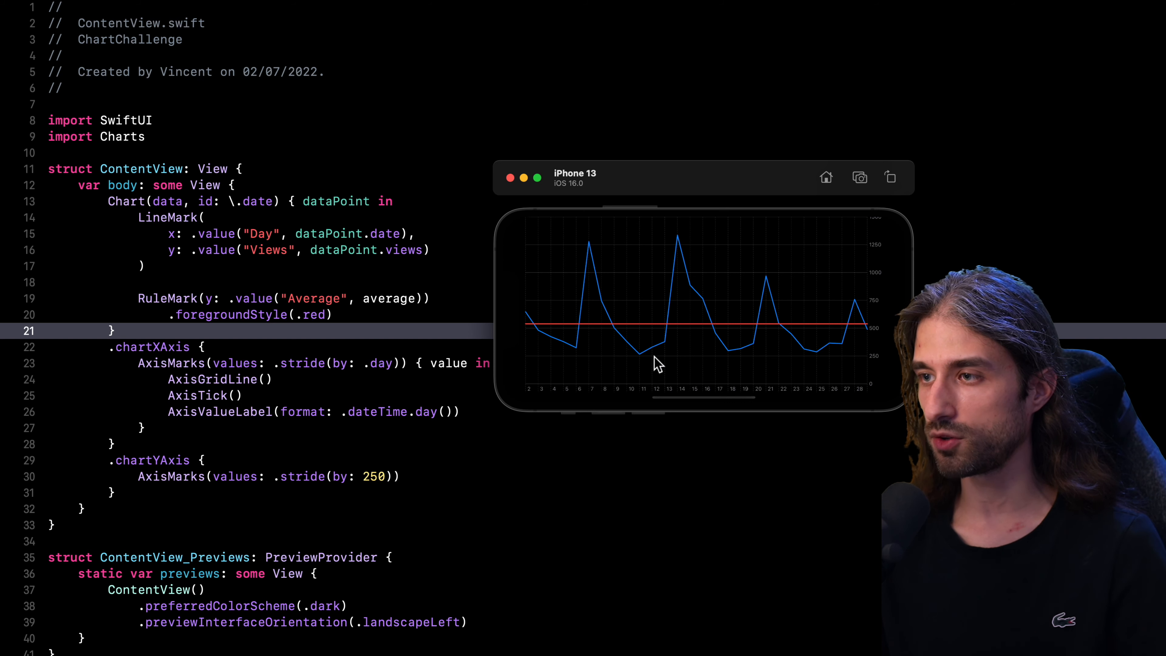